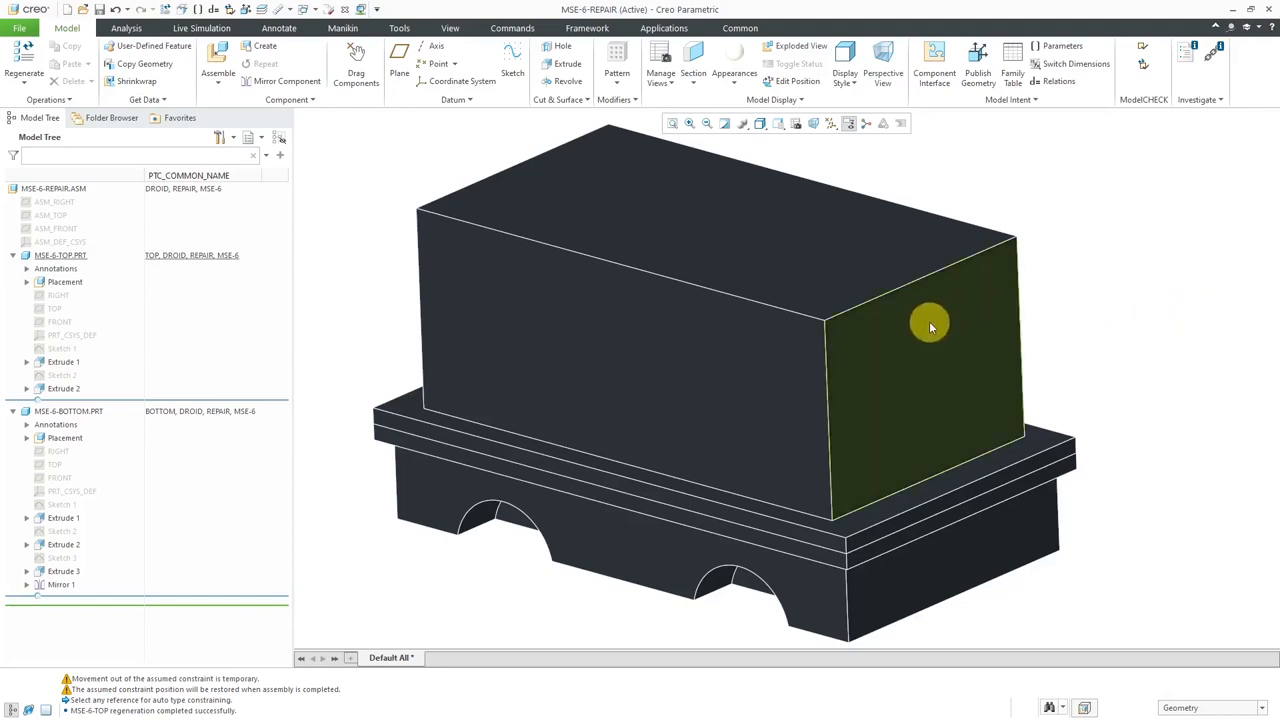
Open MSE-6-TOP.PRT from the Model Tree in its own window
left_click(929, 325)
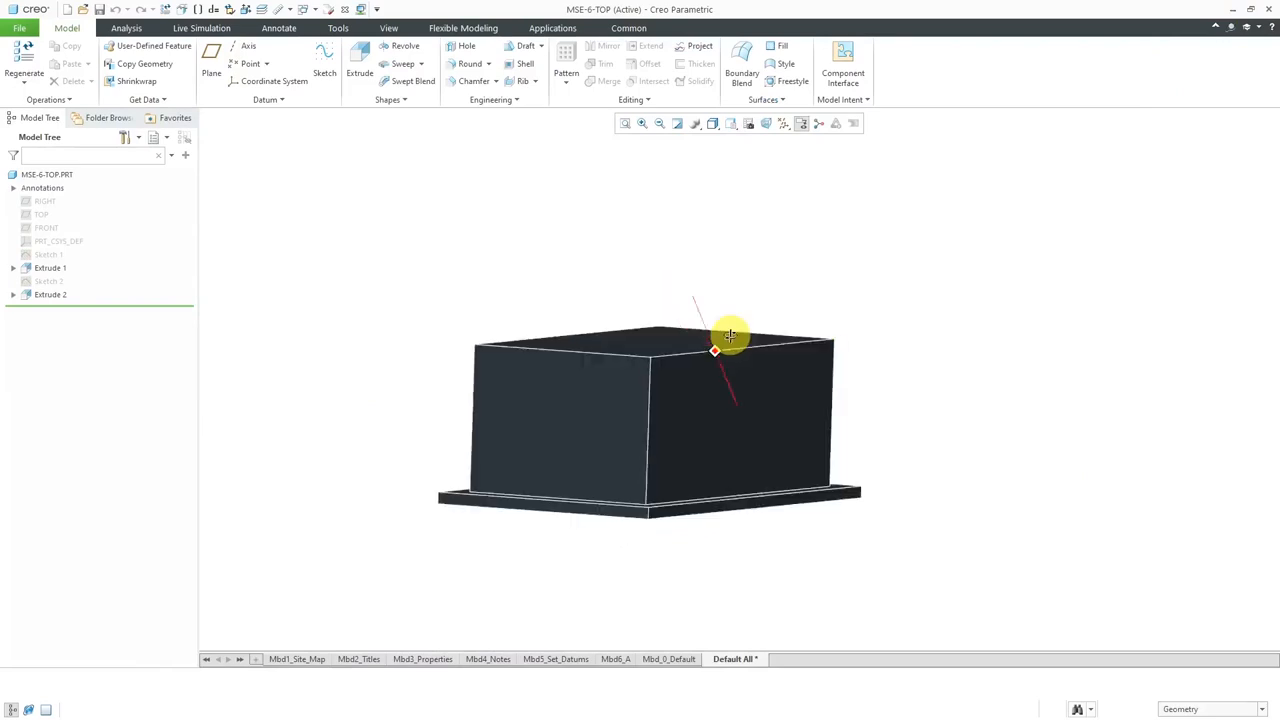
Reorient the top part to a saved view and select the box's short end face (Surf:F8)
left_click_drag(730, 335, 828, 348)
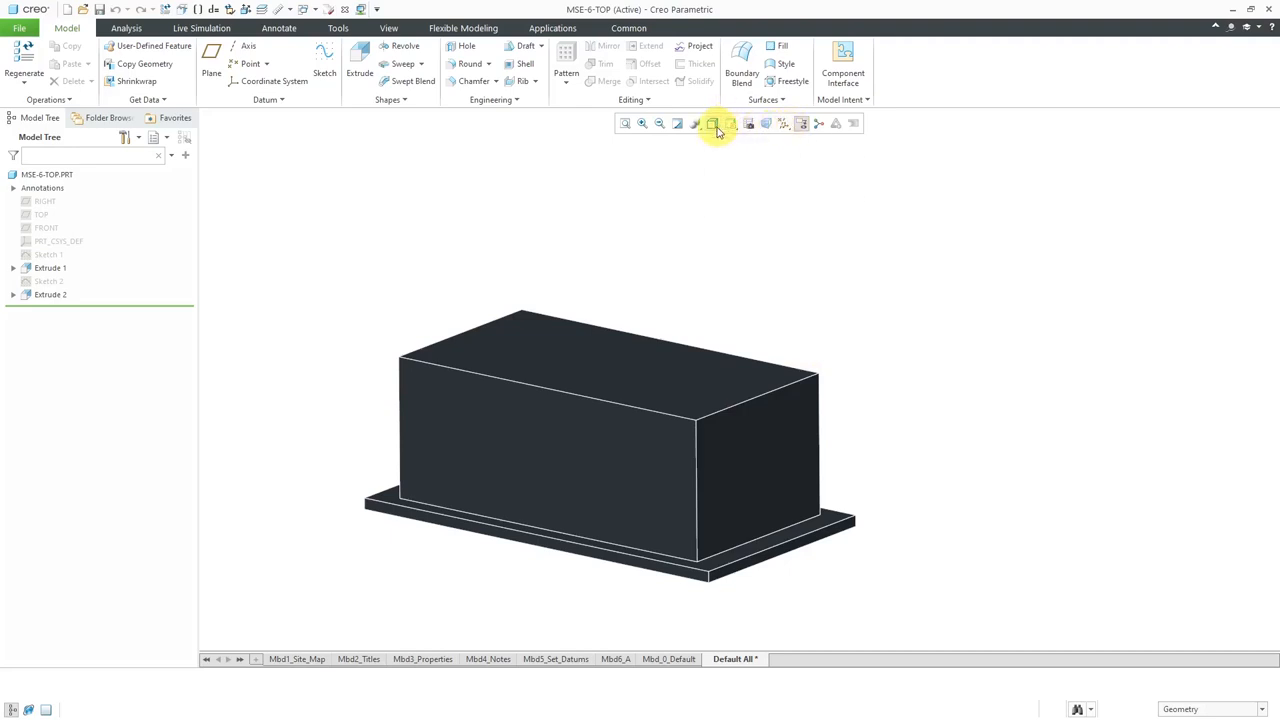
left_click(716, 123)
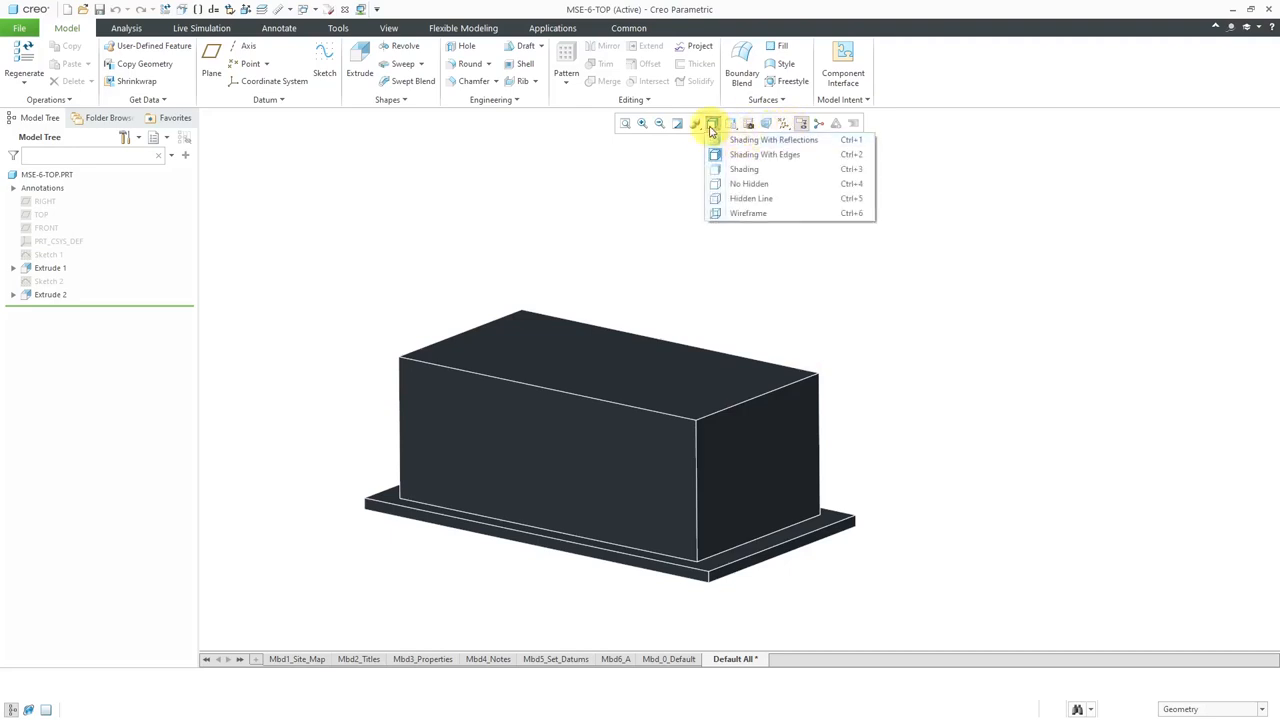
left_click(731, 123)
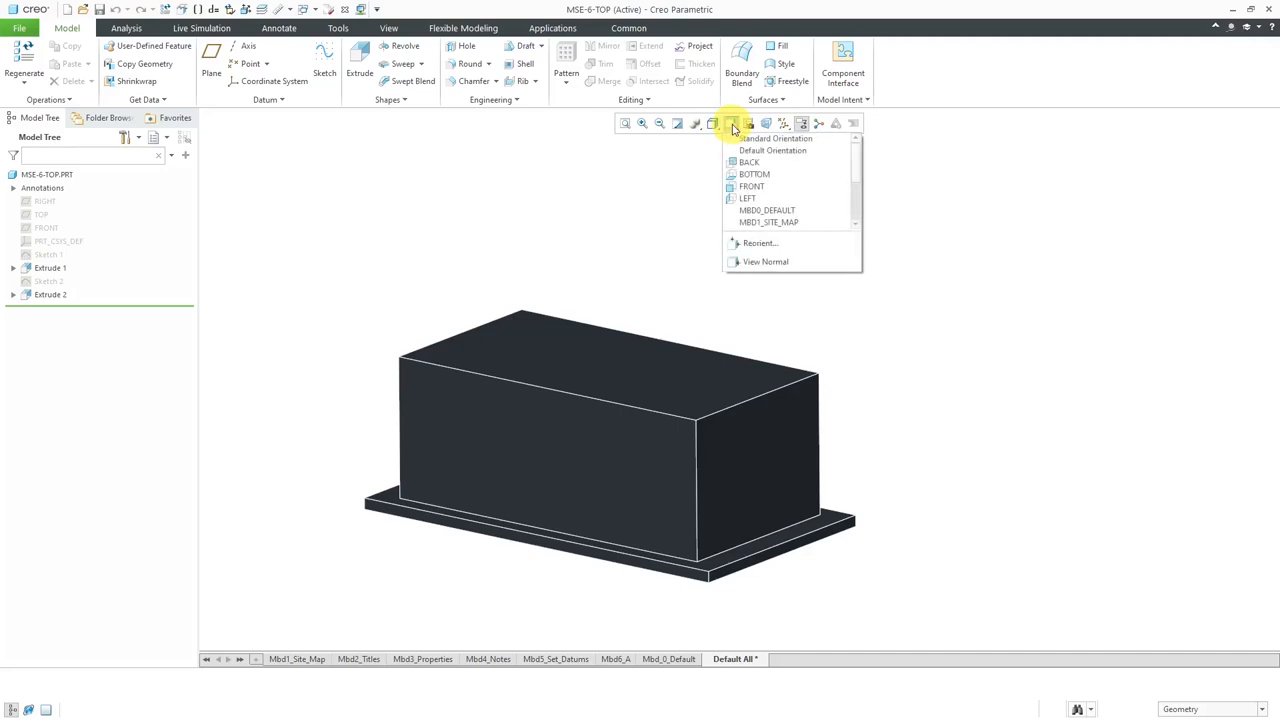
left_click(772, 138)
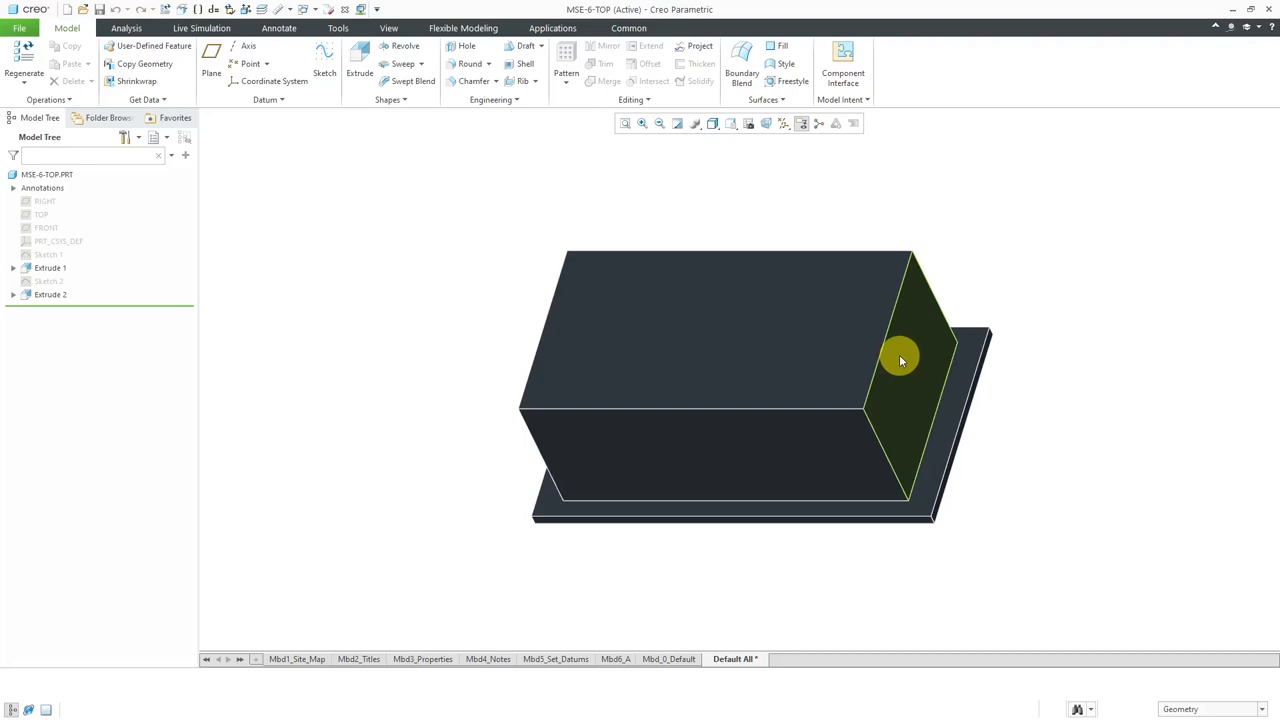
mouse_move(900, 360)
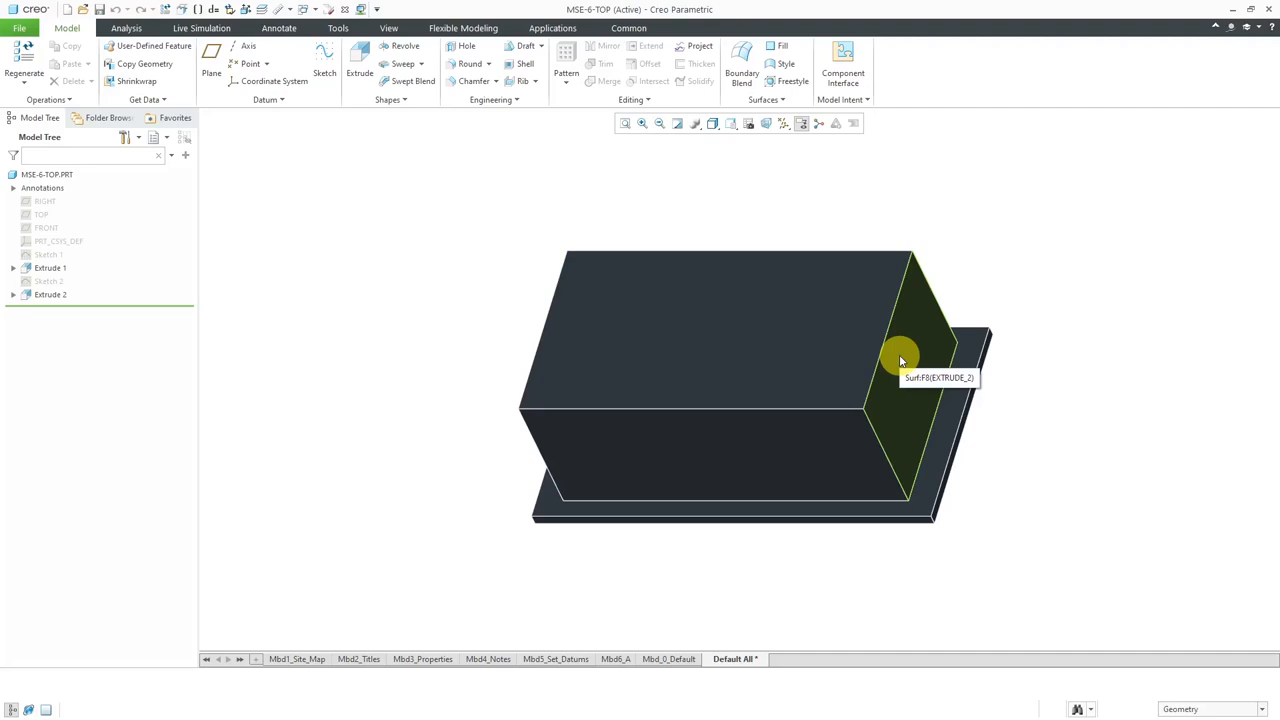
left_click(900, 360)
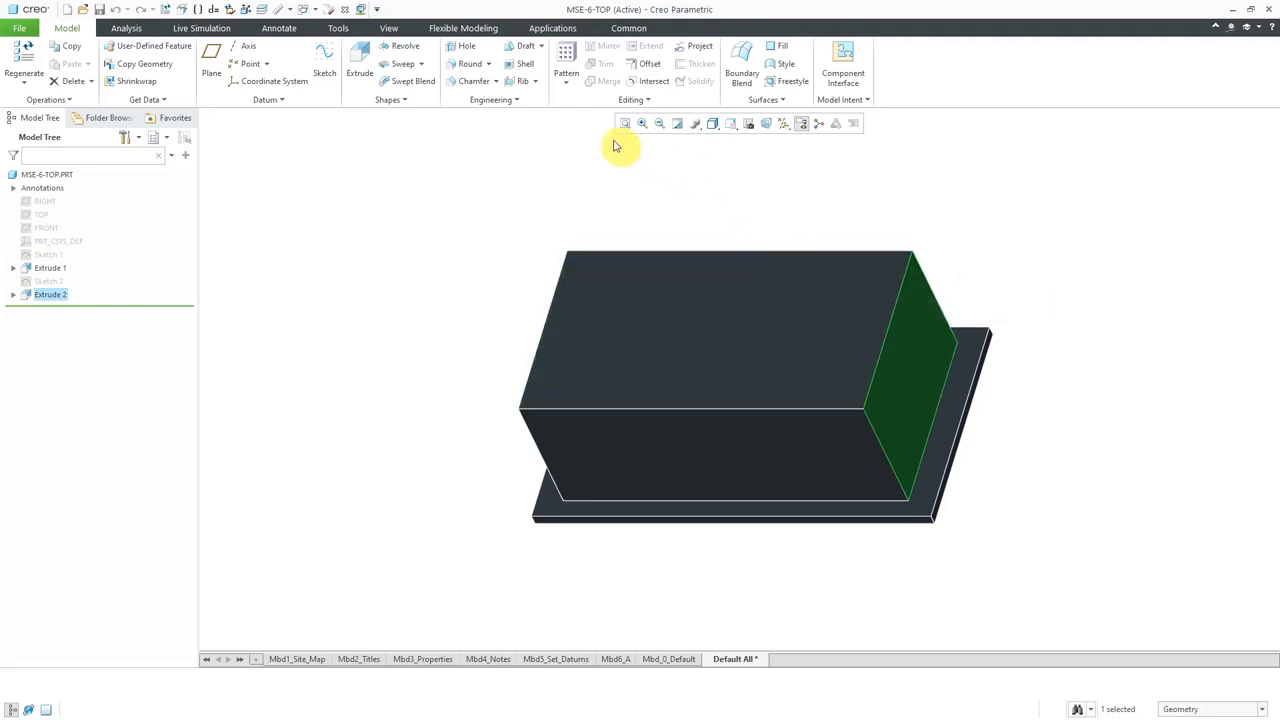
Start Draft 1 on the selected end face and show its References settings
left_click(525, 46)
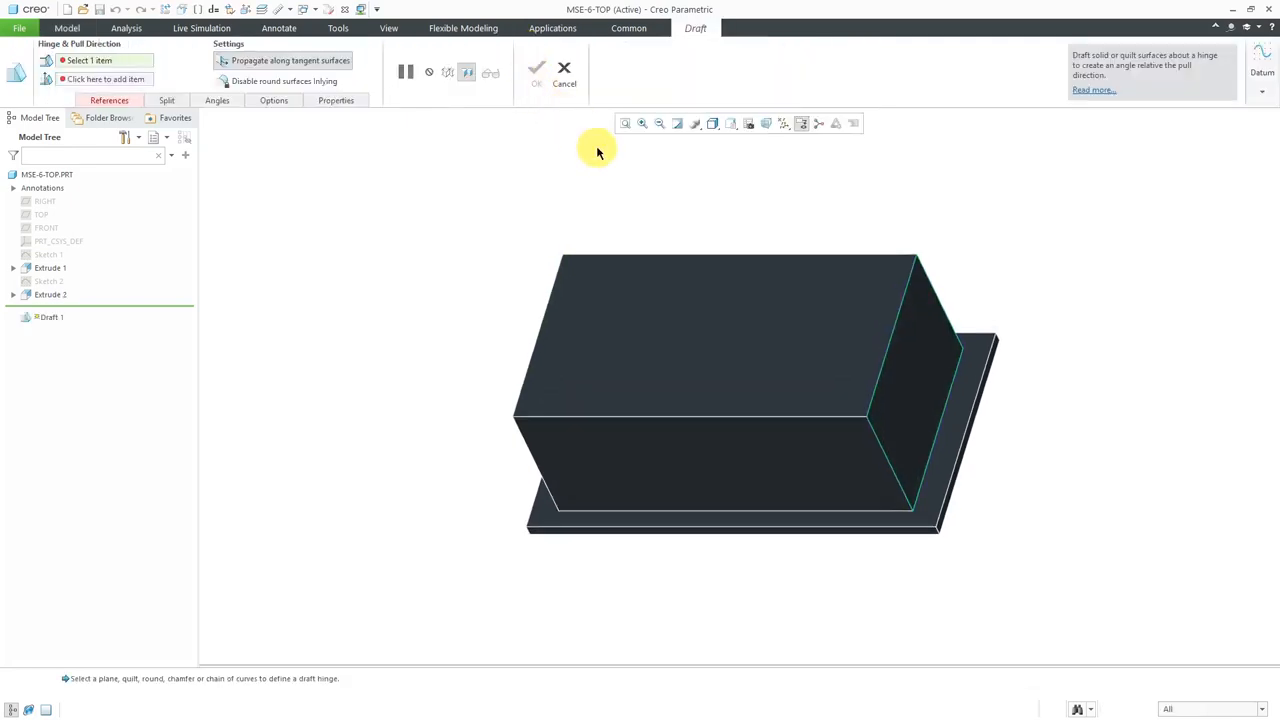
mouse_move(150, 82)
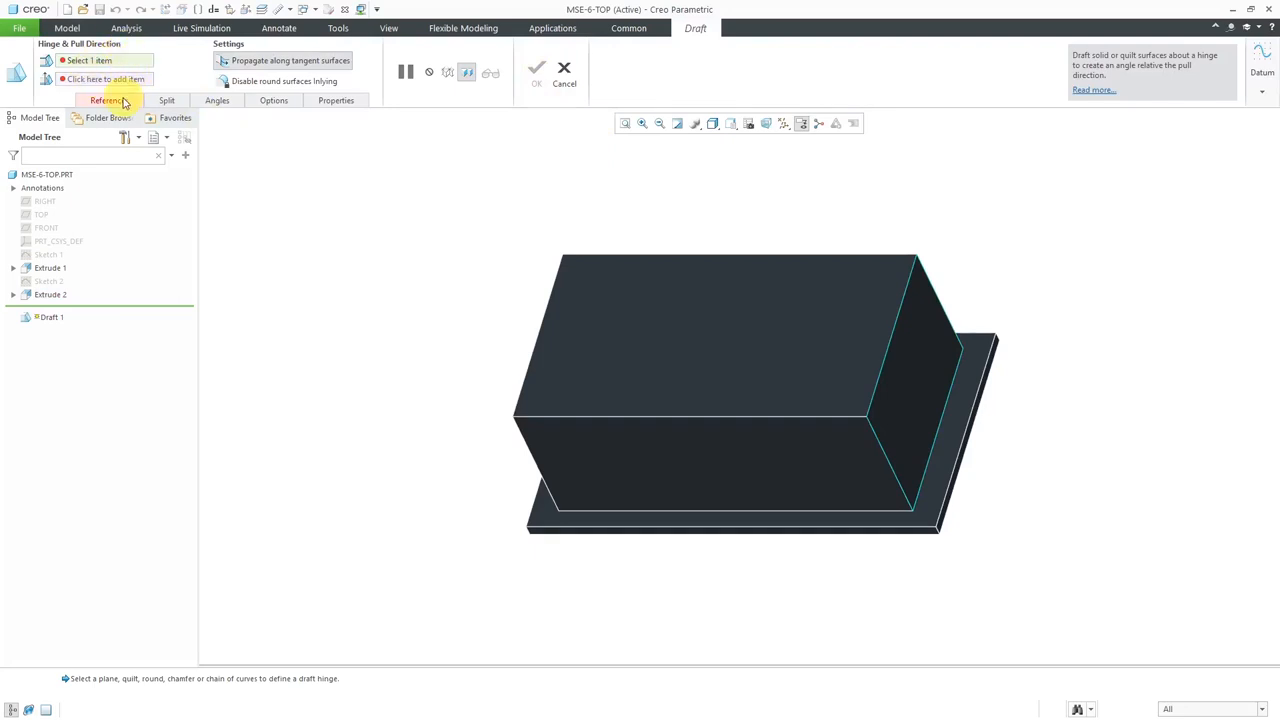
left_click(109, 100)
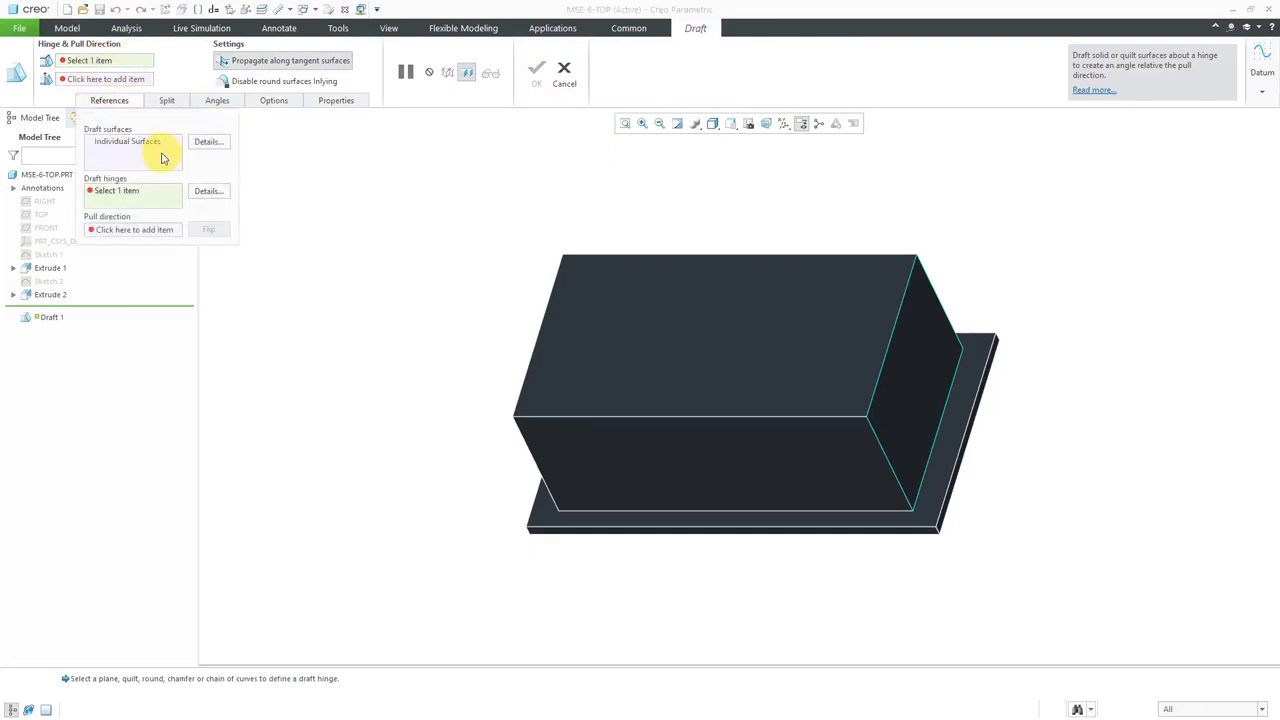
mouse_move(160, 155)
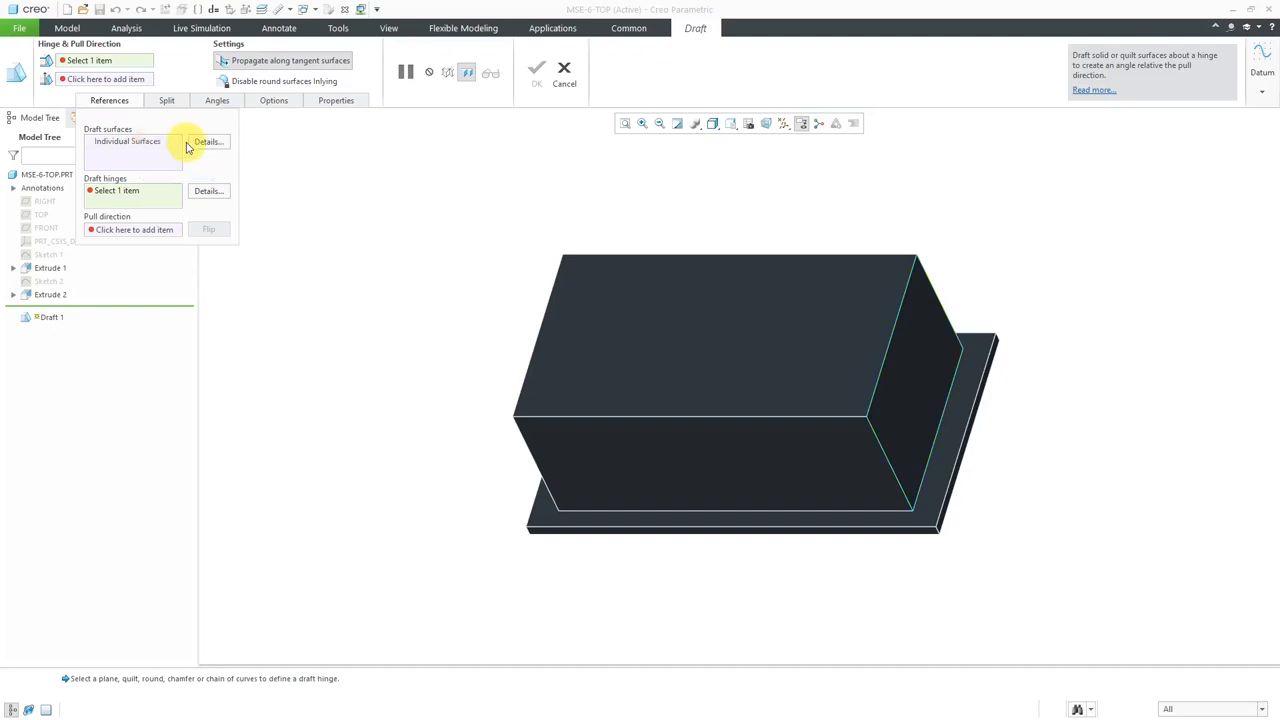
mouse_move(354, 172)
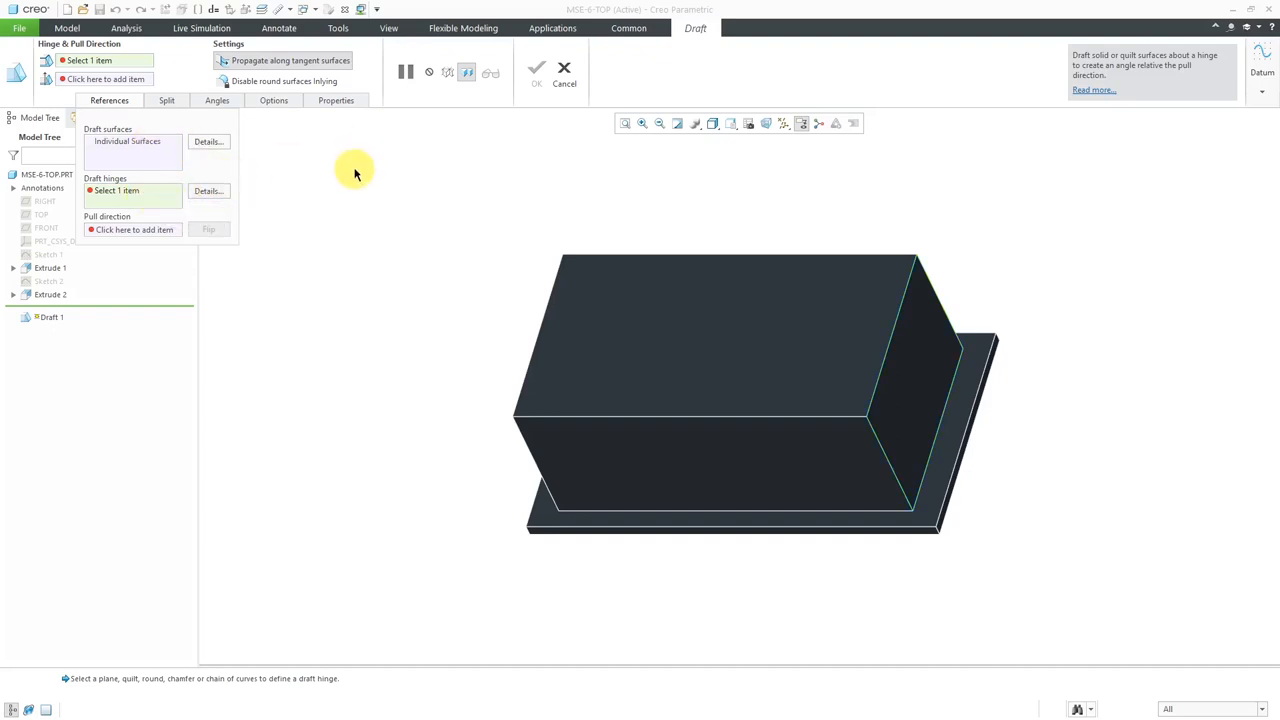
mouse_move(355, 173)
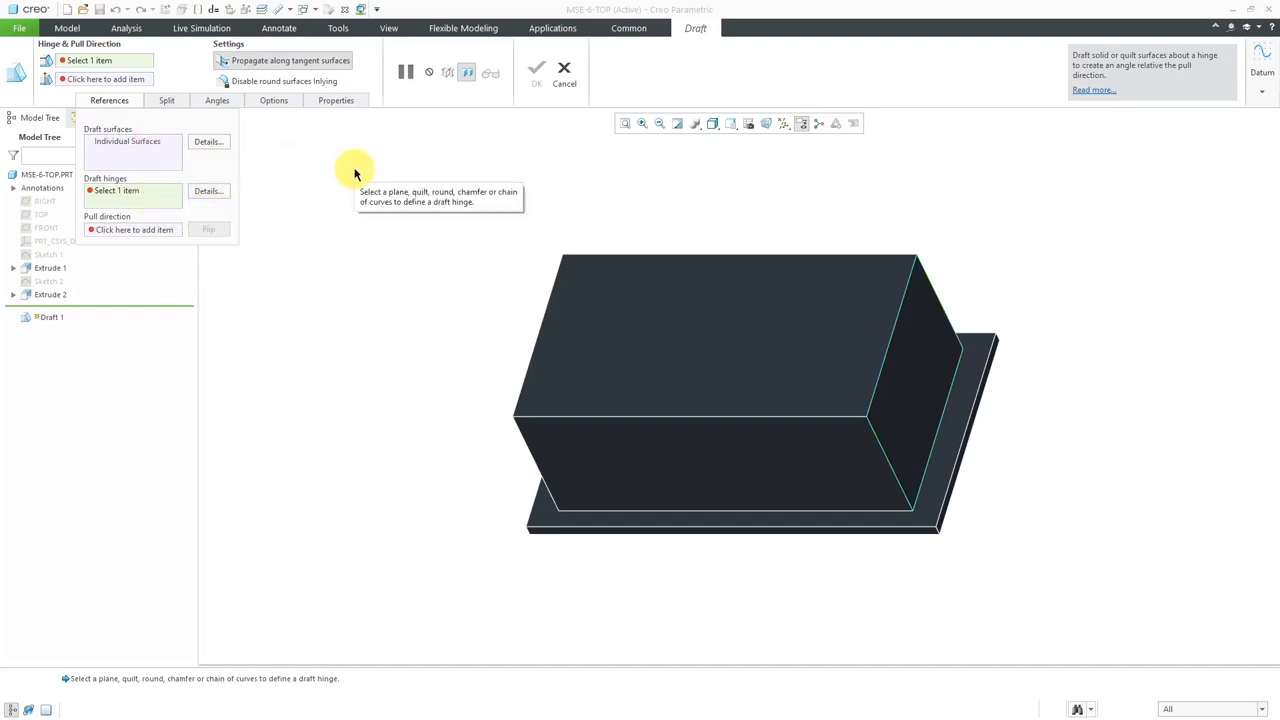
mouse_move(970, 383)
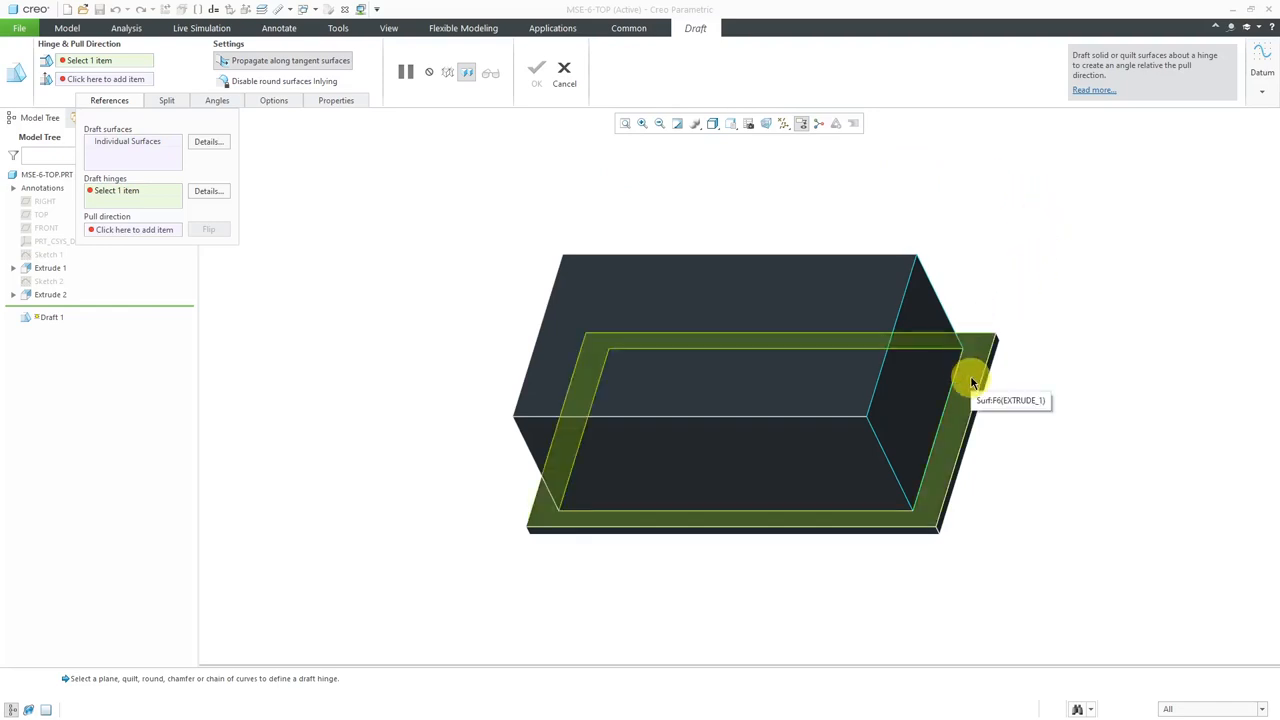
Hinge the draft on the base plate top surface (F6) and drag the angle to 30°
left_click(970, 378)
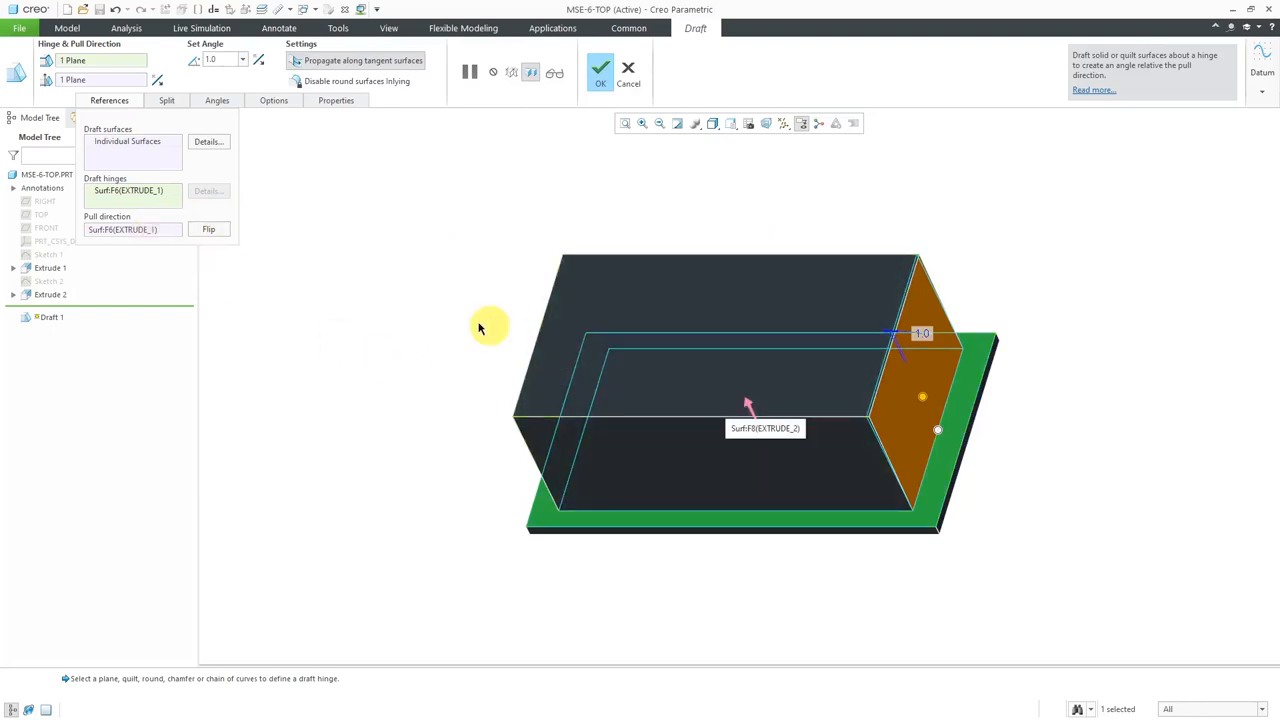
mouse_move(457, 381)
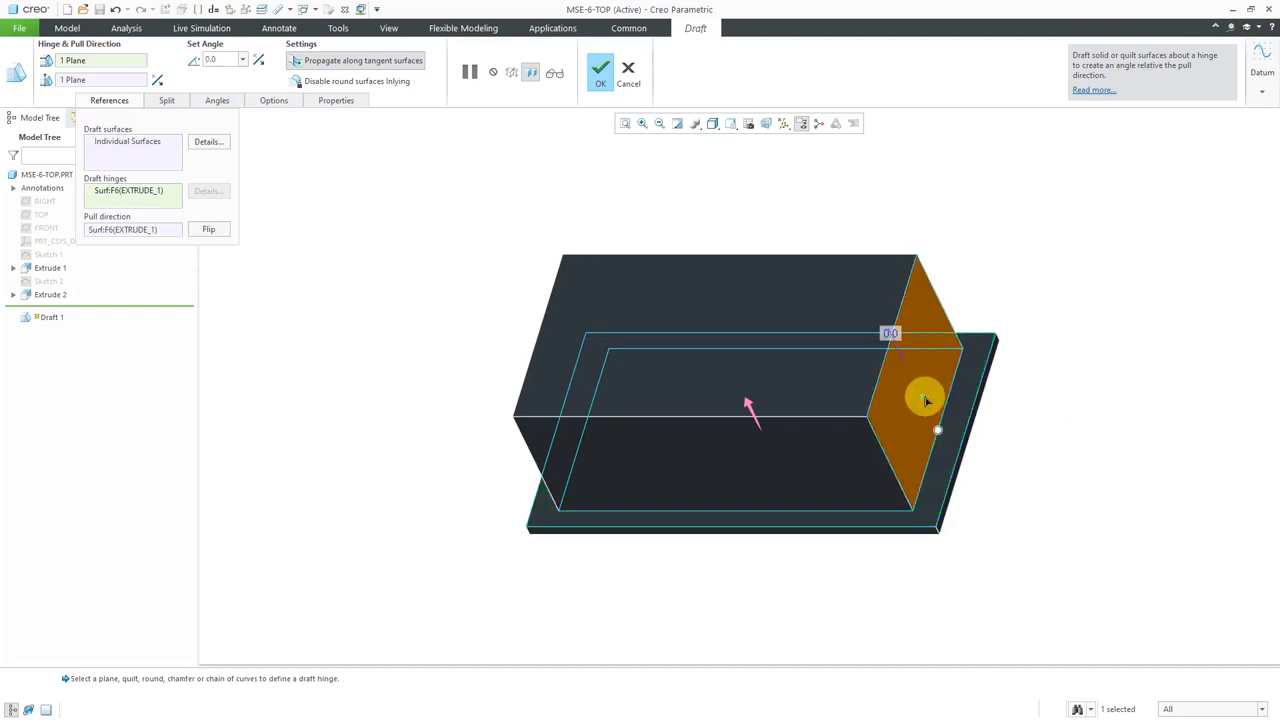
left_click_drag(925, 398, 930, 390)
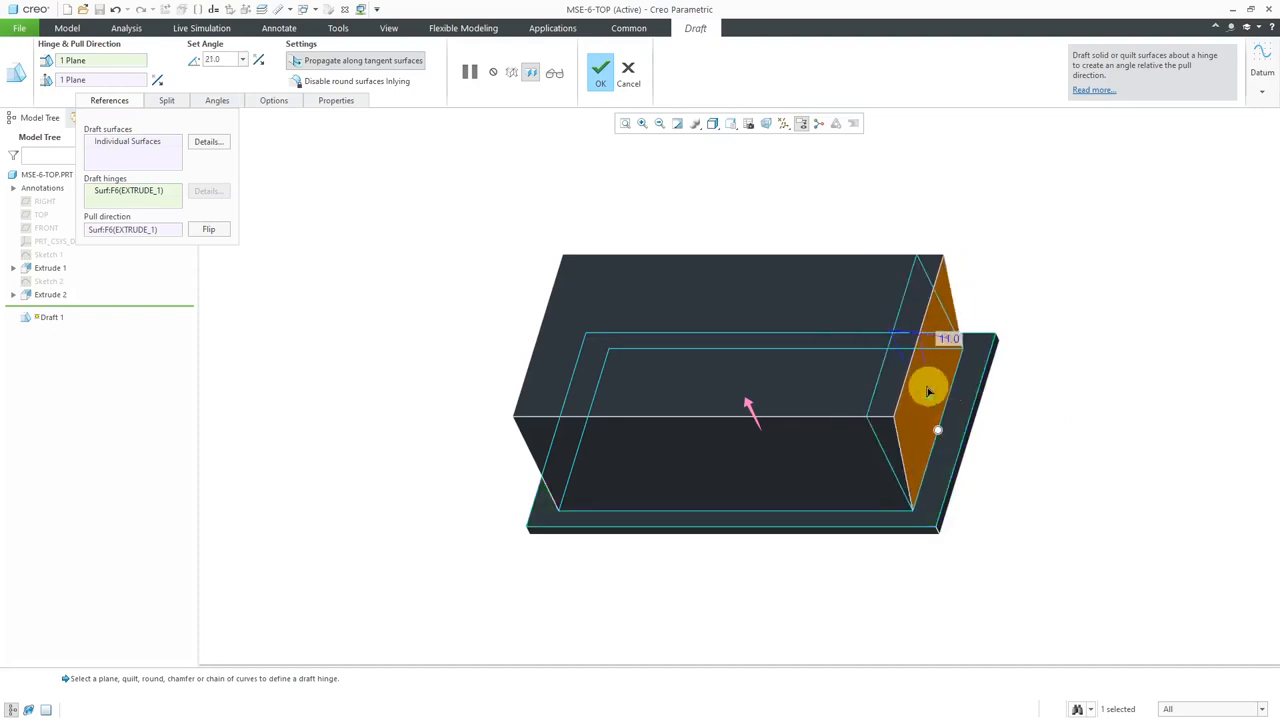
left_click_drag(928, 391, 943, 383)
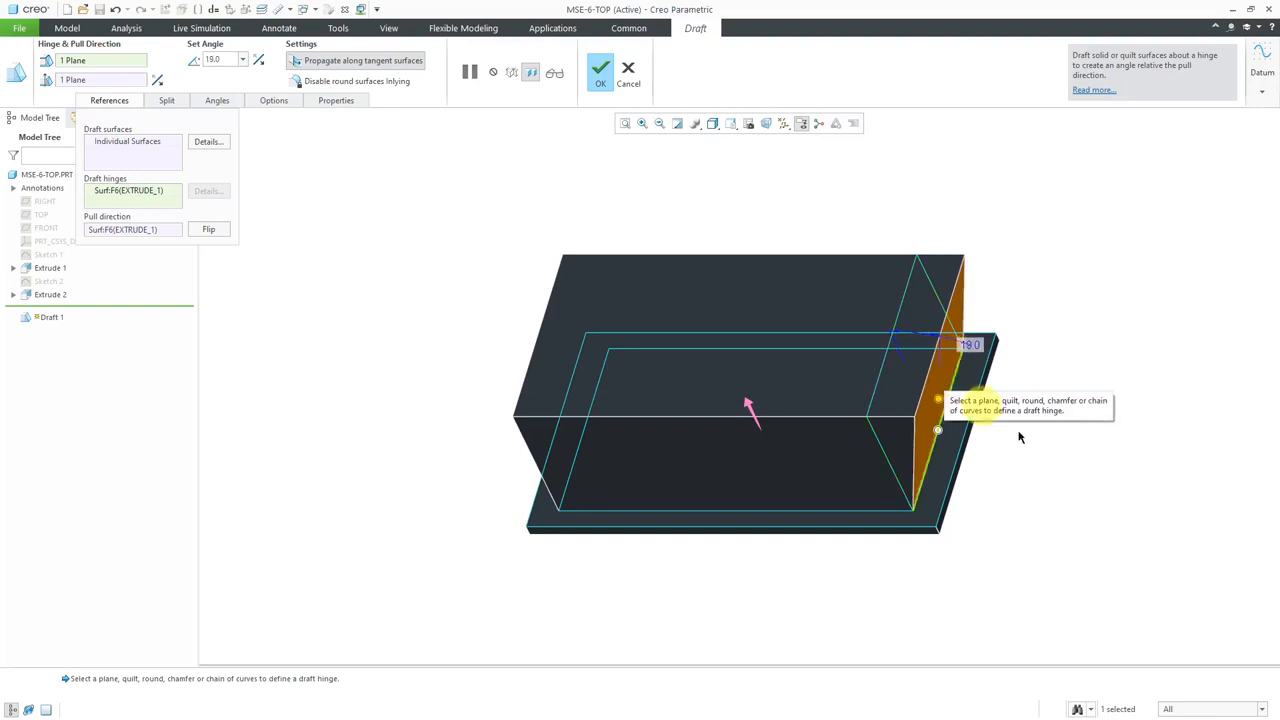
mouse_move(1060, 445)
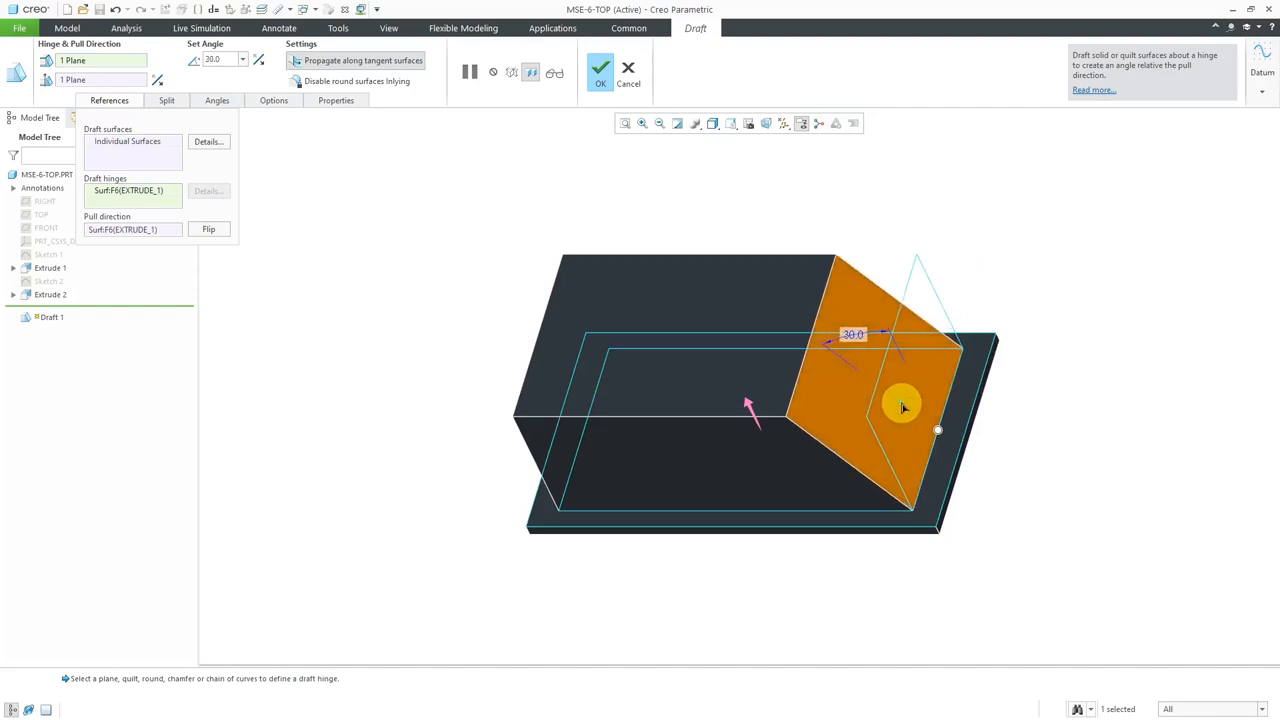
mouse_move(1125, 285)
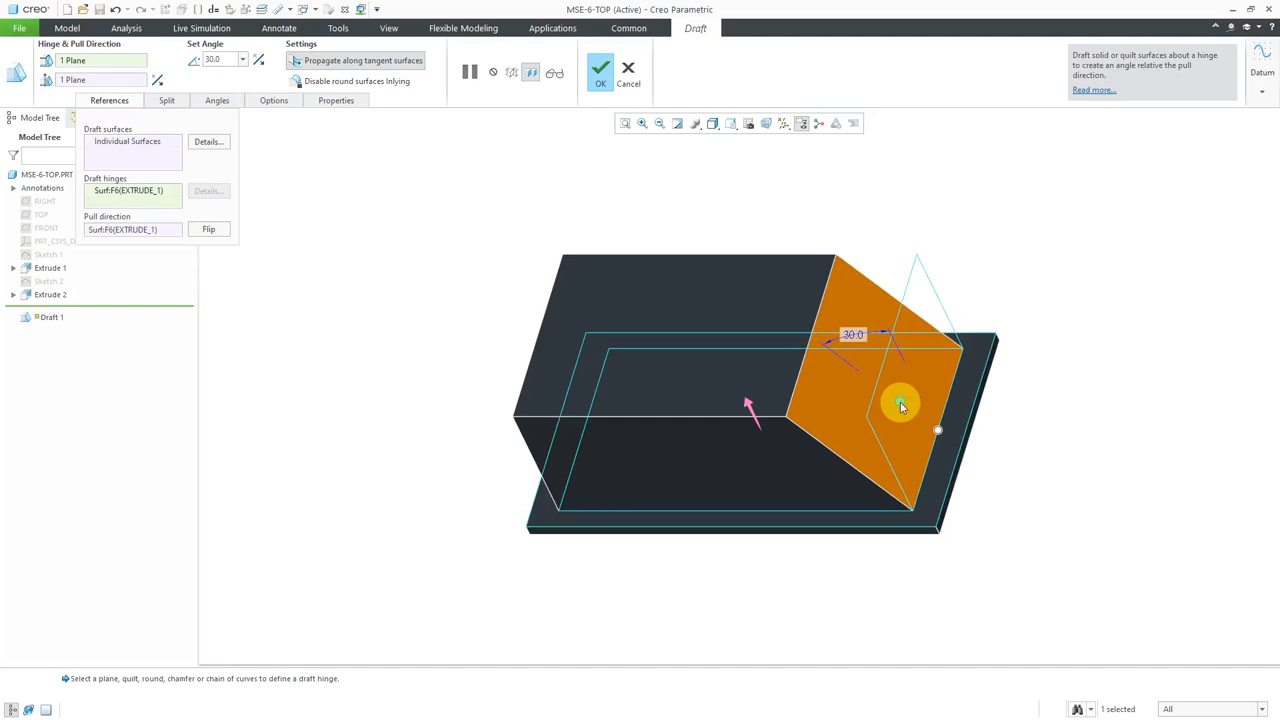
left_click_drag(900, 405, 885, 420)
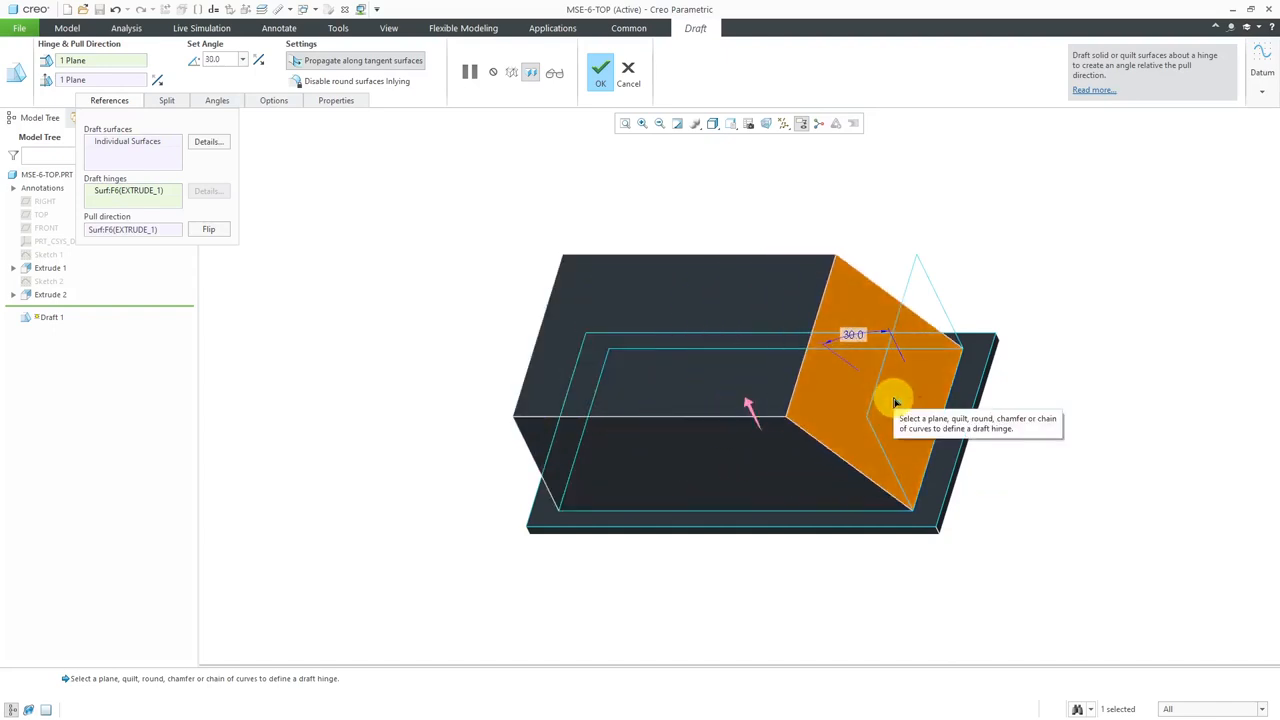
mouse_move(997, 280)
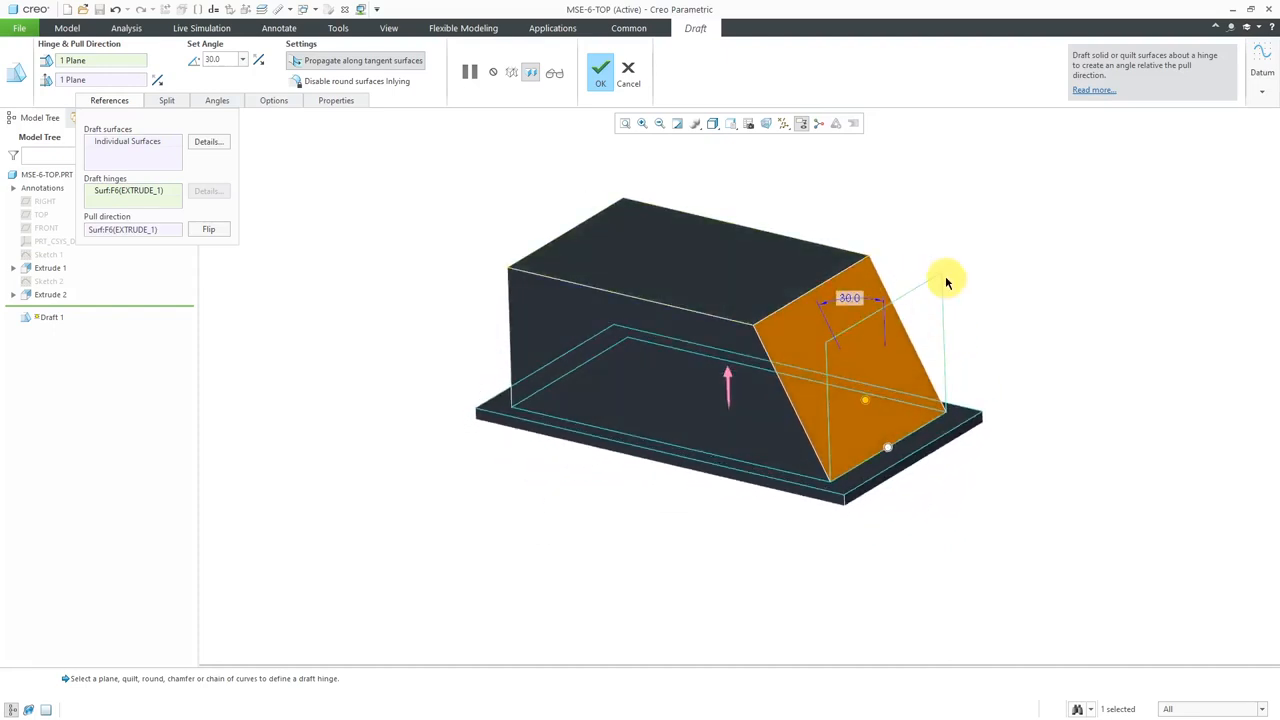
mouse_move(946, 278)
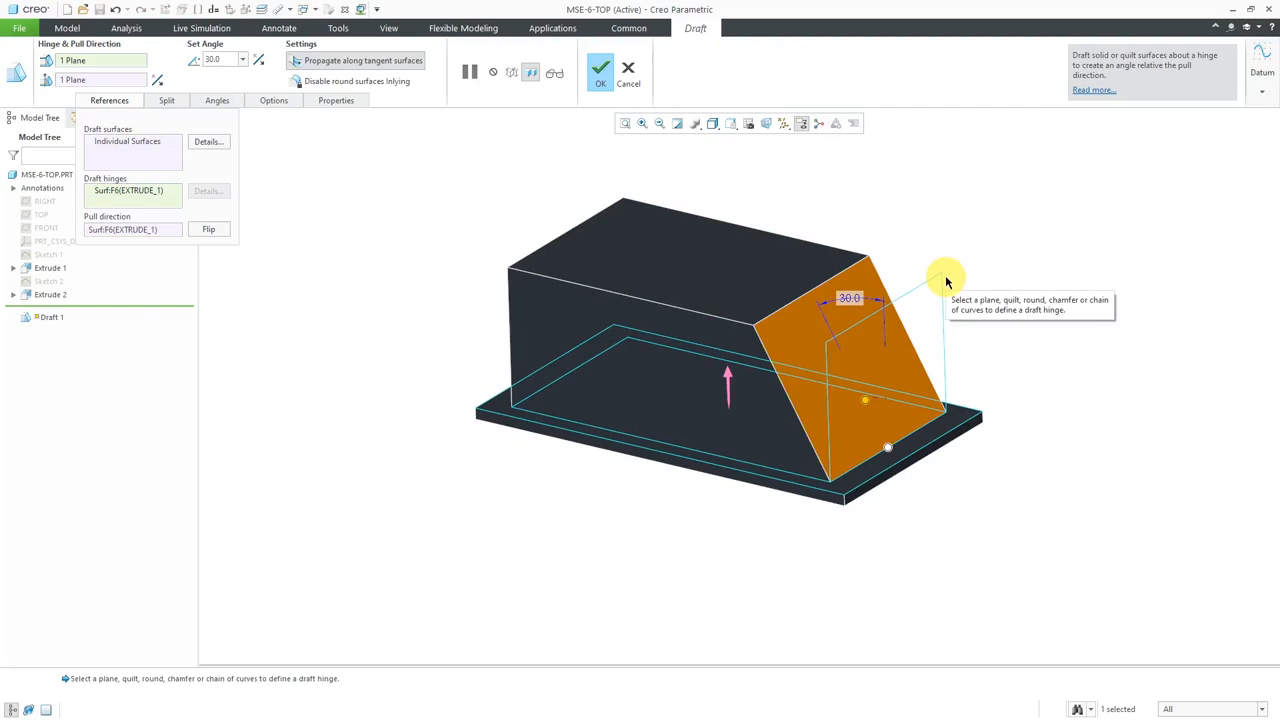
mouse_move(366, 147)
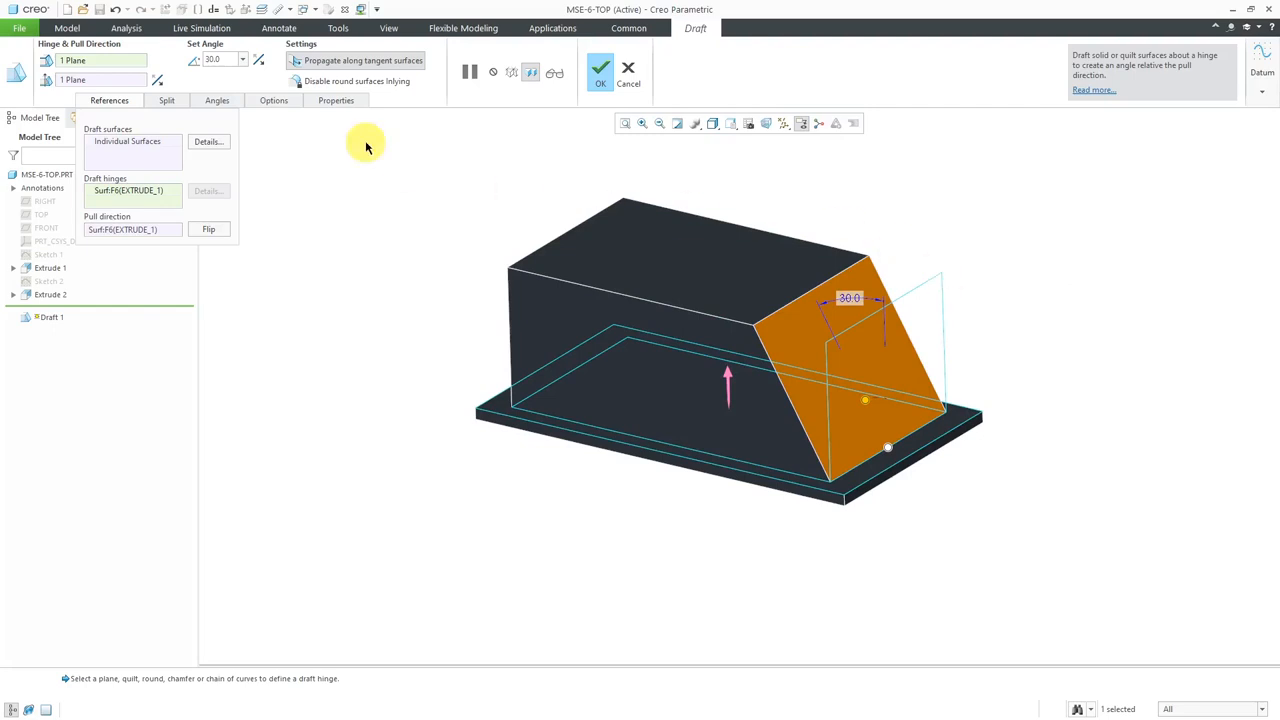
mouse_move(358, 194)
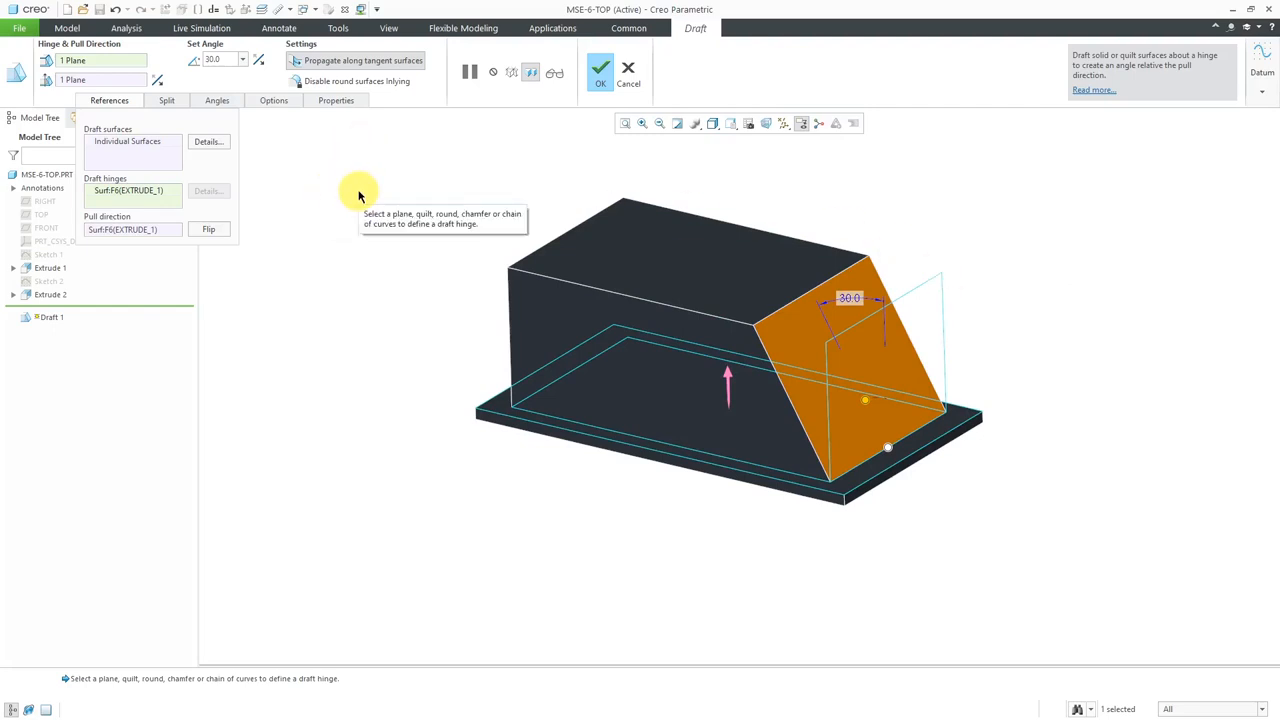
mouse_move(400, 61)
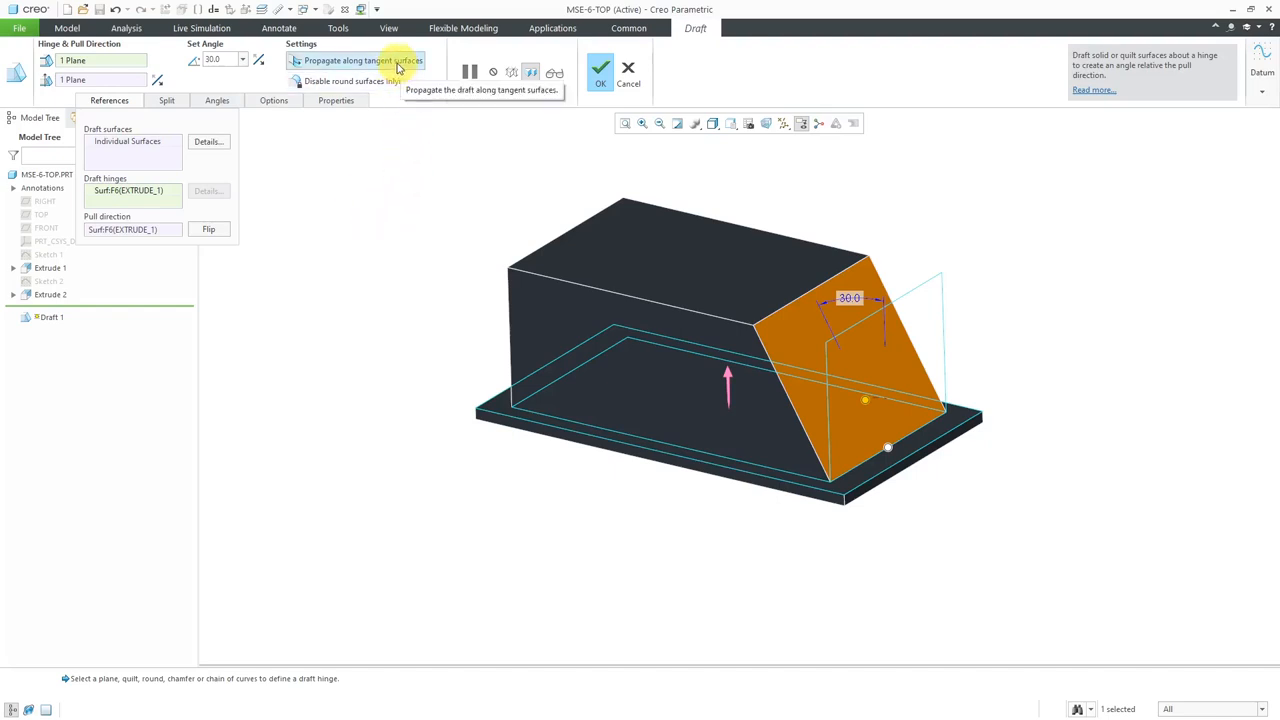
mouse_move(370, 248)
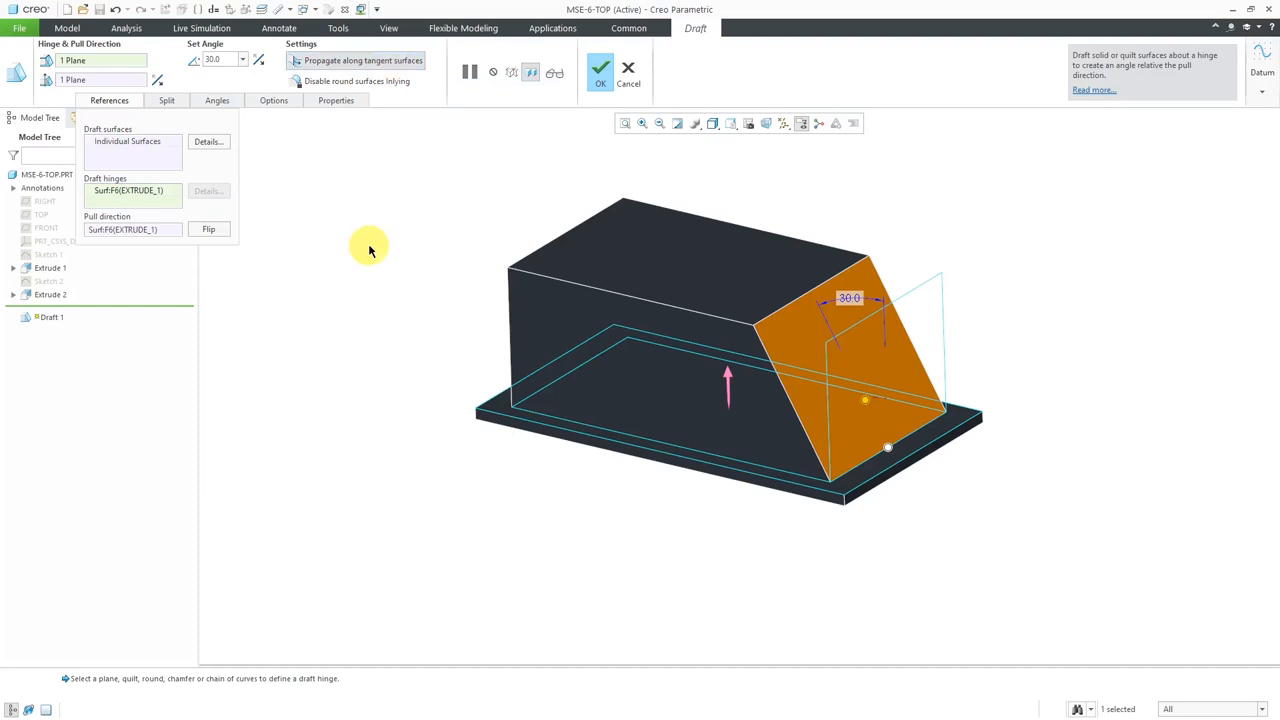
mouse_move(391, 110)
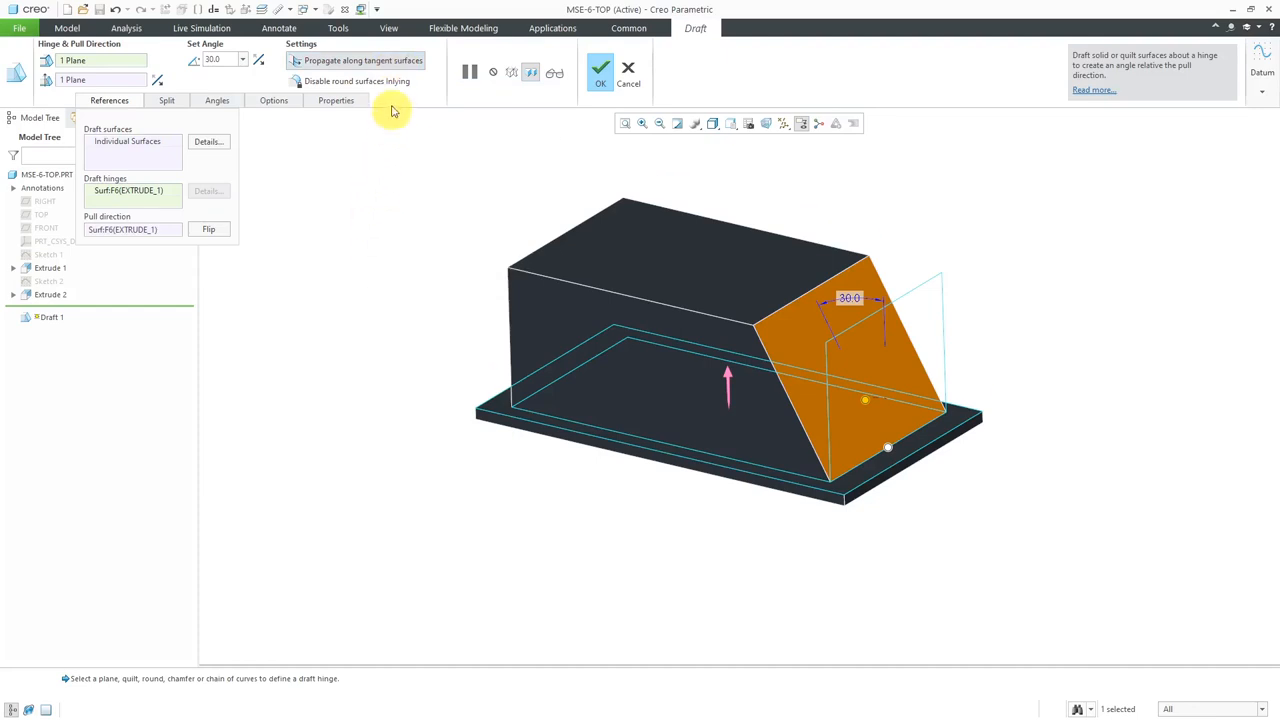
mouse_move(390, 81)
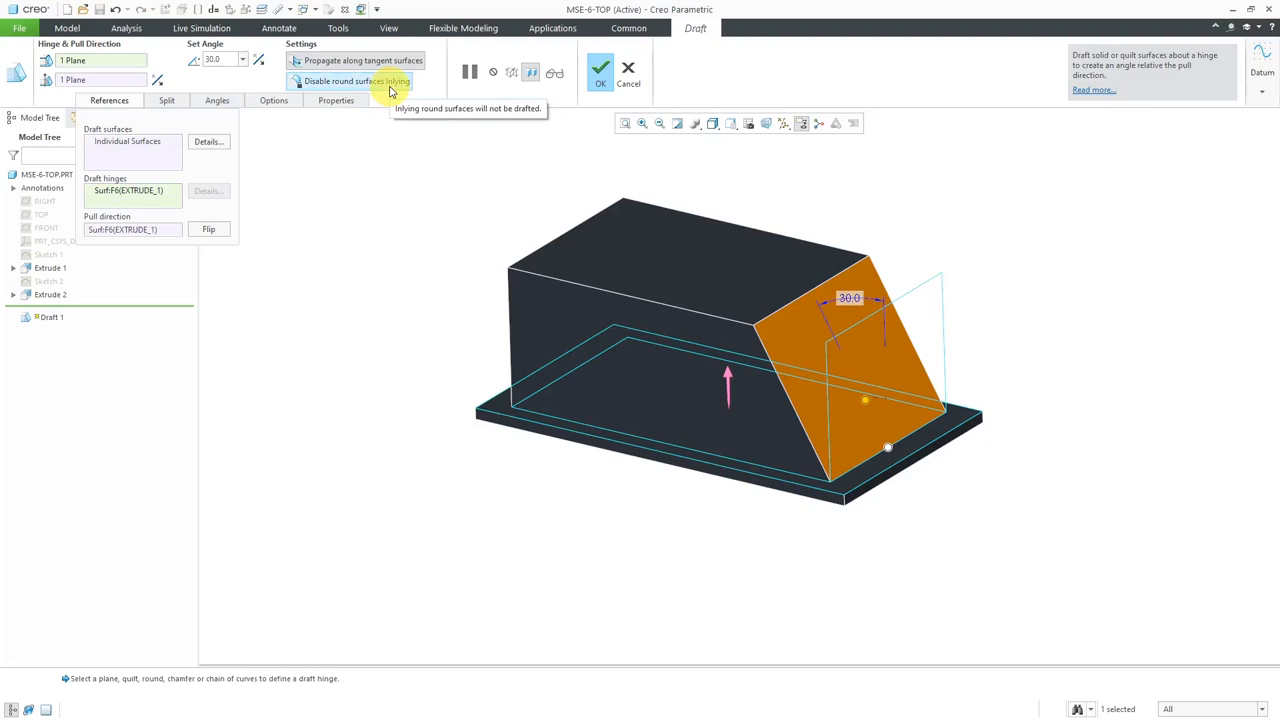
mouse_move(356, 178)
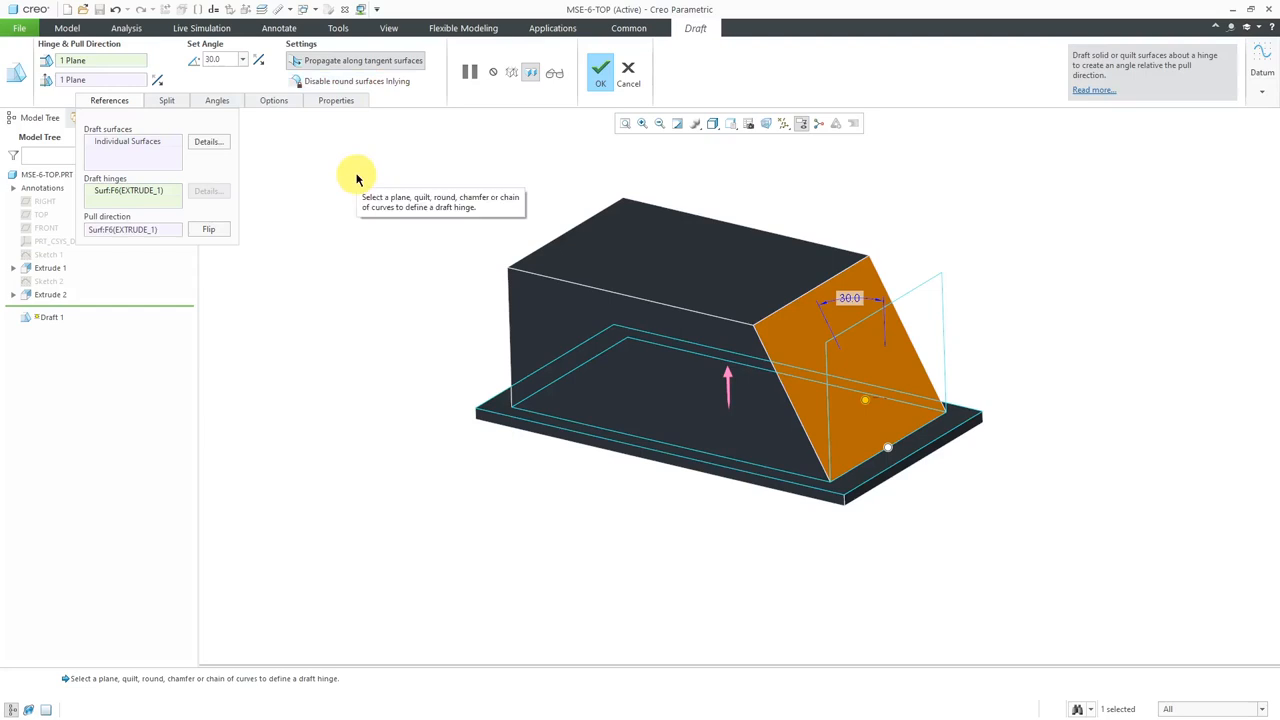
Show Draft 1's Split options, currently set to no split
left_click(167, 100)
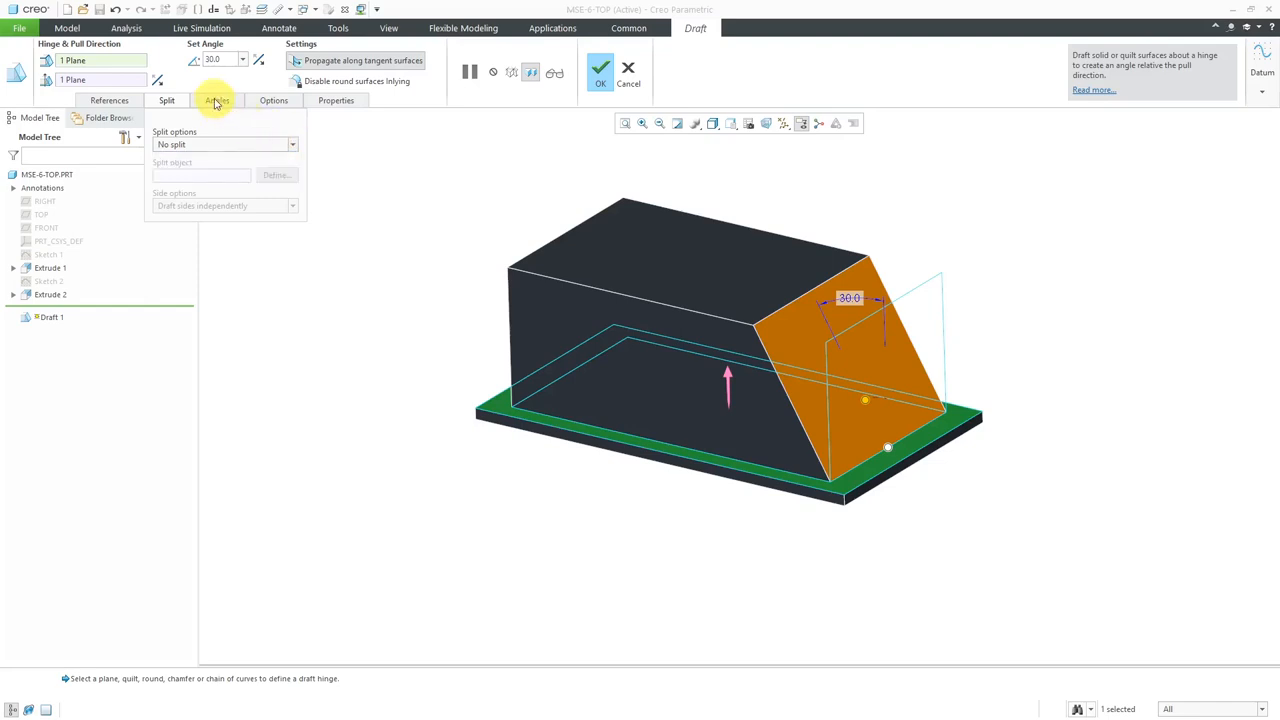
Review Draft 1's Angles, Options and Properties, then complete the 30° draft
left_click(217, 100)
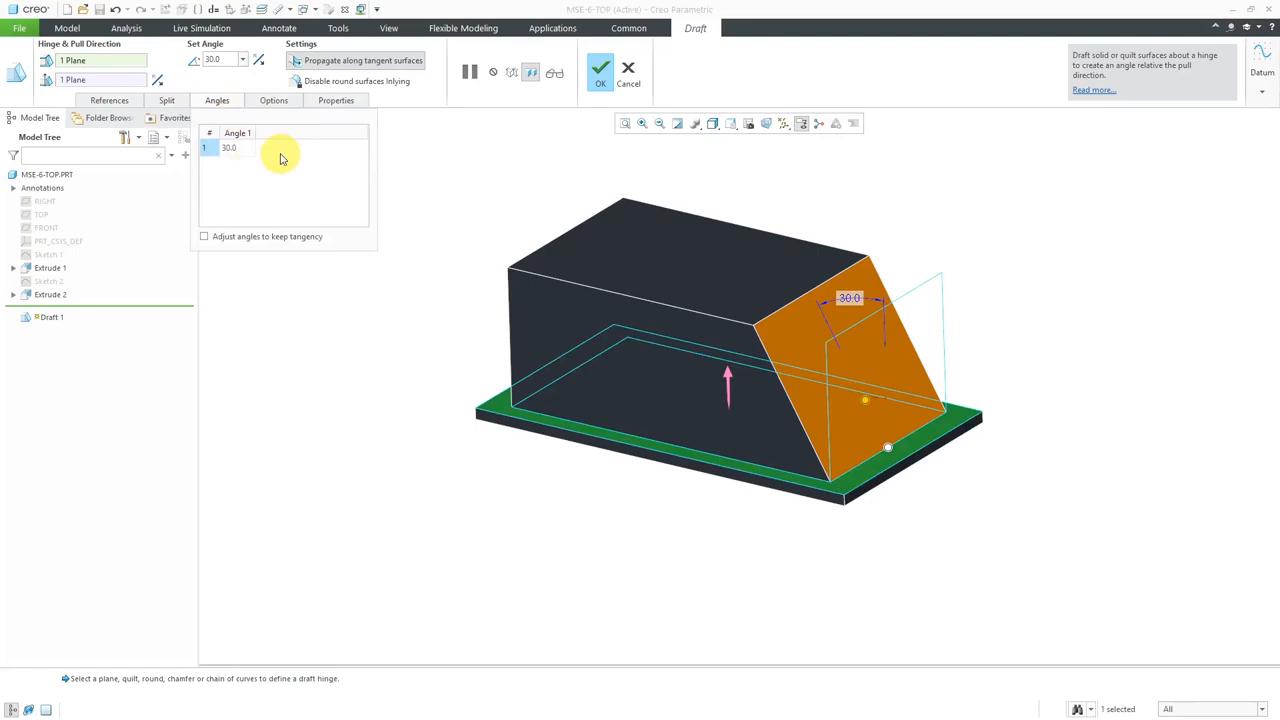
mouse_move(280, 150)
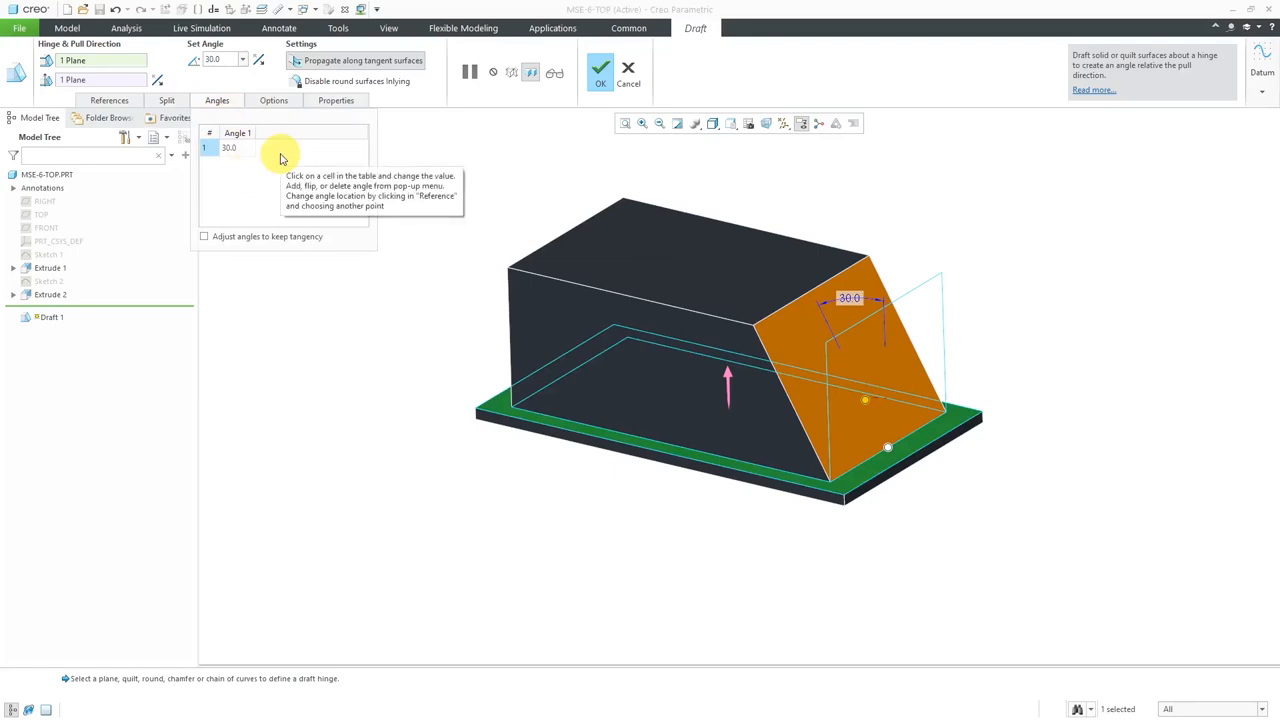
mouse_move(280, 135)
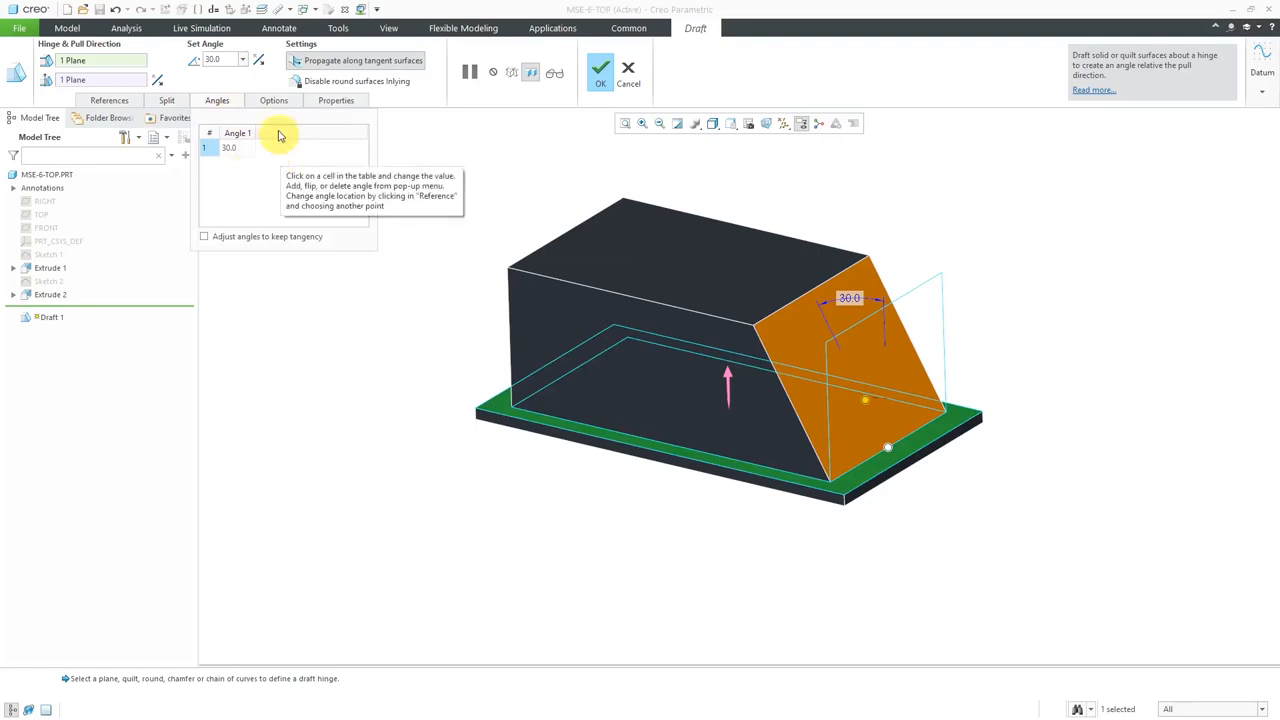
left_click(273, 100)
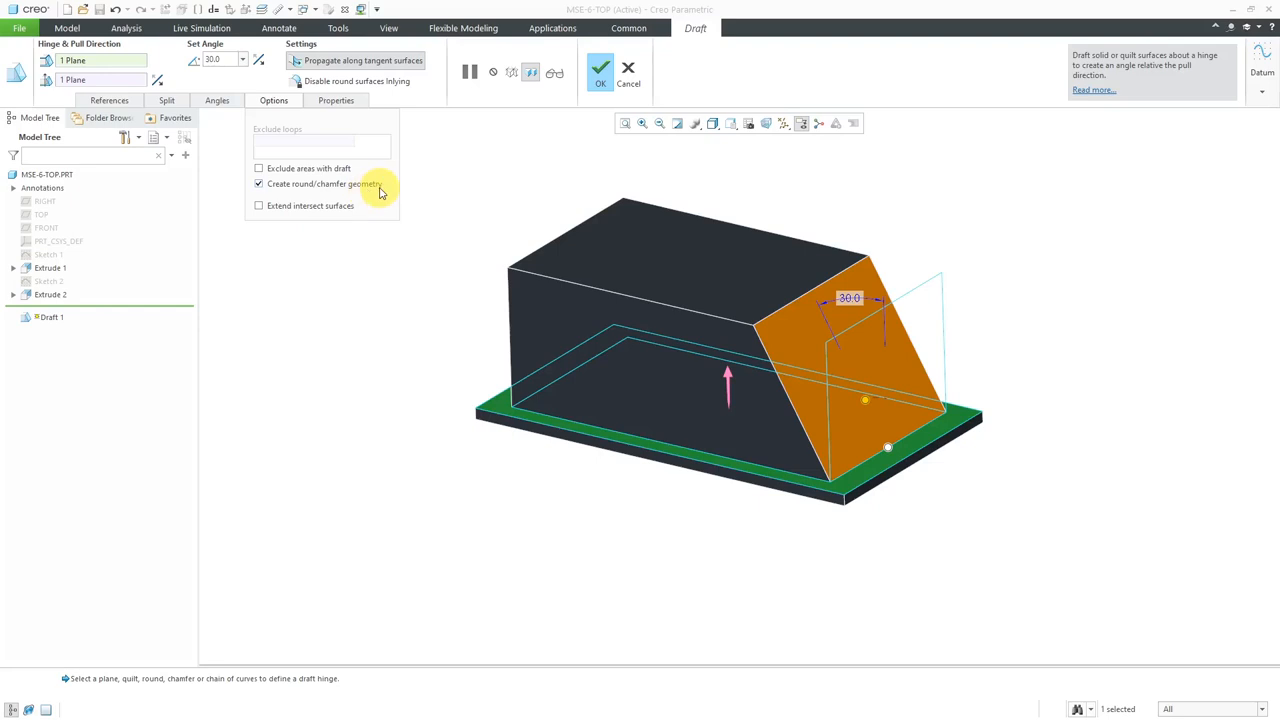
left_click(336, 100)
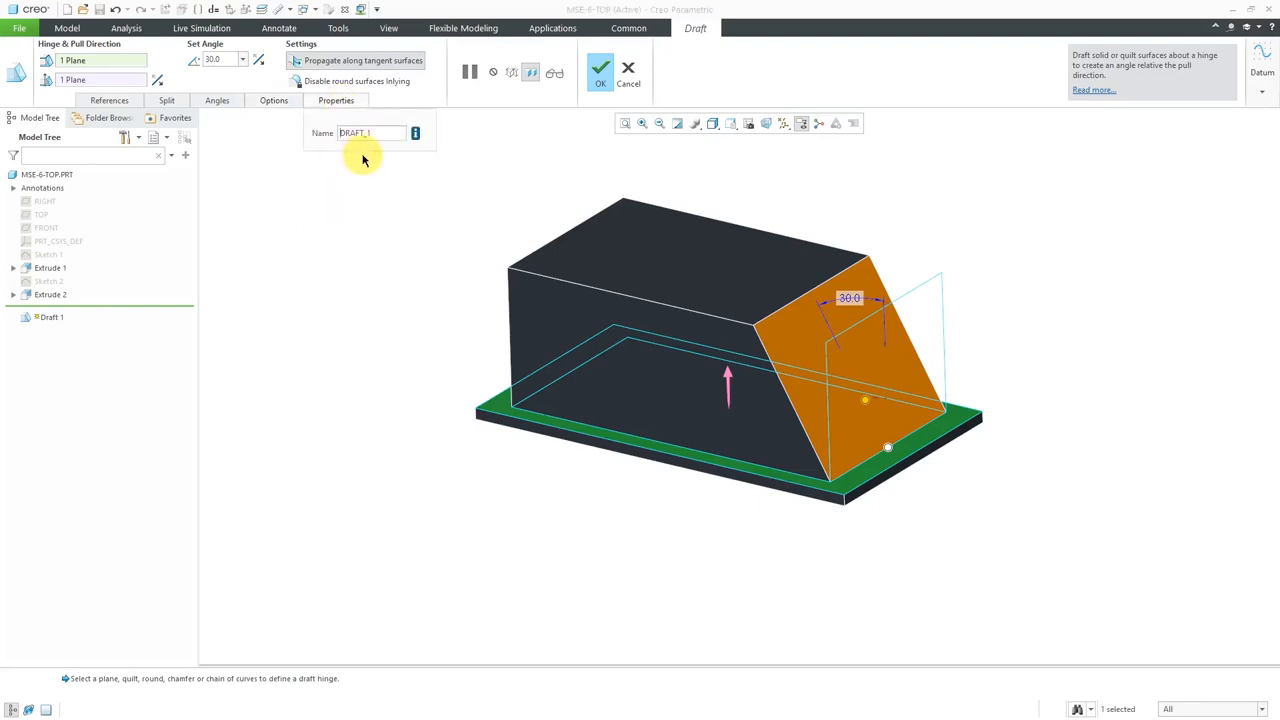
mouse_move(347, 240)
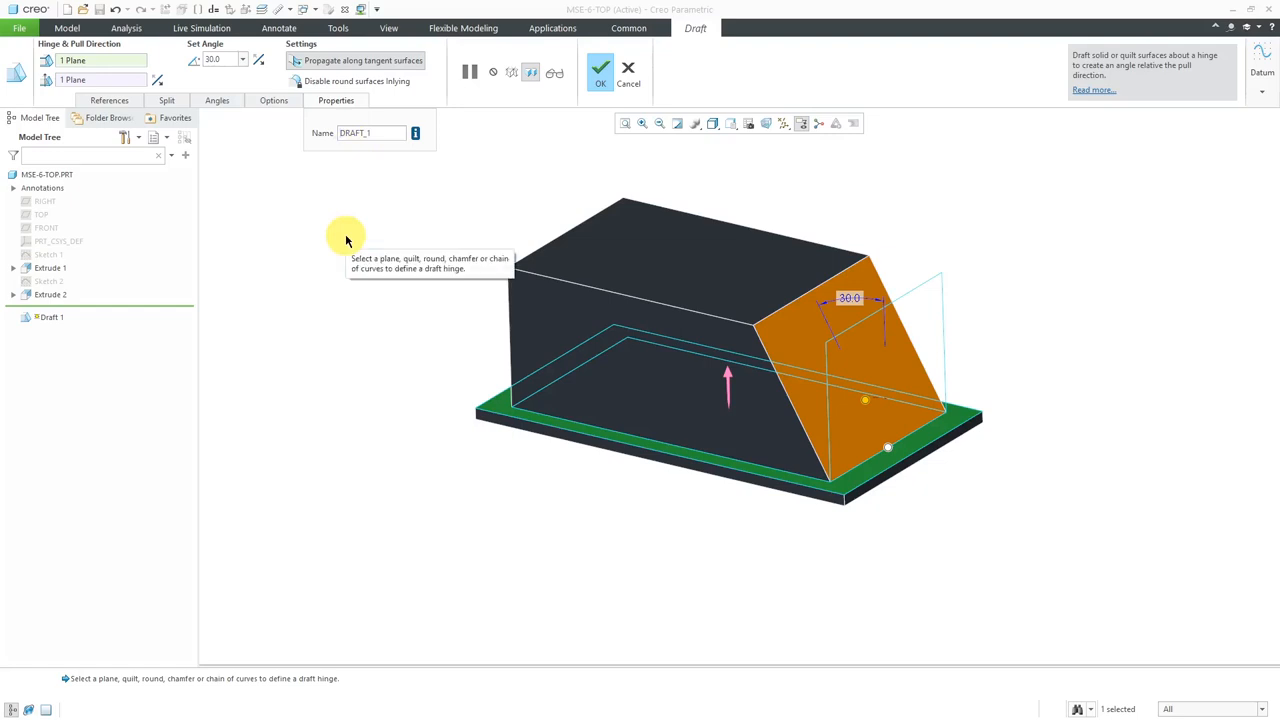
left_click(600, 67)
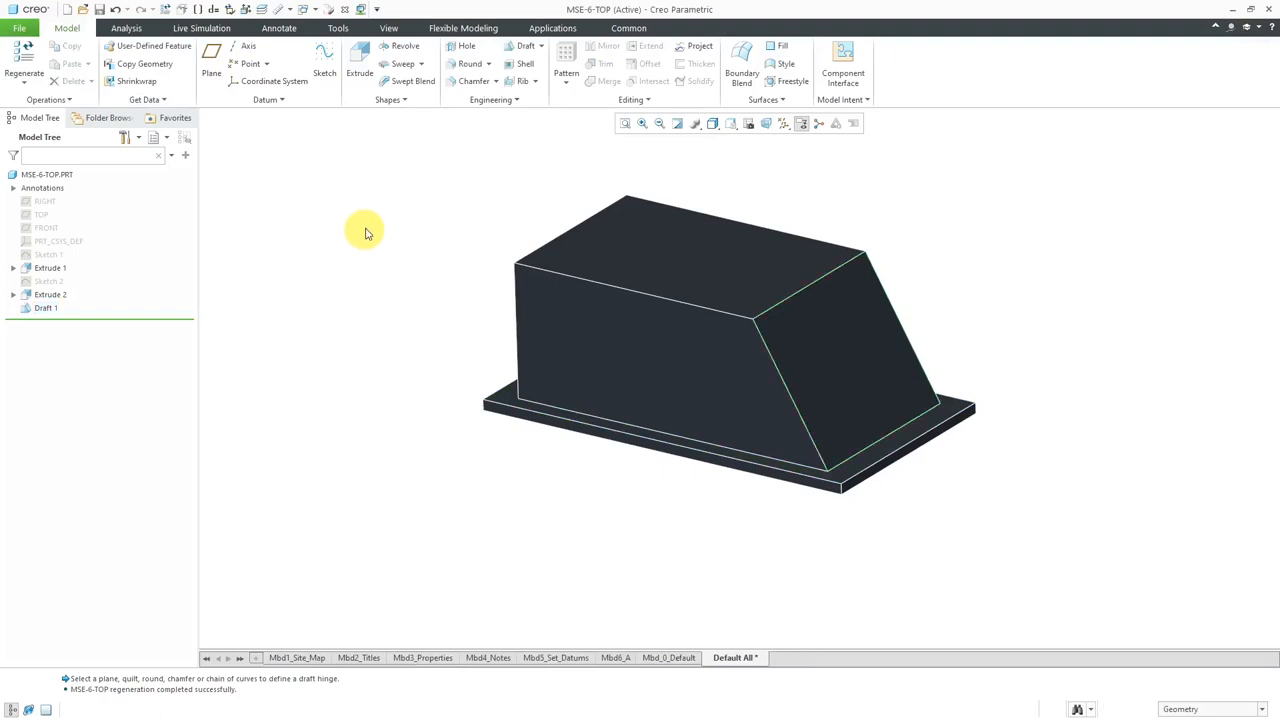
Start Draft 2 on the block's side and end faces and switch to hinge selection
left_click(525, 46)
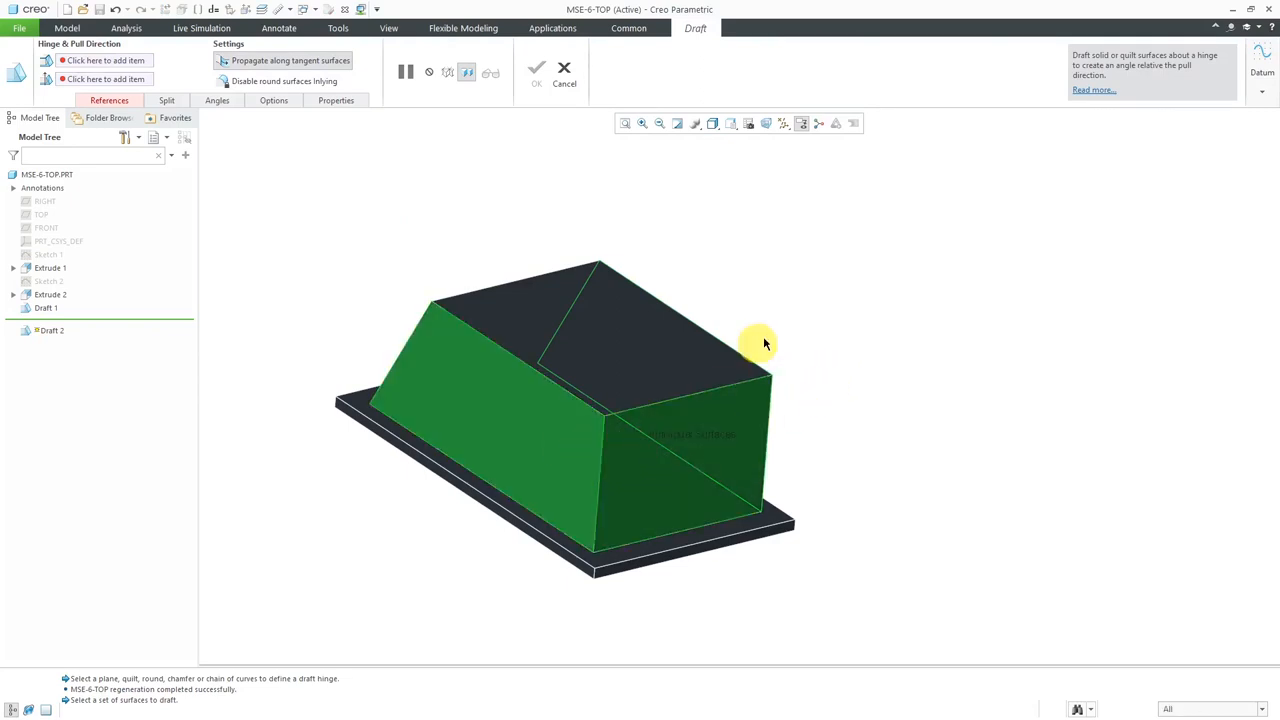
mouse_move(795, 305)
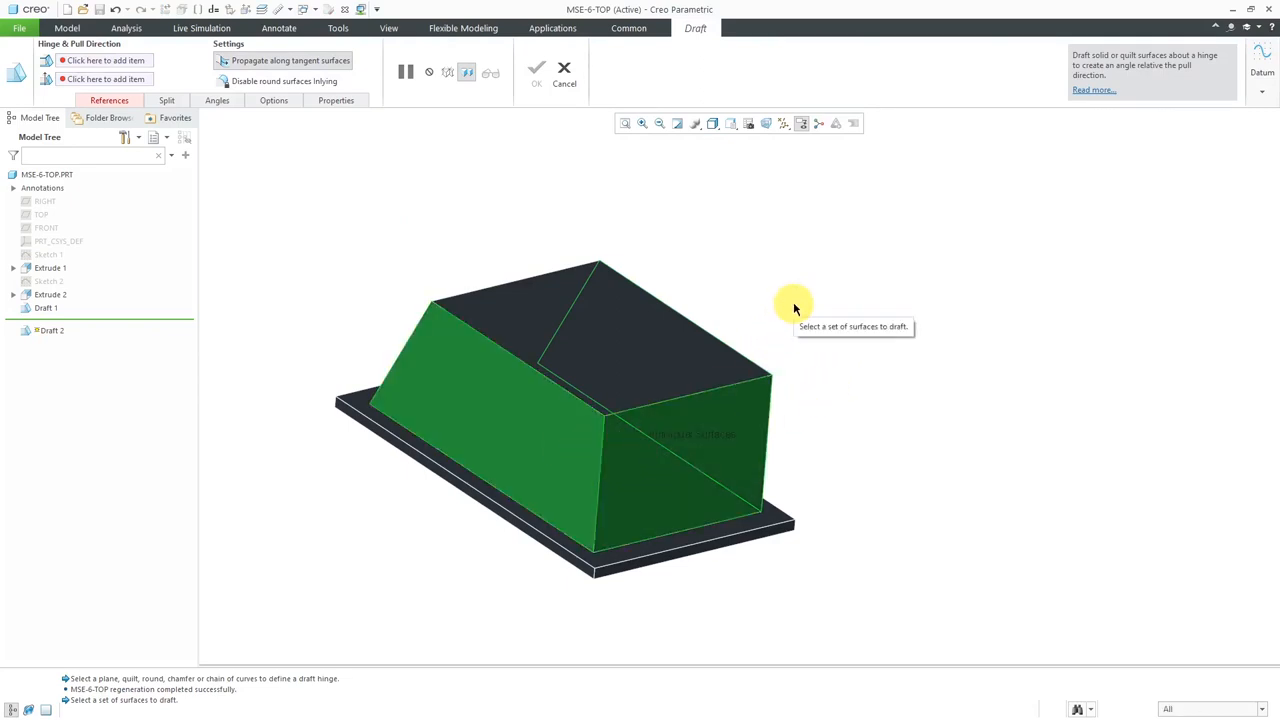
right_click(795, 305)
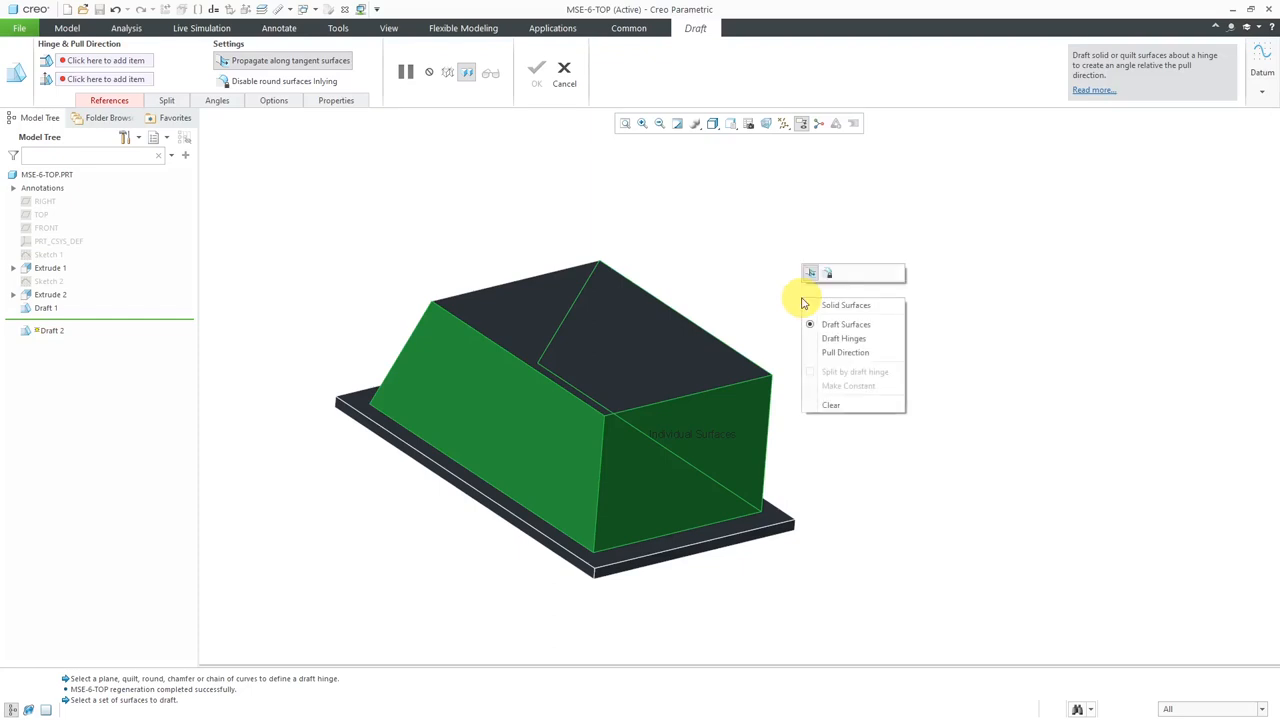
mouse_move(765, 290)
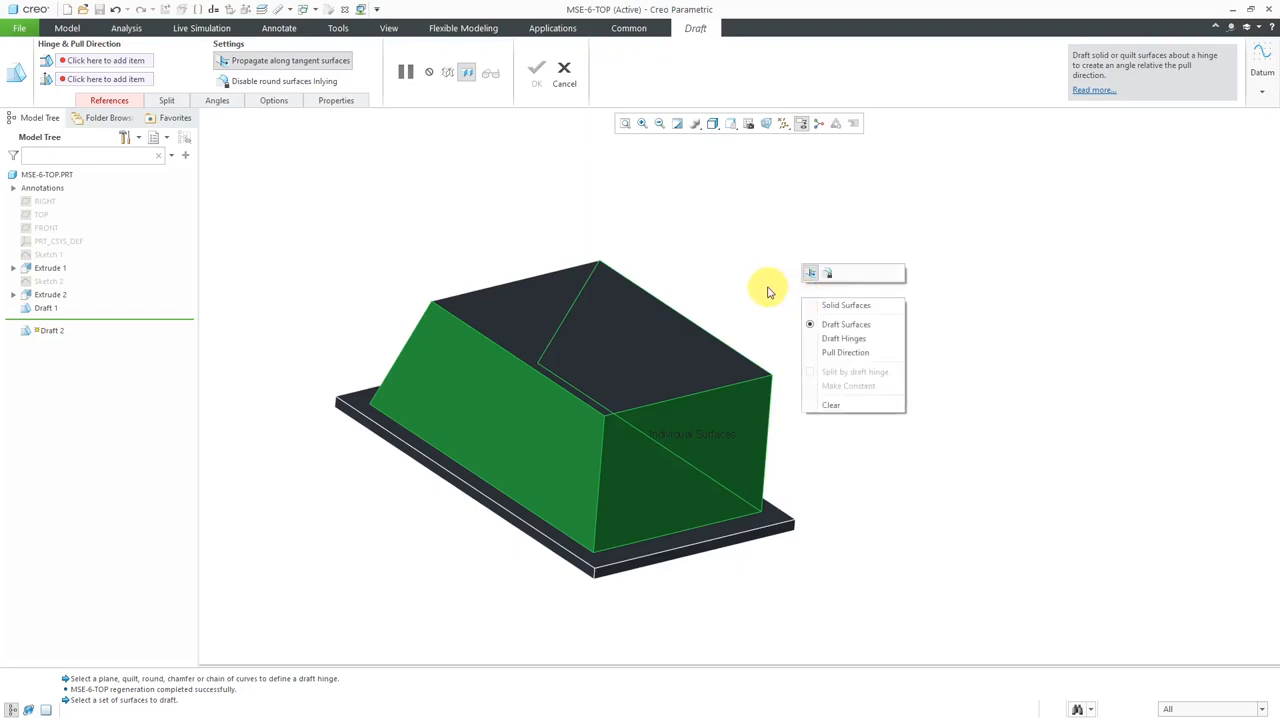
mouse_move(855, 338)
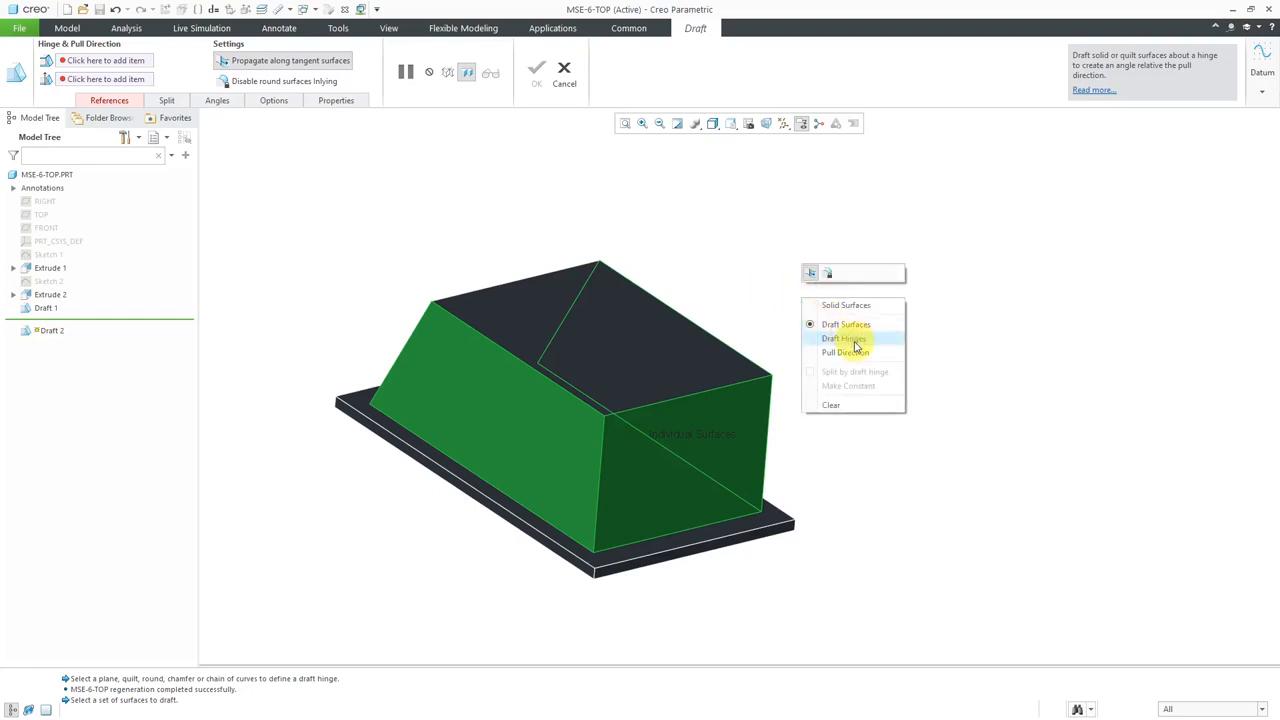
left_click(843, 338)
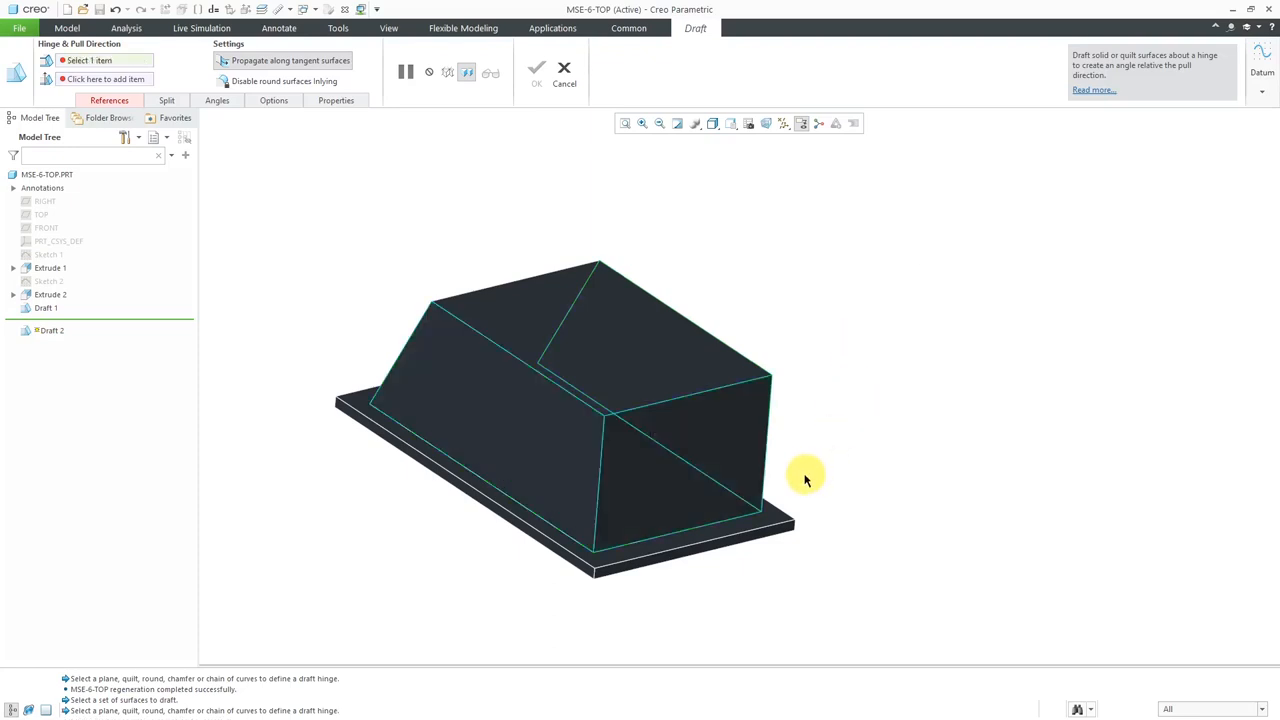
Hinge Draft 2 on the base plate top and complete it at 15°
left_click(780, 520)
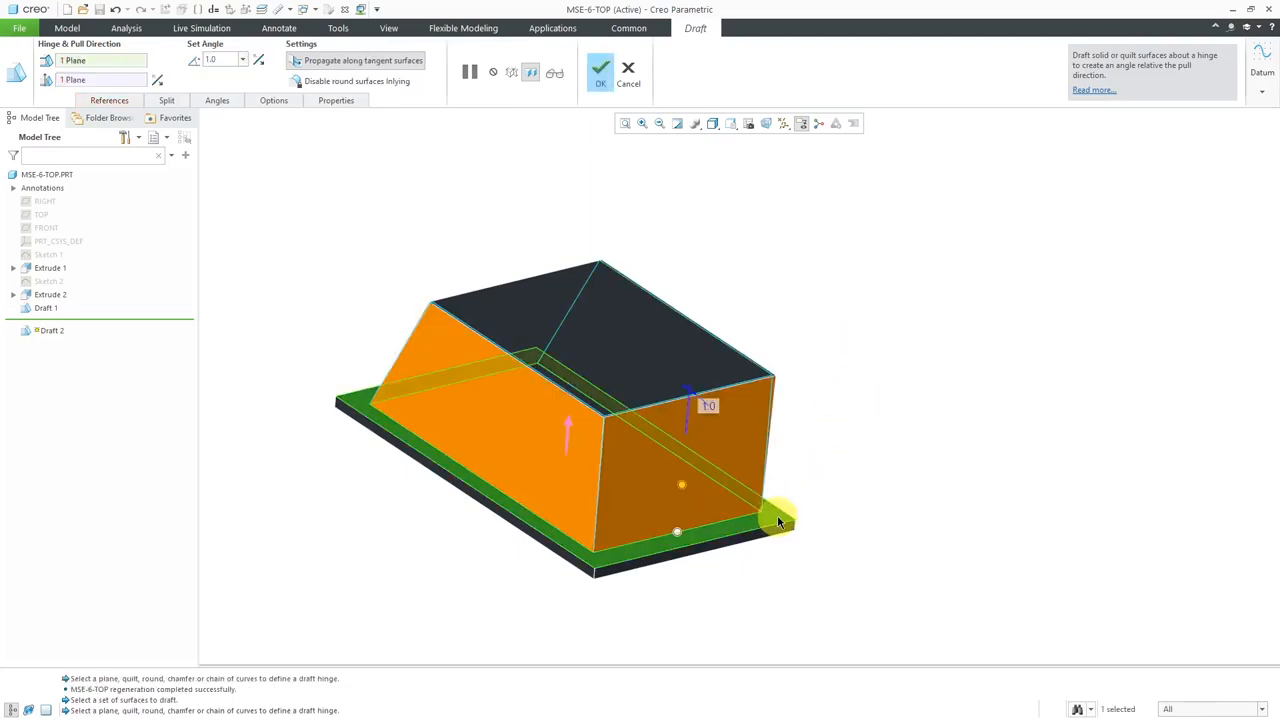
mouse_move(833, 398)
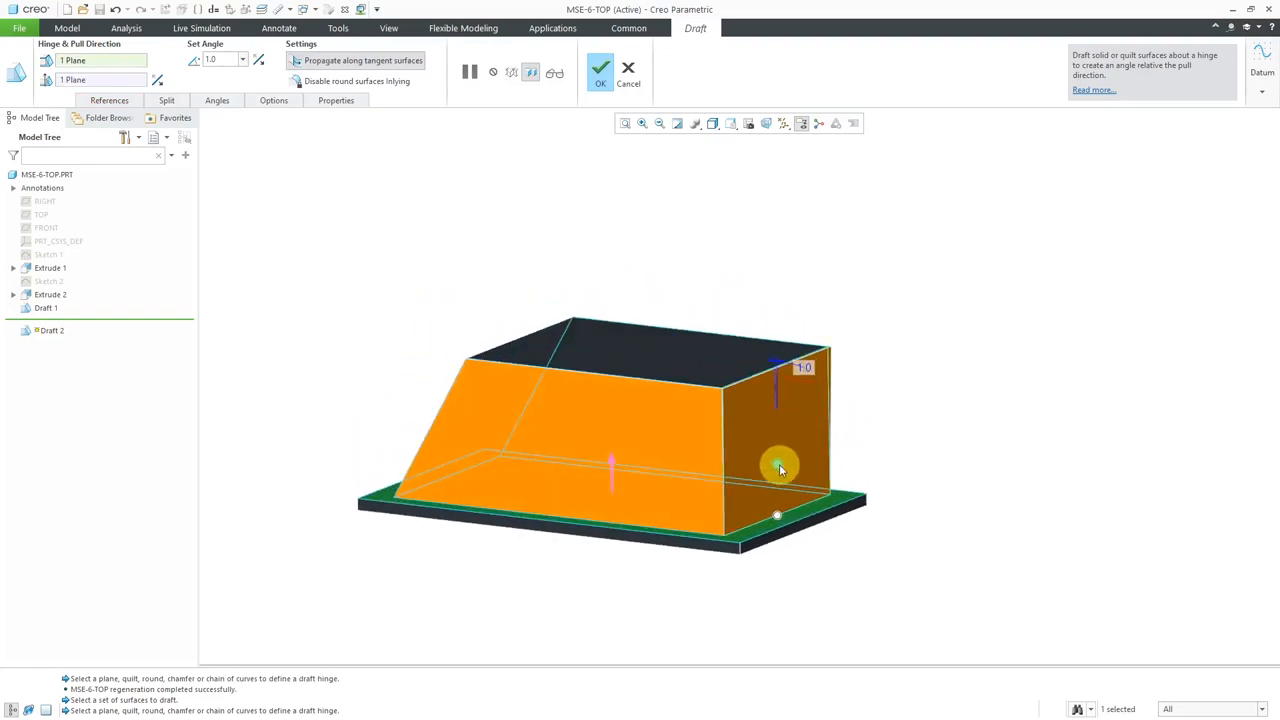
type("5.0")
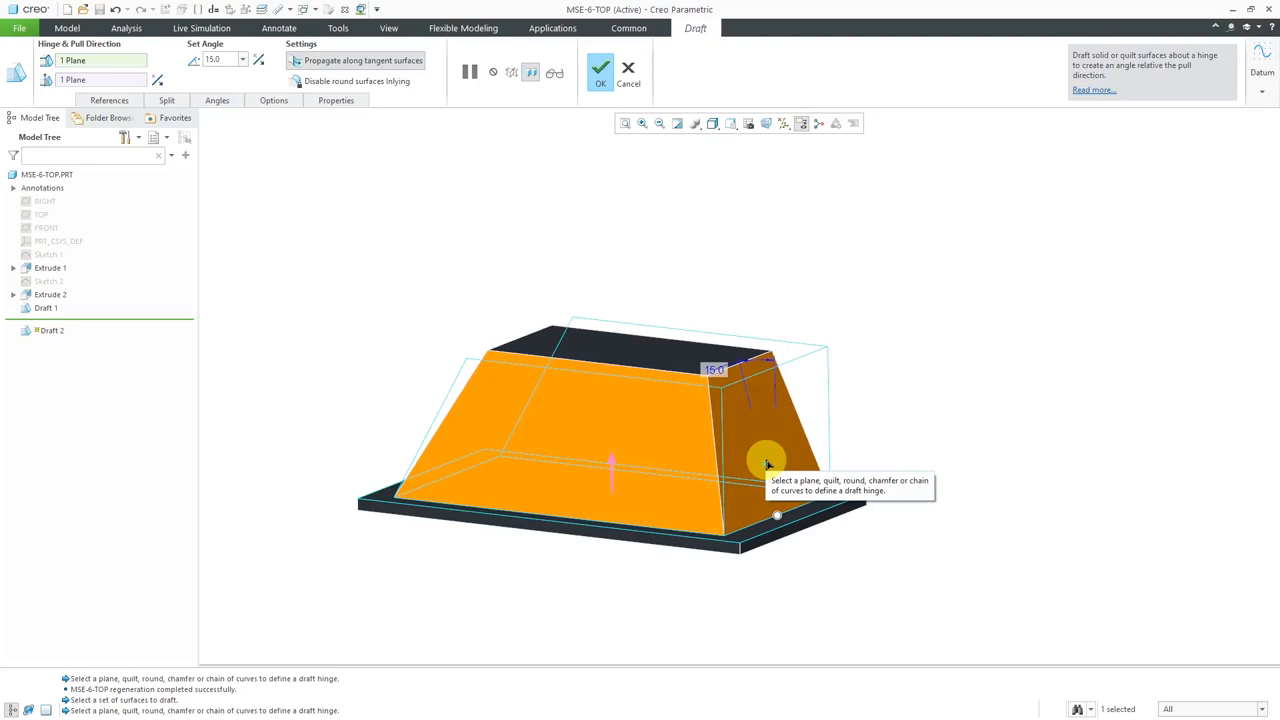
mouse_move(795, 247)
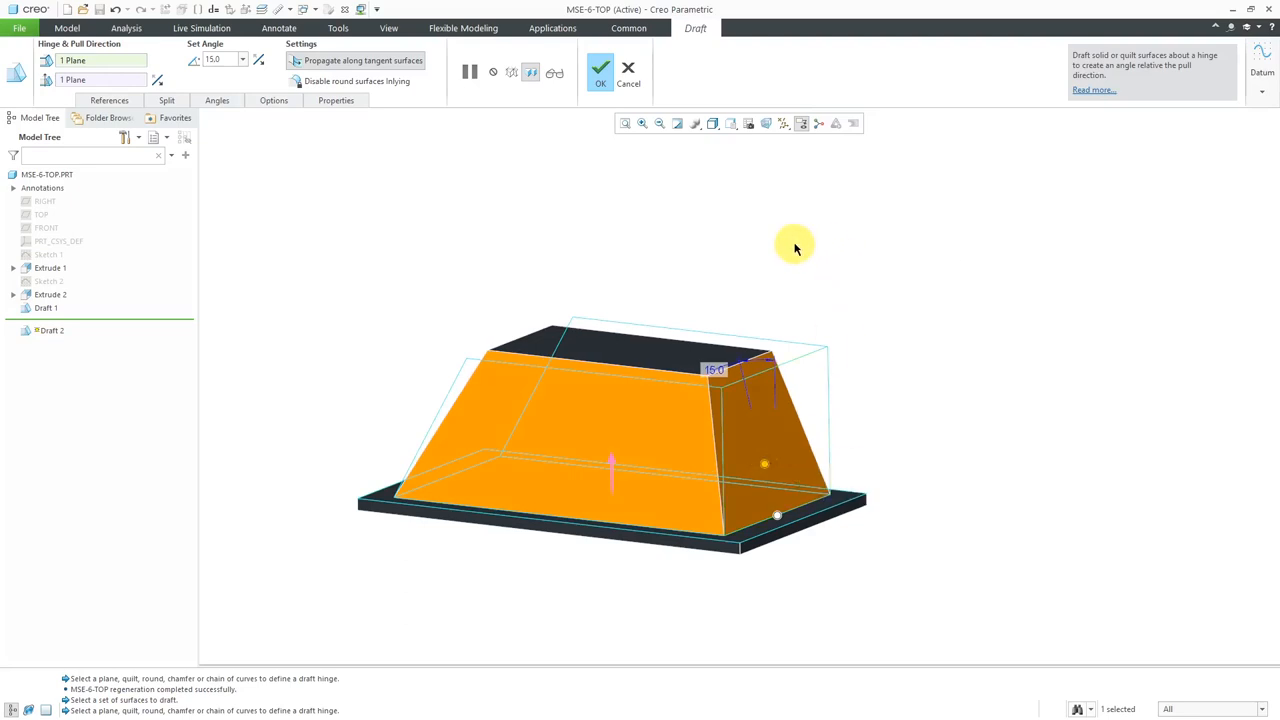
mouse_move(785, 258)
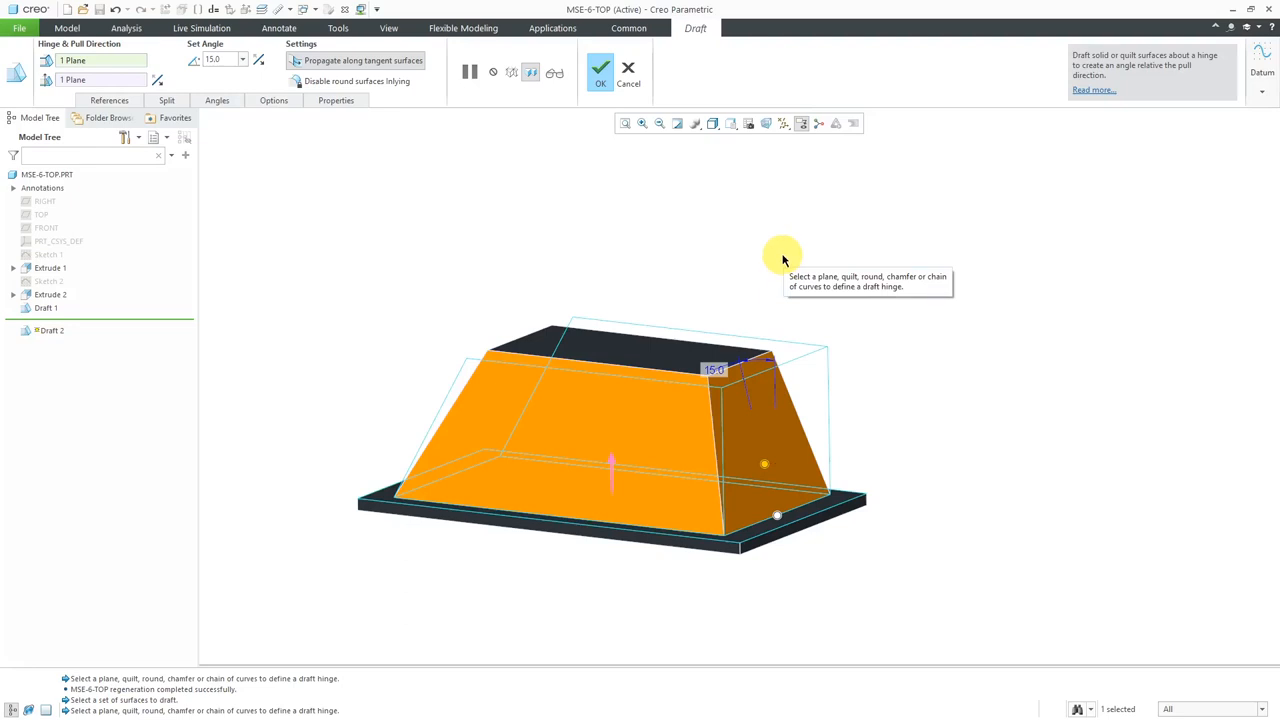
left_click(599, 67)
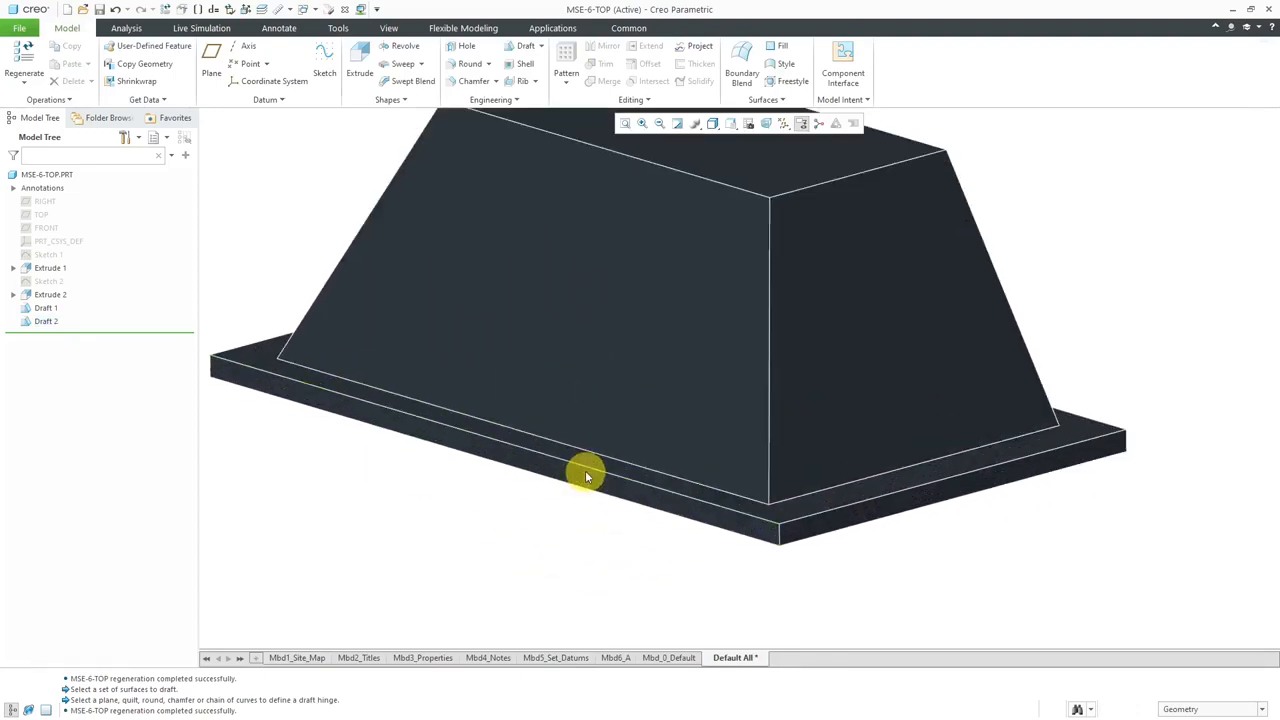
mouse_move(855, 528)
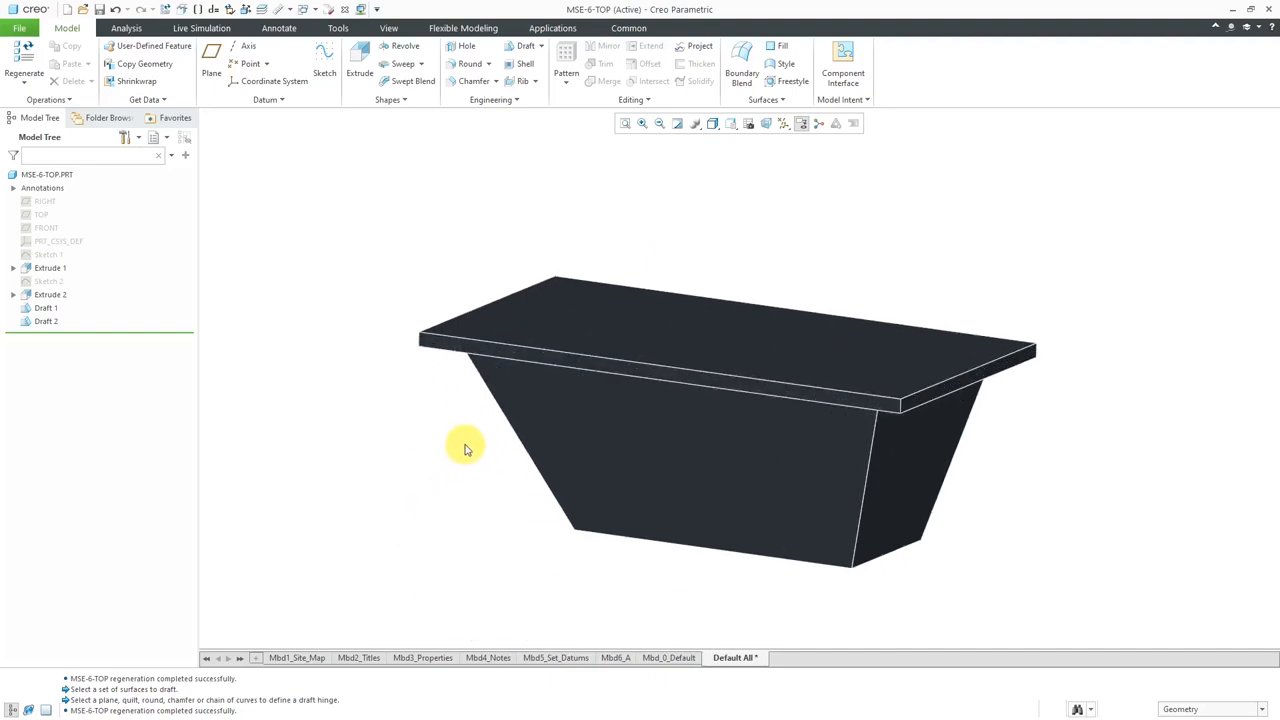
Orbit the part upside down to view the tapered body from beneath the plate
left_click_drag(465, 448, 525, 428)
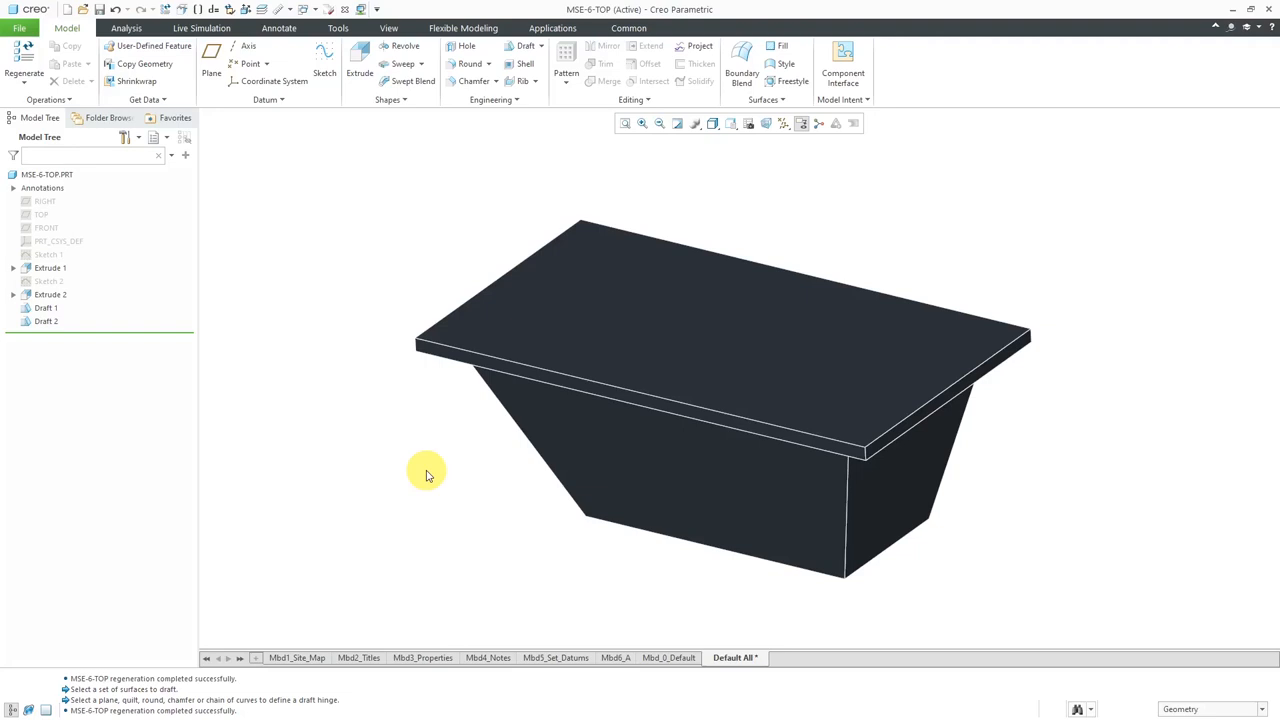
mouse_move(390, 418)
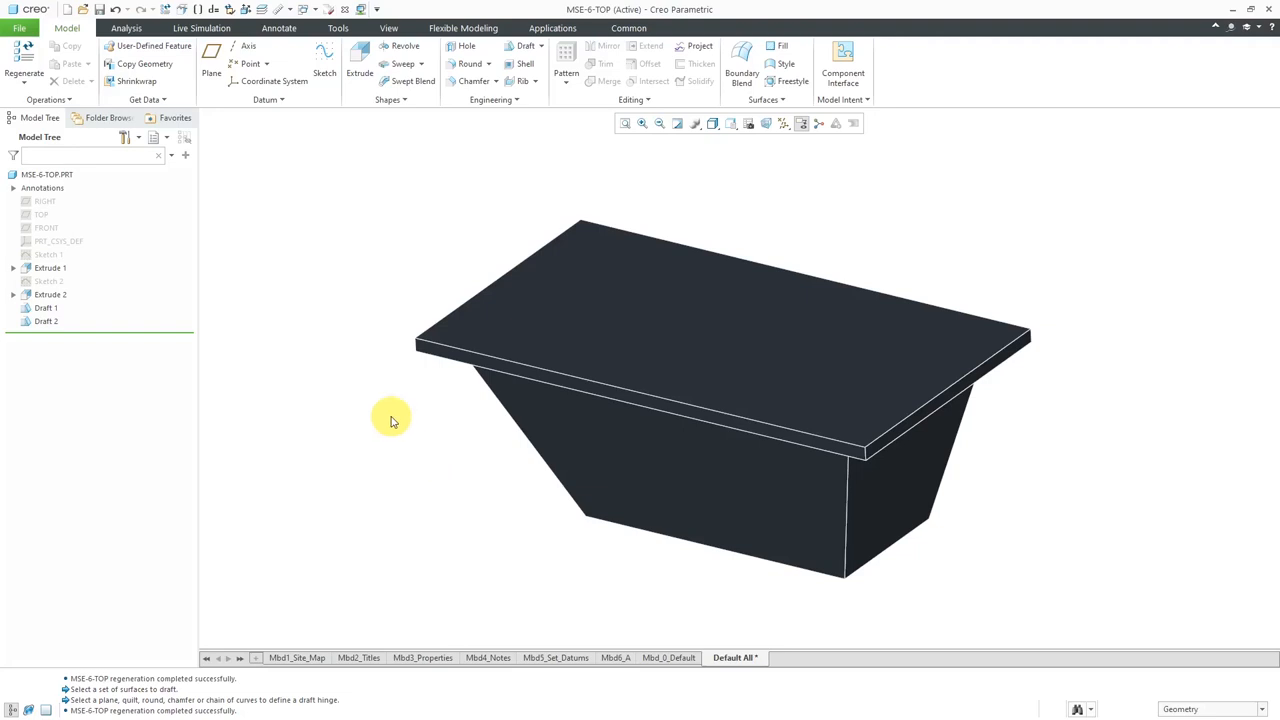
mouse_move(430, 352)
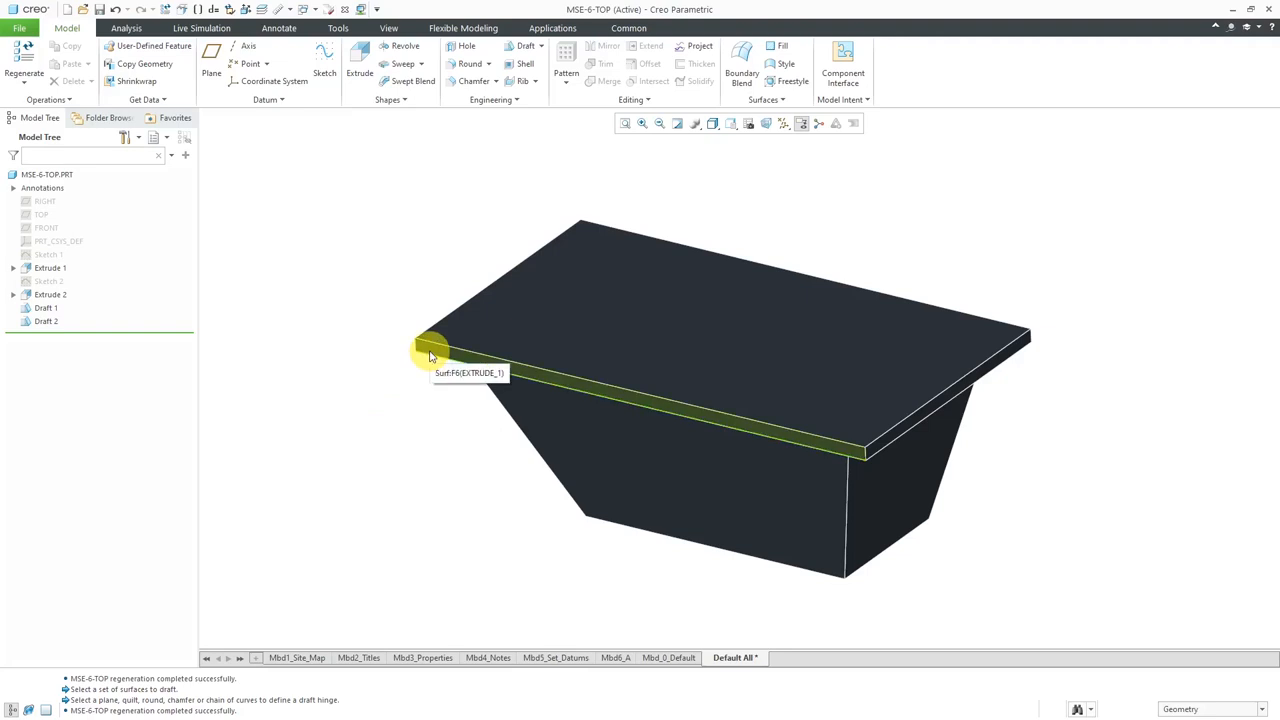
mouse_move(290, 322)
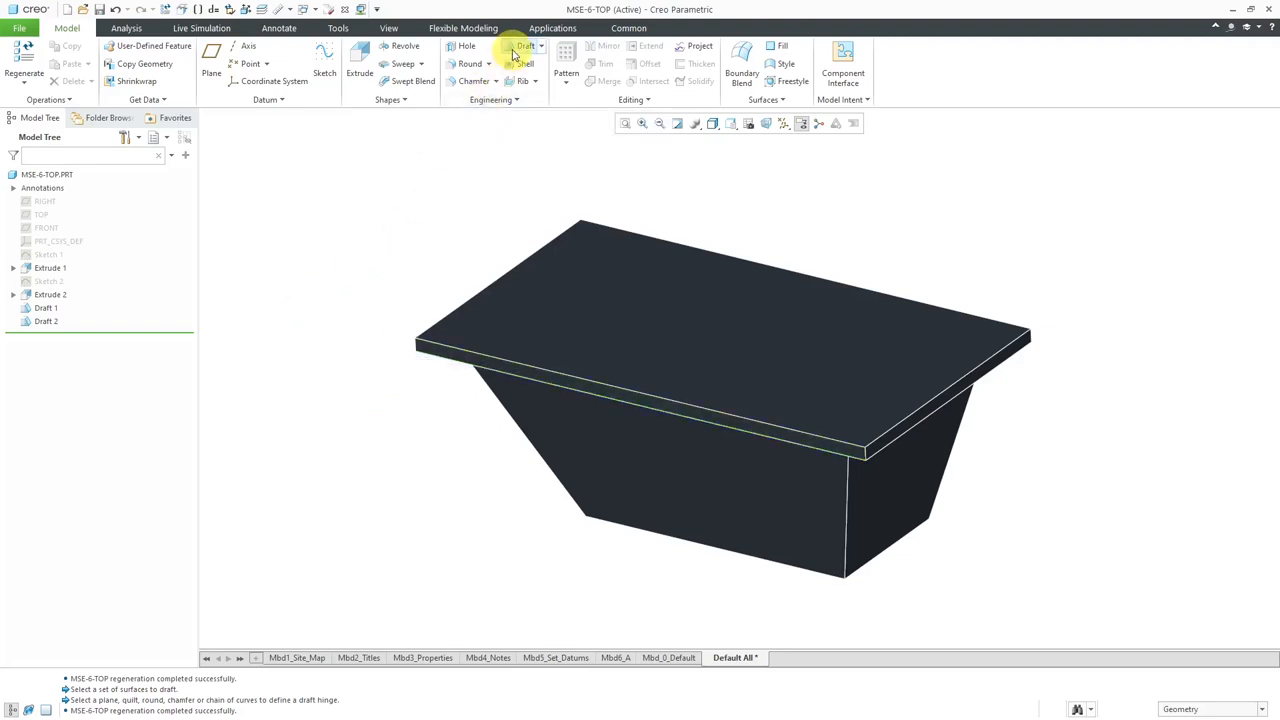
Start Draft 3 on the base plate's loop of side faces and show its References
left_click(525, 46)
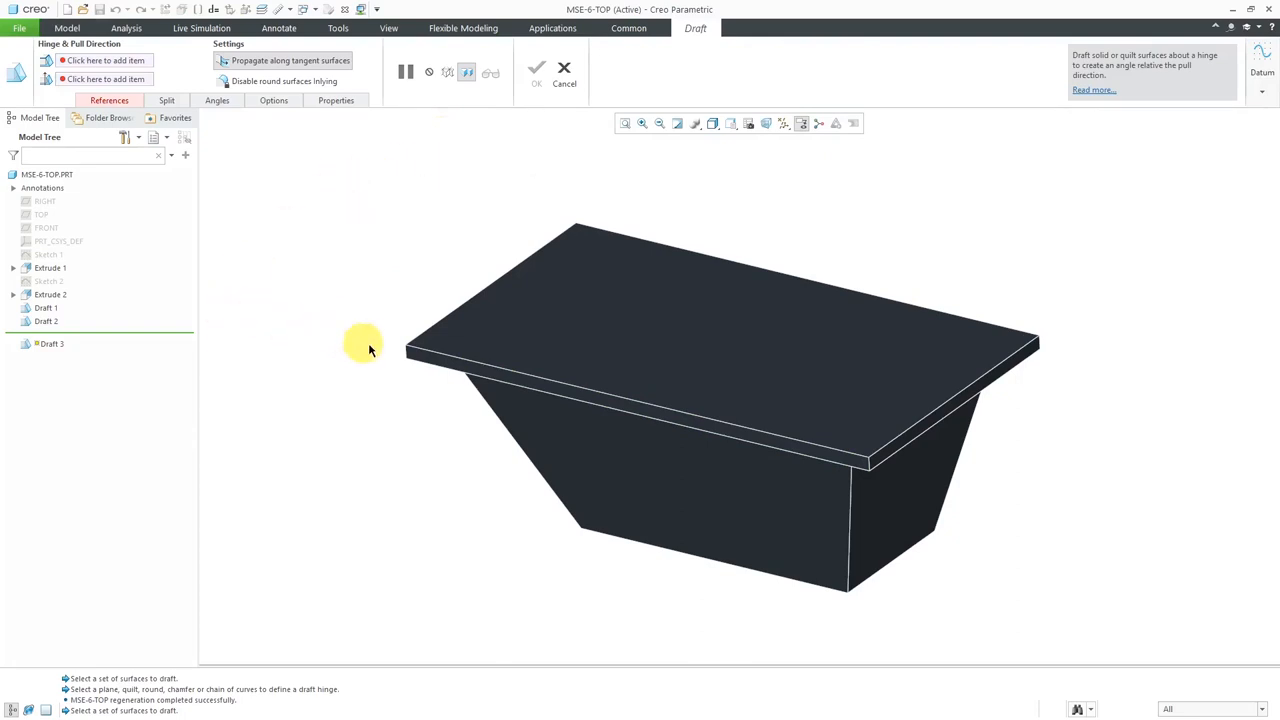
mouse_move(296, 362)
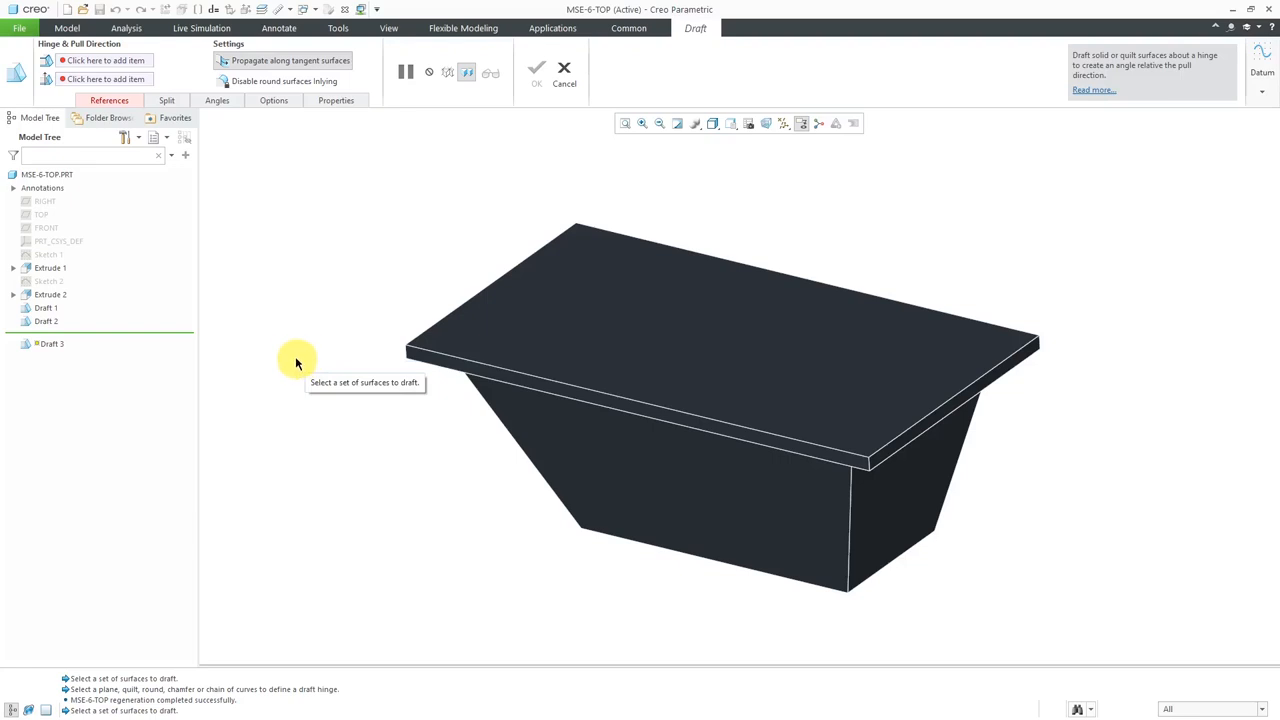
left_click(607, 316)
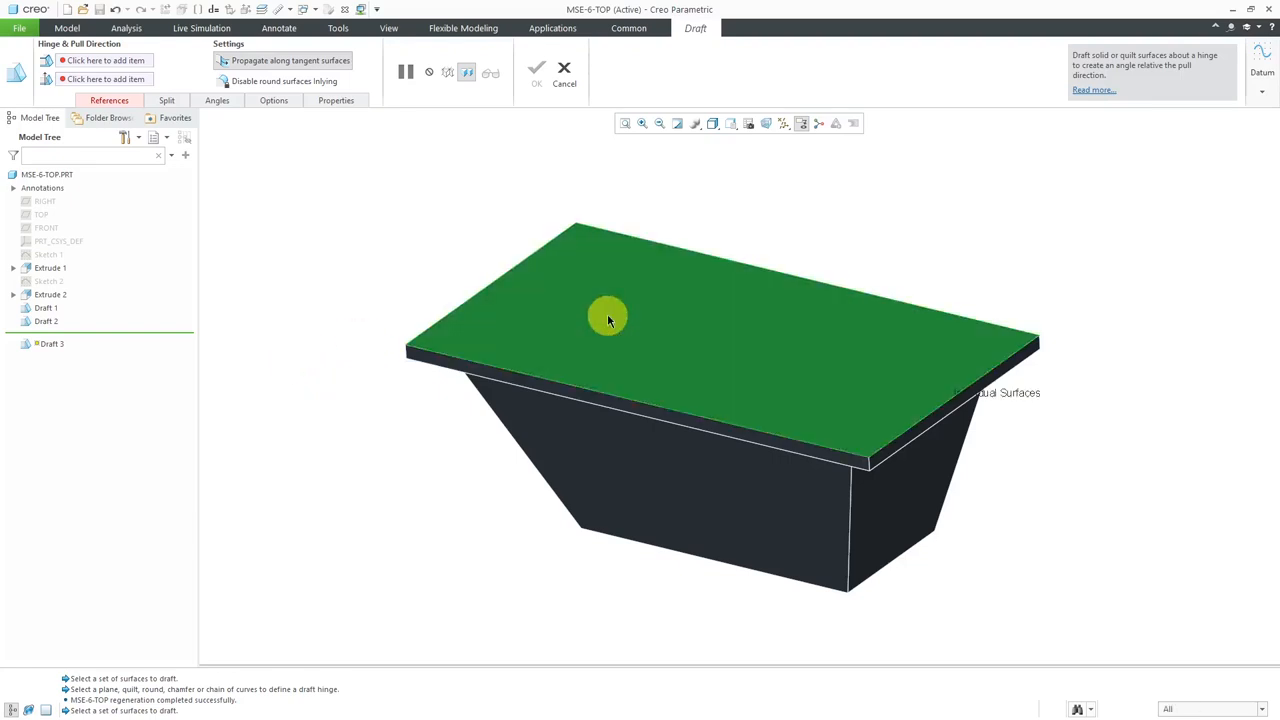
mouse_move(577, 365)
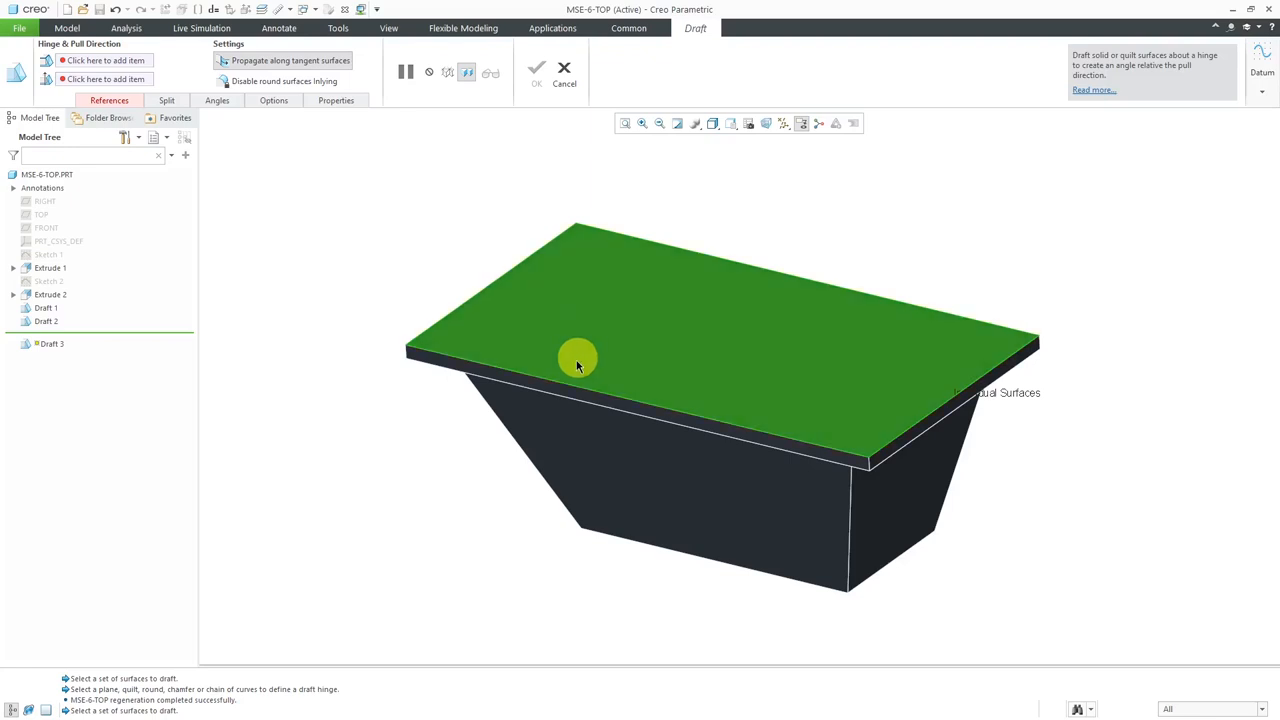
mouse_move(570, 388)
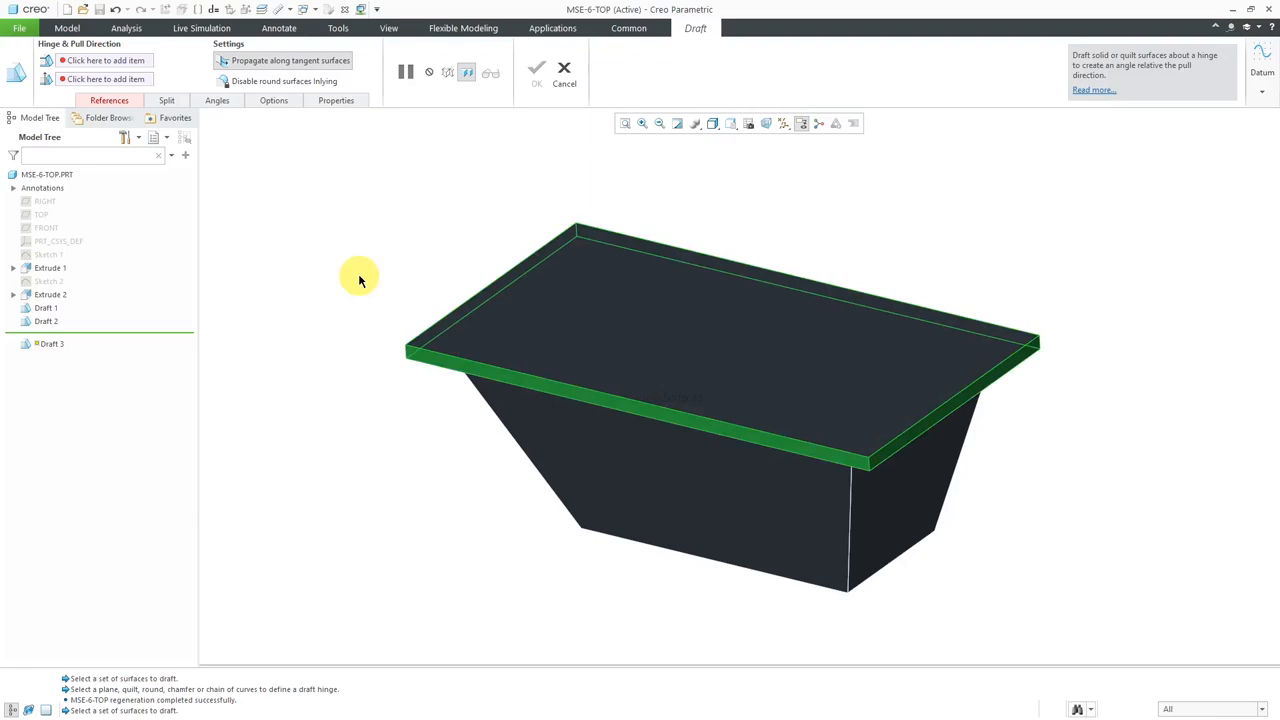
mouse_move(360, 280)
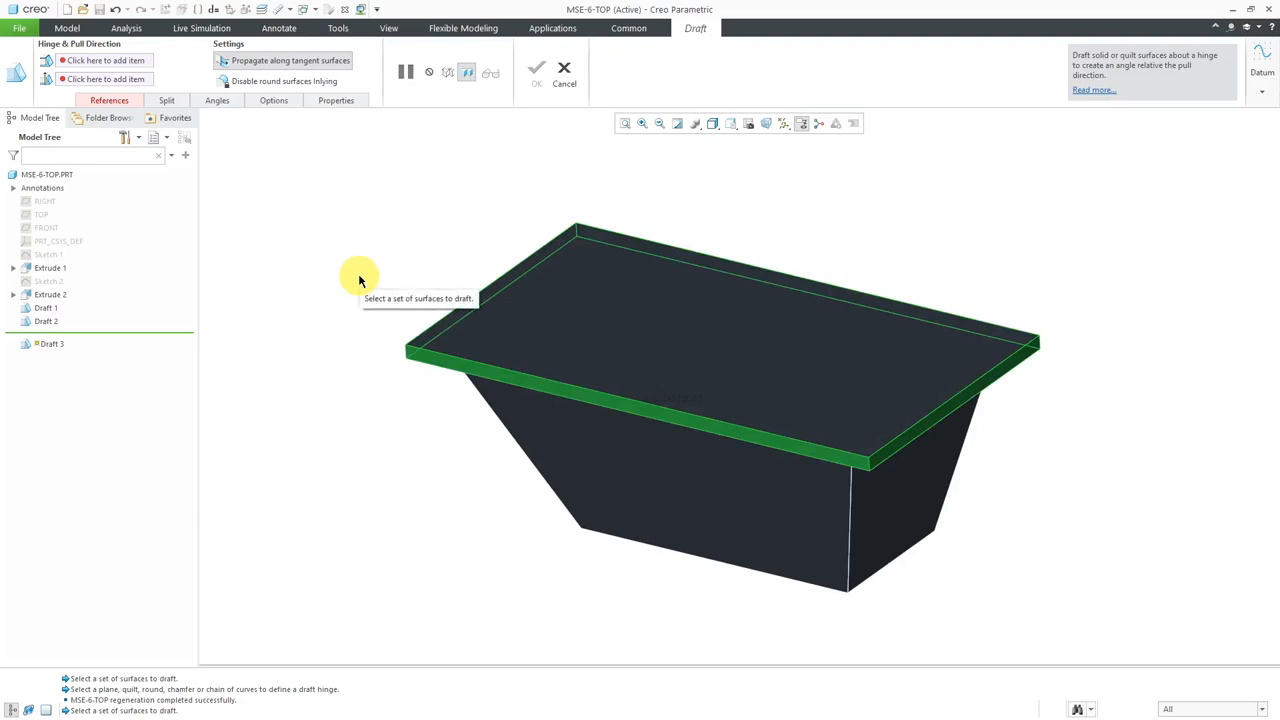
left_click(104, 100)
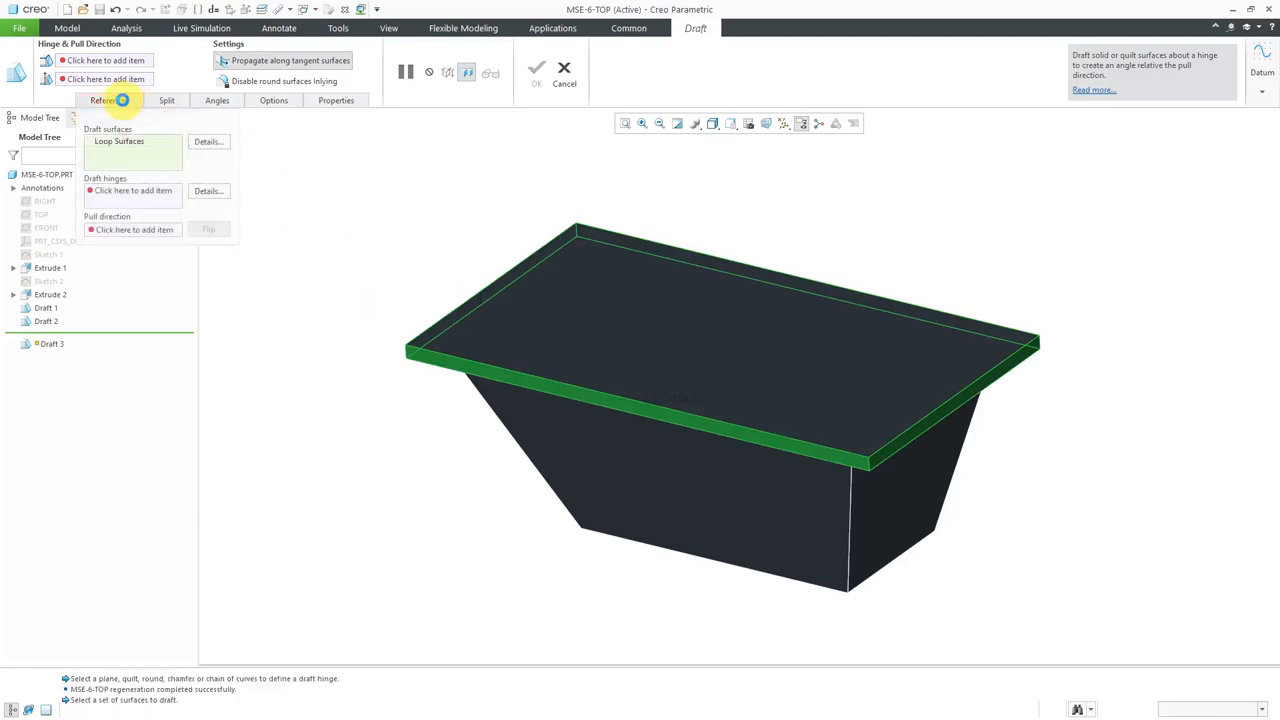
Open the Draft surfaces collector's Loop Surfaces details, showing four loop surfaces
left_click(119, 141)
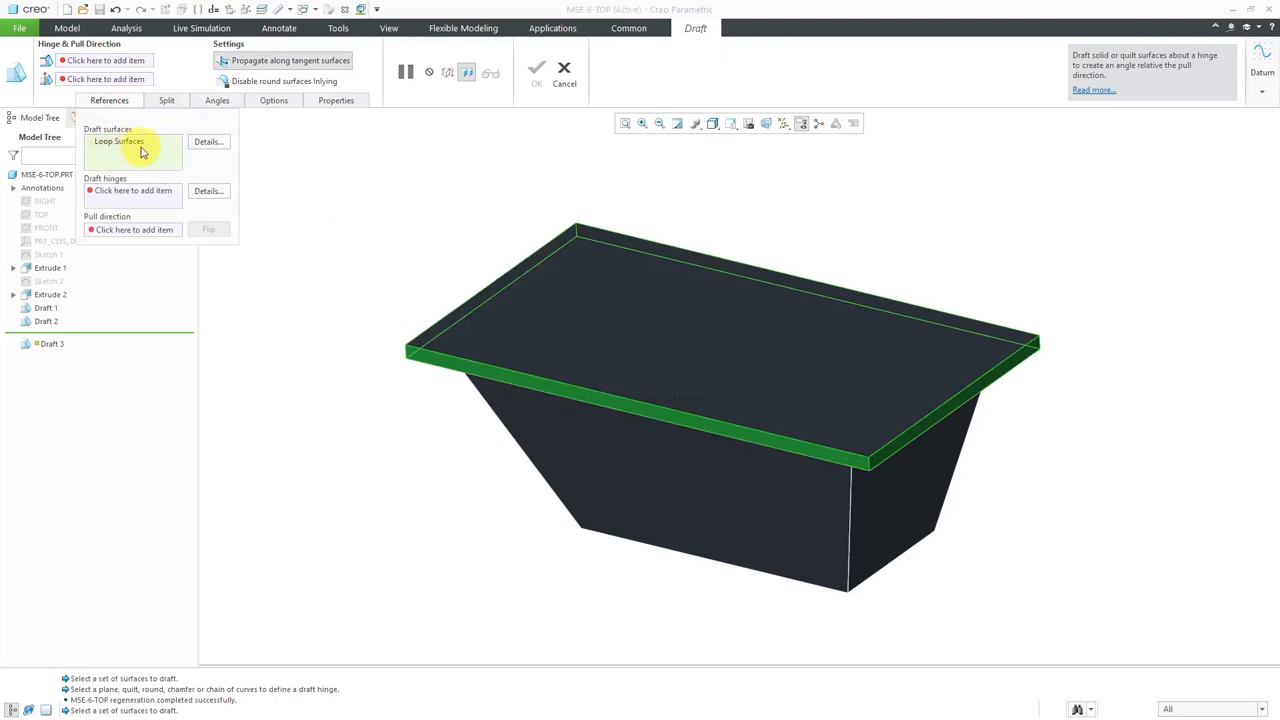
mouse_move(208, 142)
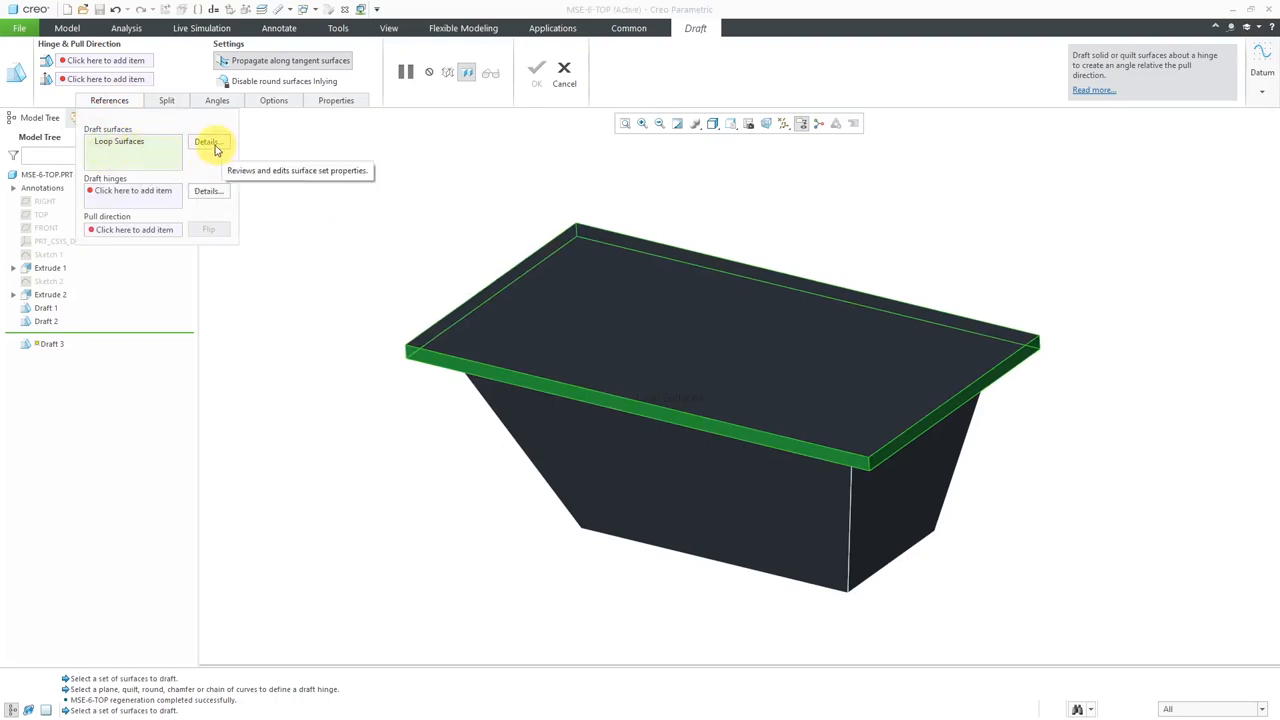
mouse_move(213, 147)
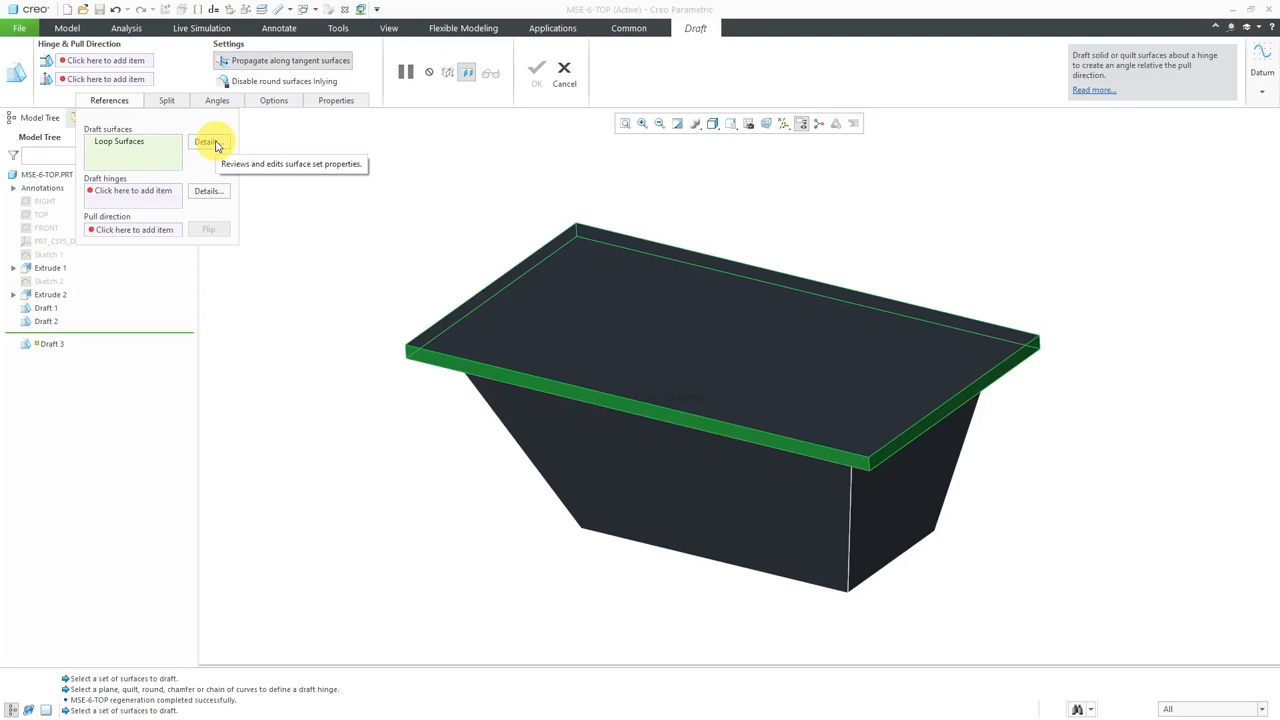
left_click(208, 141)
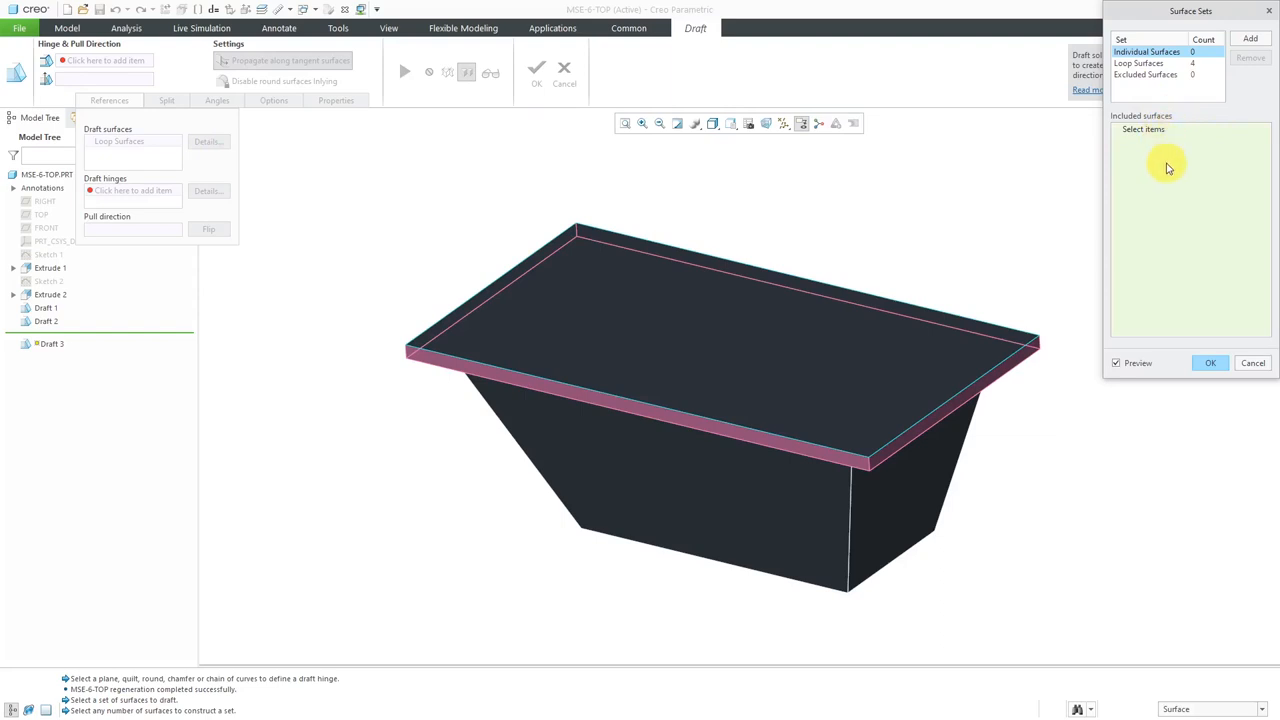
mouse_move(1180, 180)
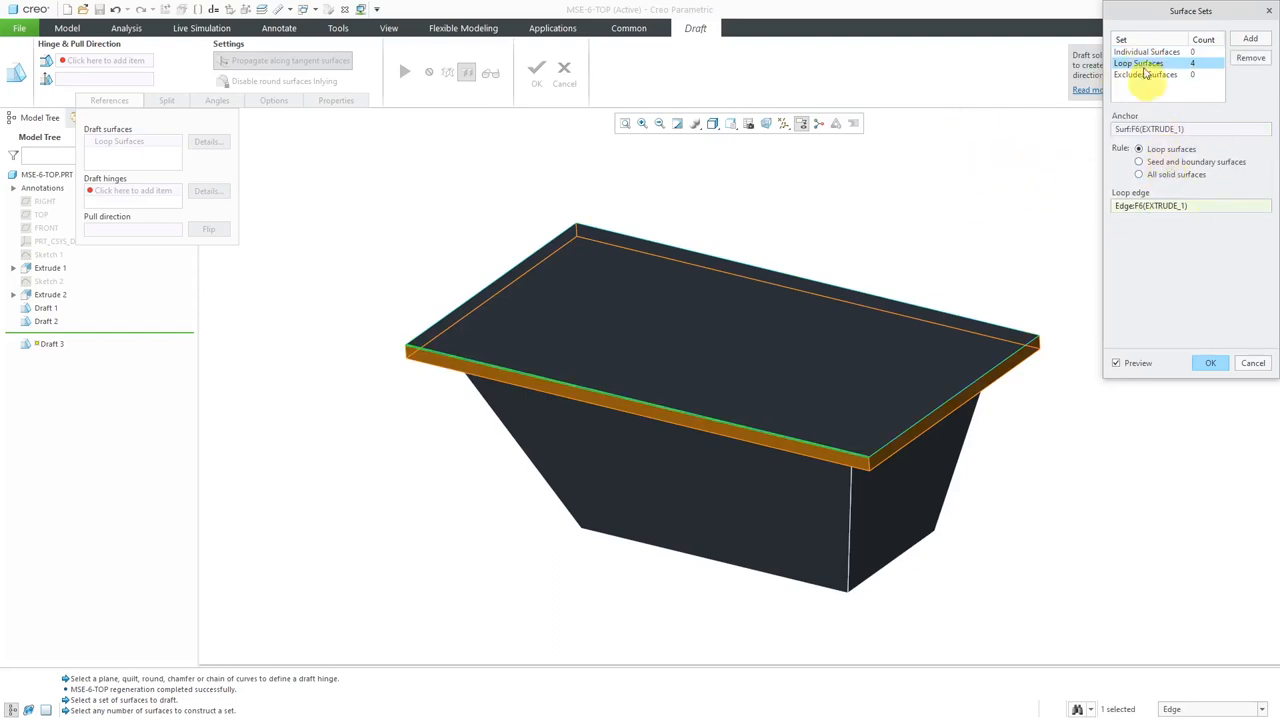
left_click(1146, 51)
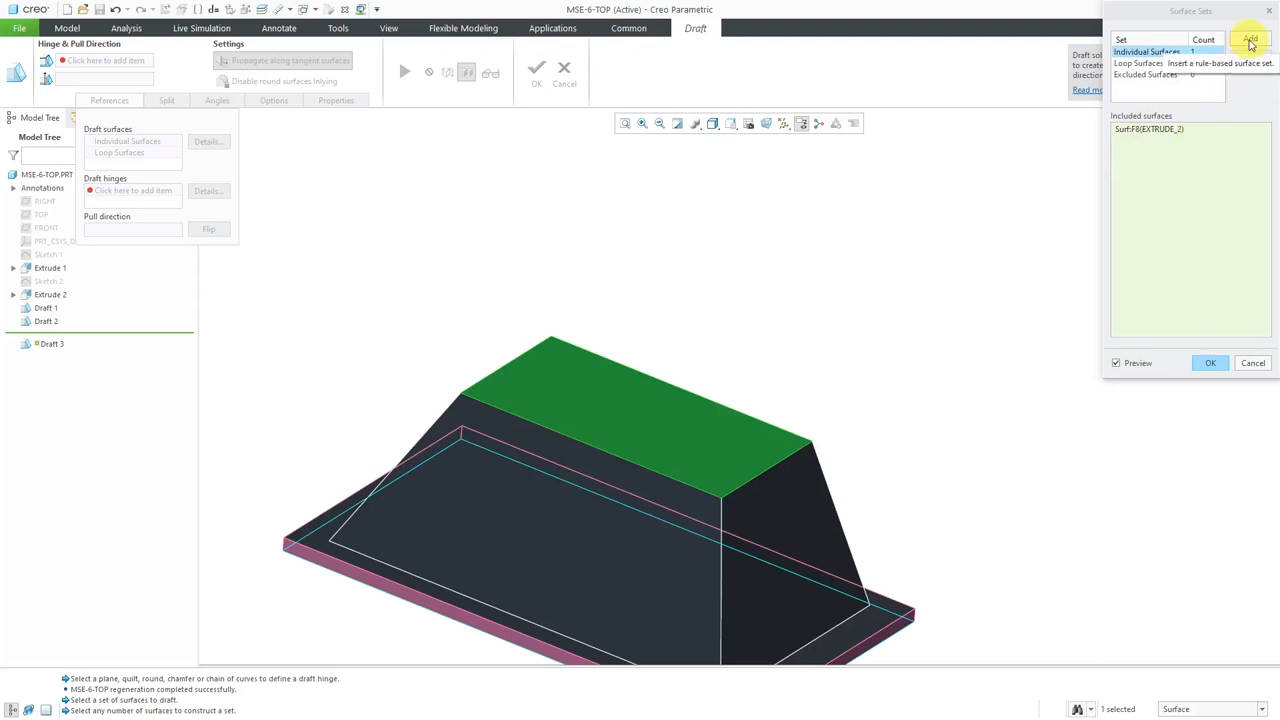
left_click(1250, 40)
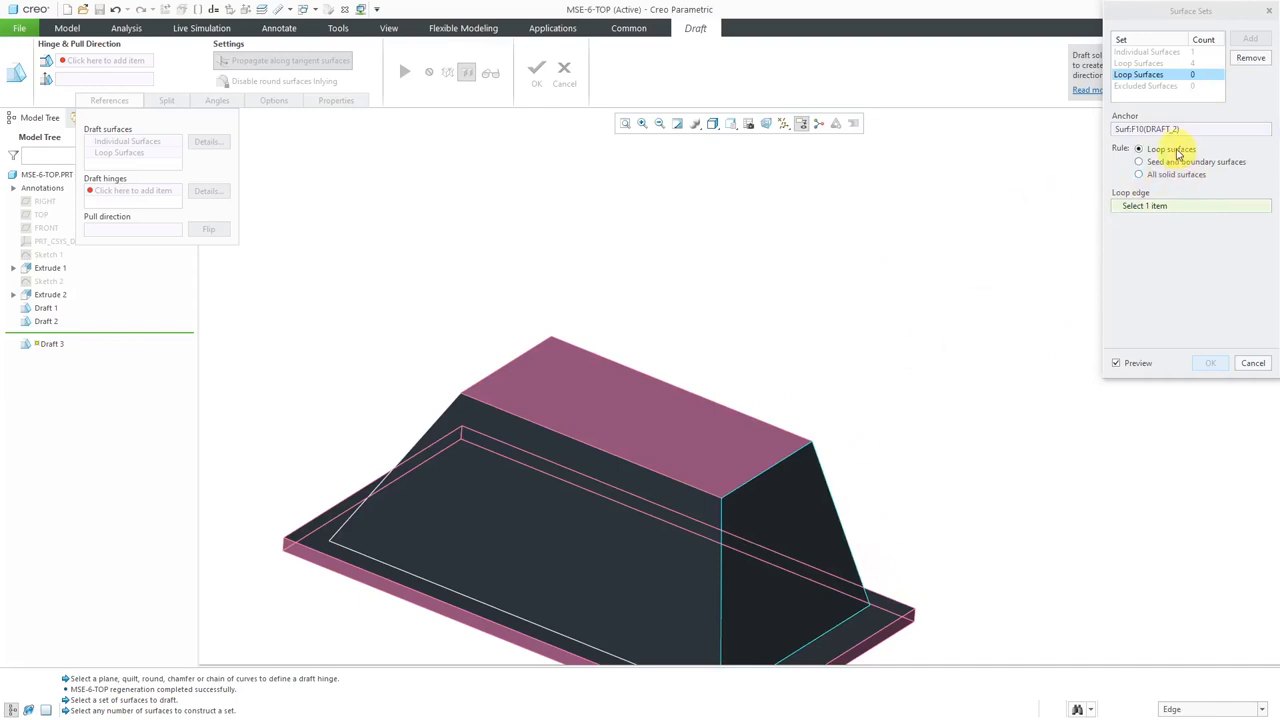
mouse_move(1177, 161)
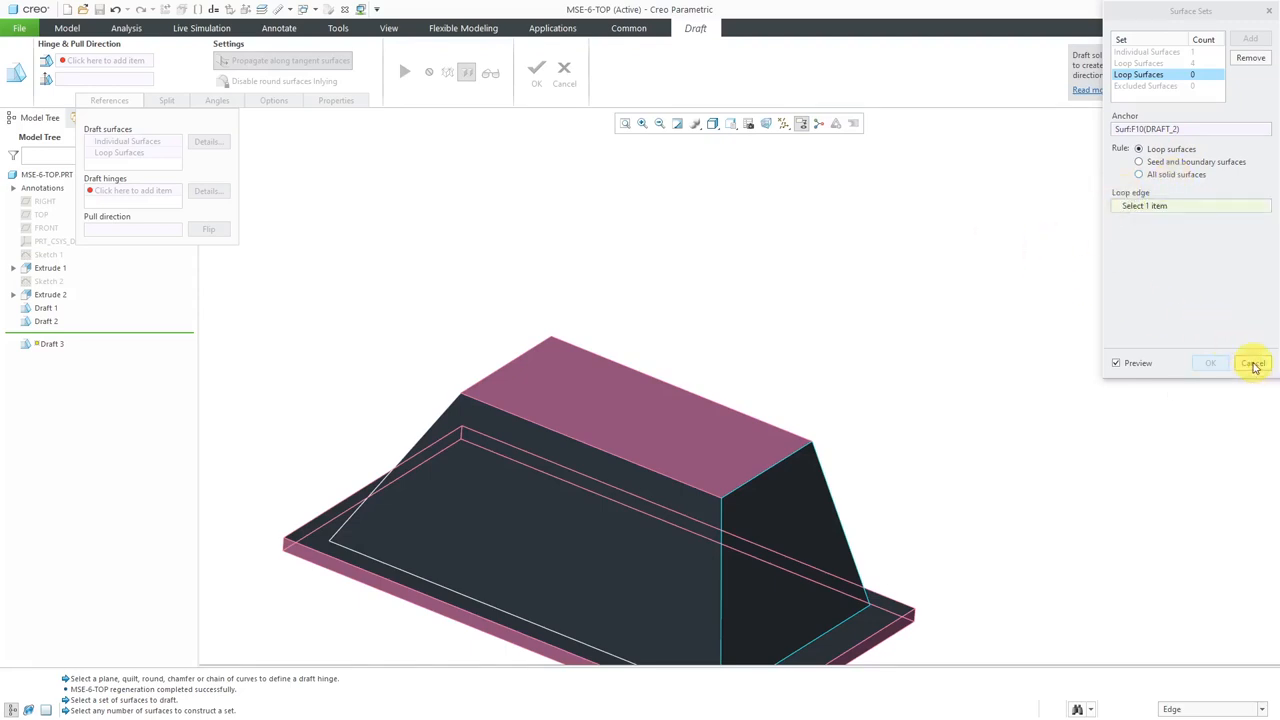
left_click(1252, 362)
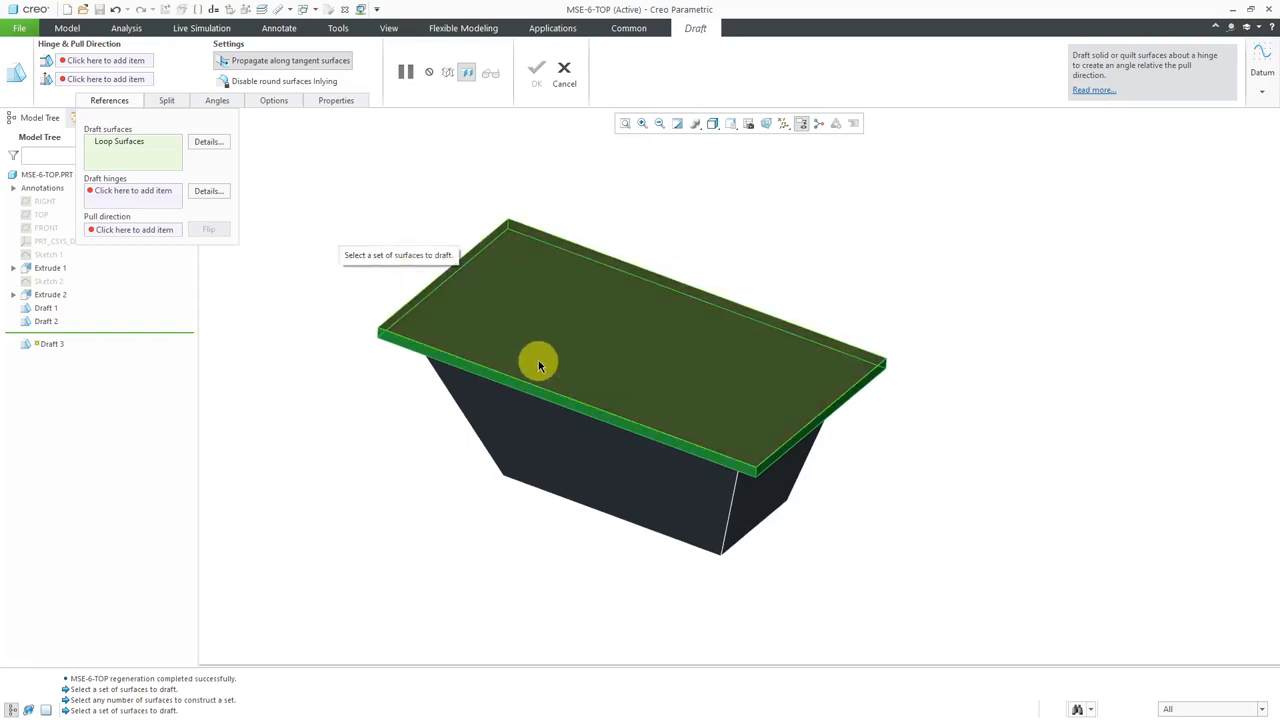
Hinge Draft 3 on the base plate's top face at a 1.0 degree angle and finish it
right_click(540, 363)
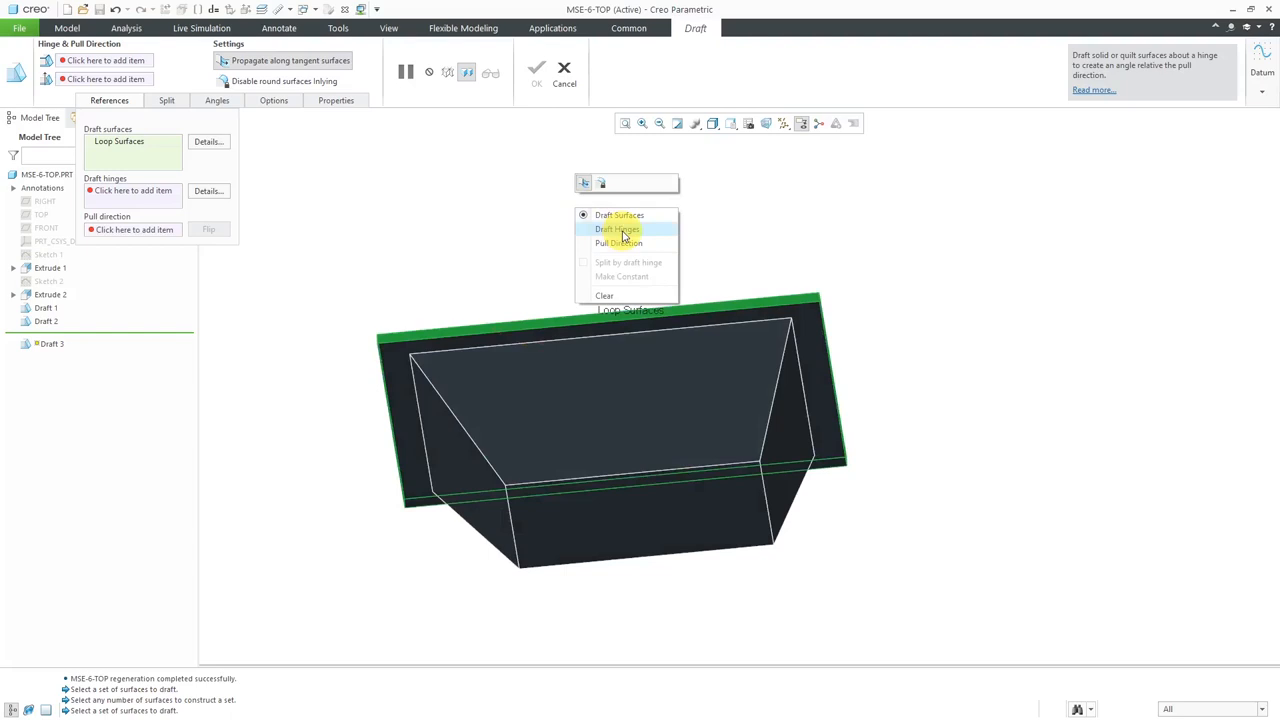
left_click(617, 229)
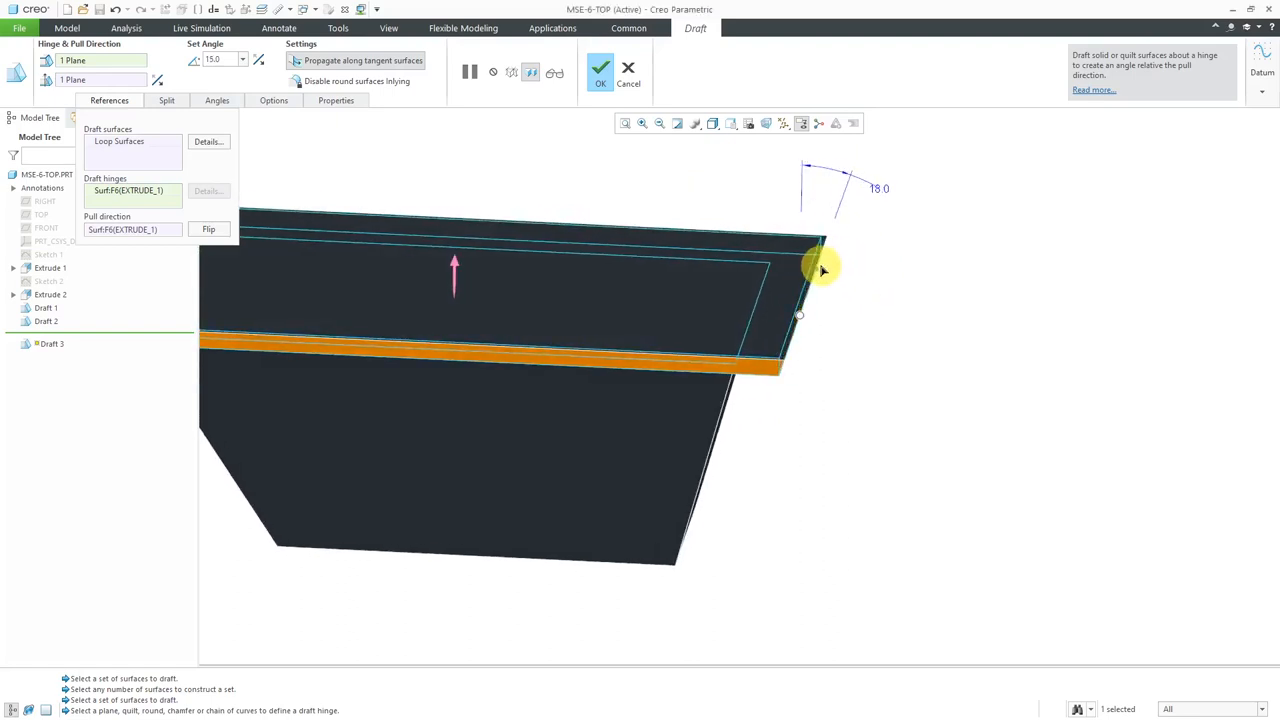
left_click_drag(823, 268, 838, 278)
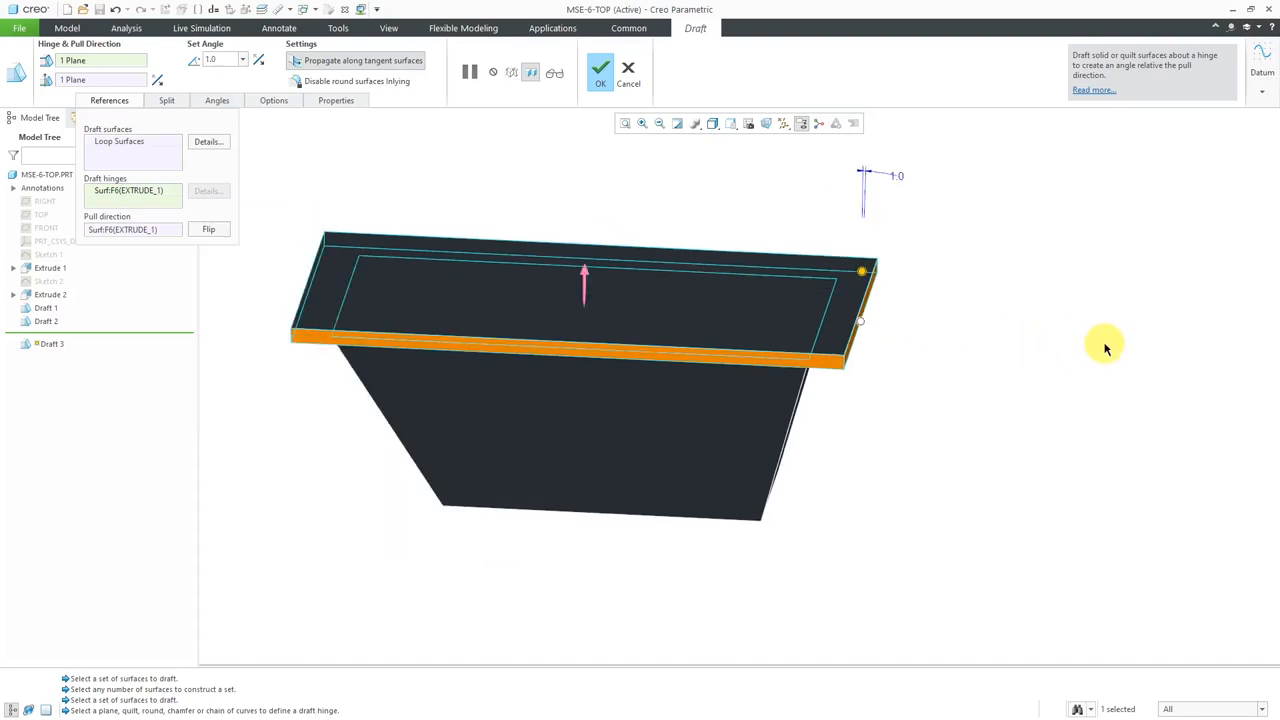
left_click_drag(1105, 348, 950, 250)
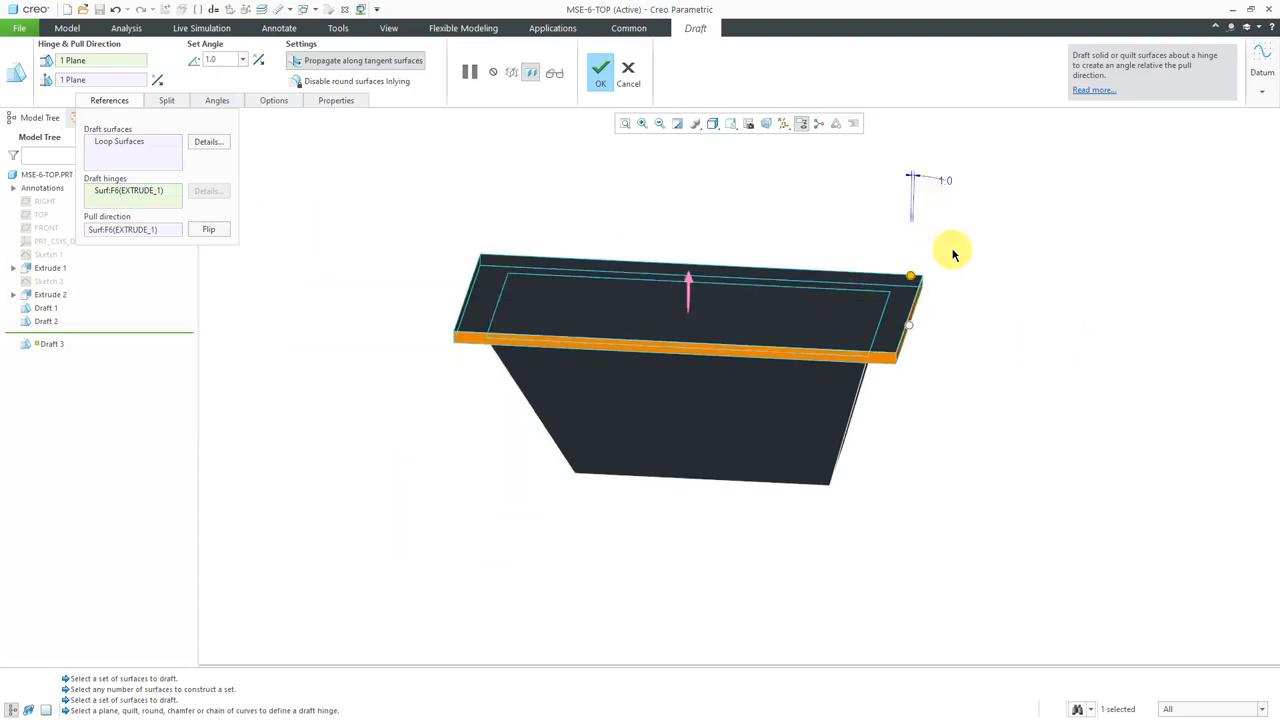
mouse_move(950, 222)
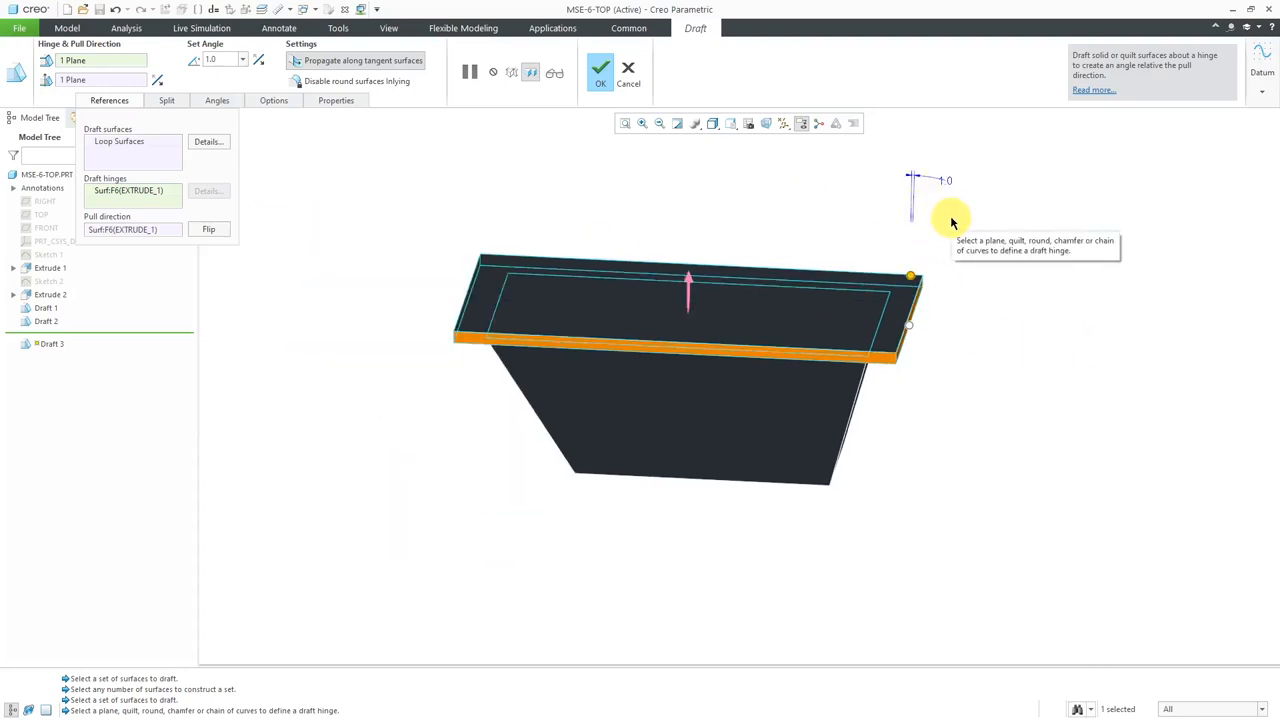
mouse_move(690, 222)
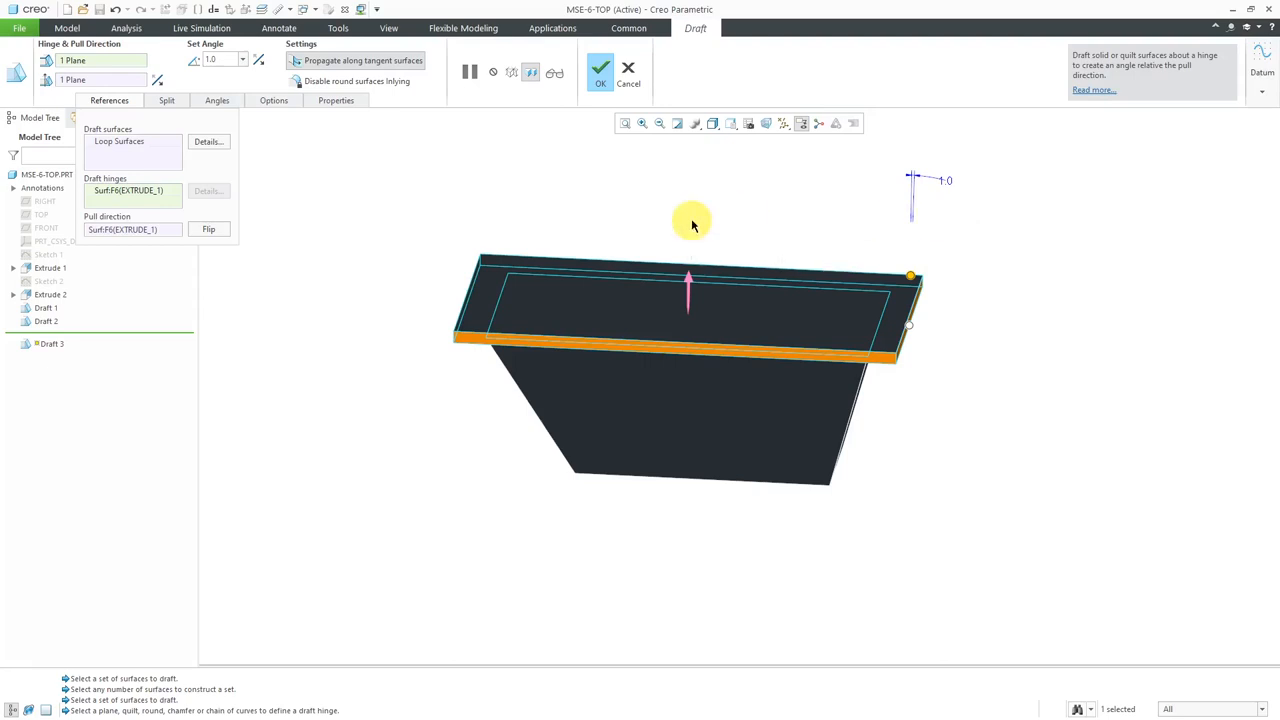
left_click(600, 72)
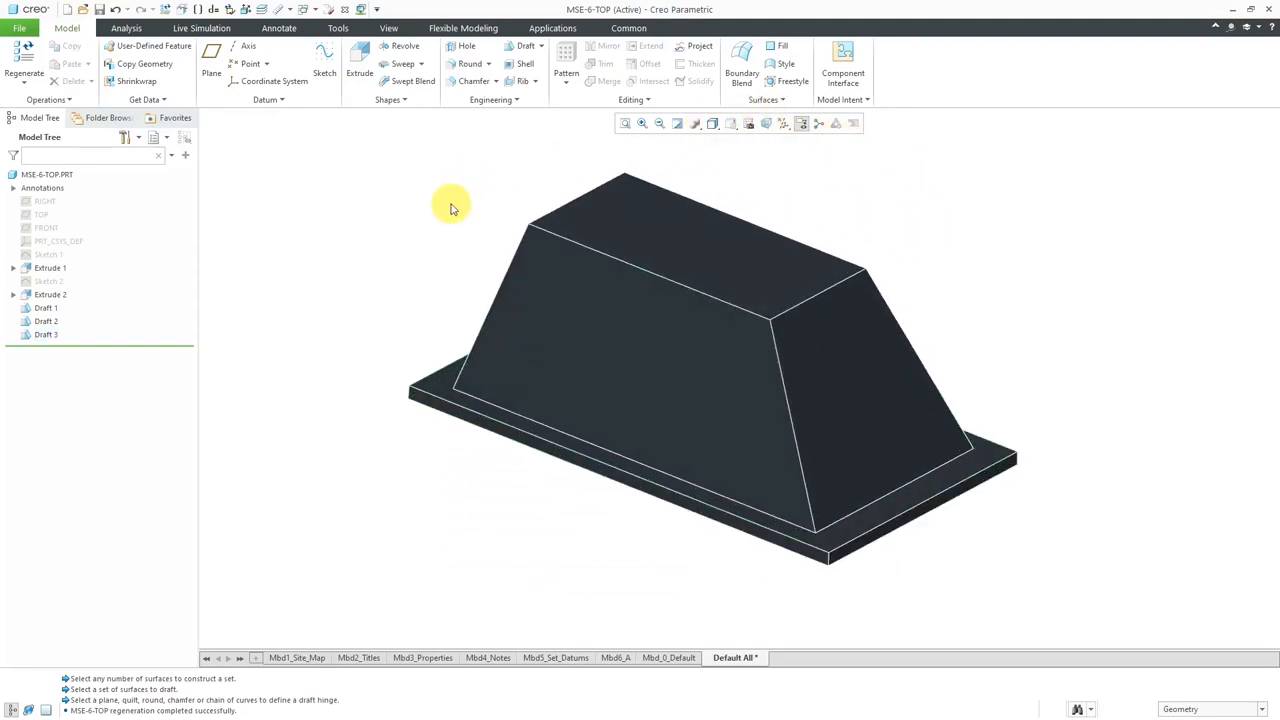
From the MSE-6-REPAIR assembly window, open MSE-6-BOTTOM in its own window
left_click(307, 9)
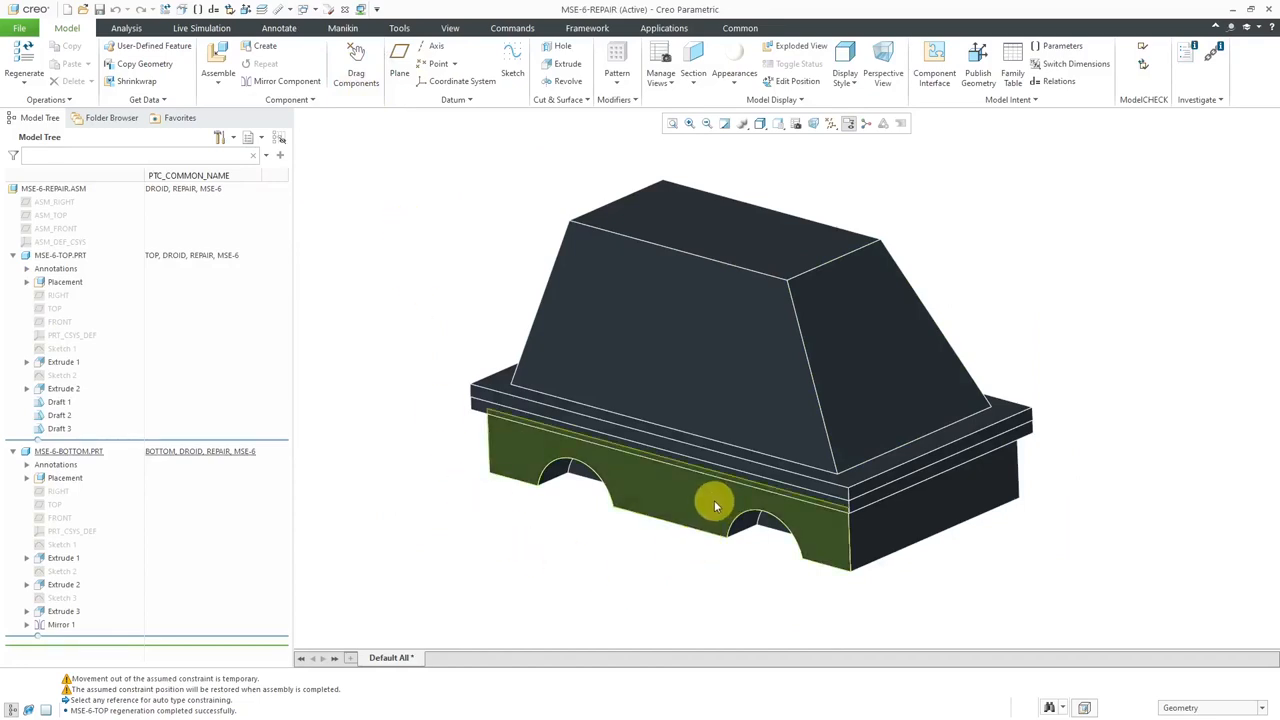
left_click(715, 505)
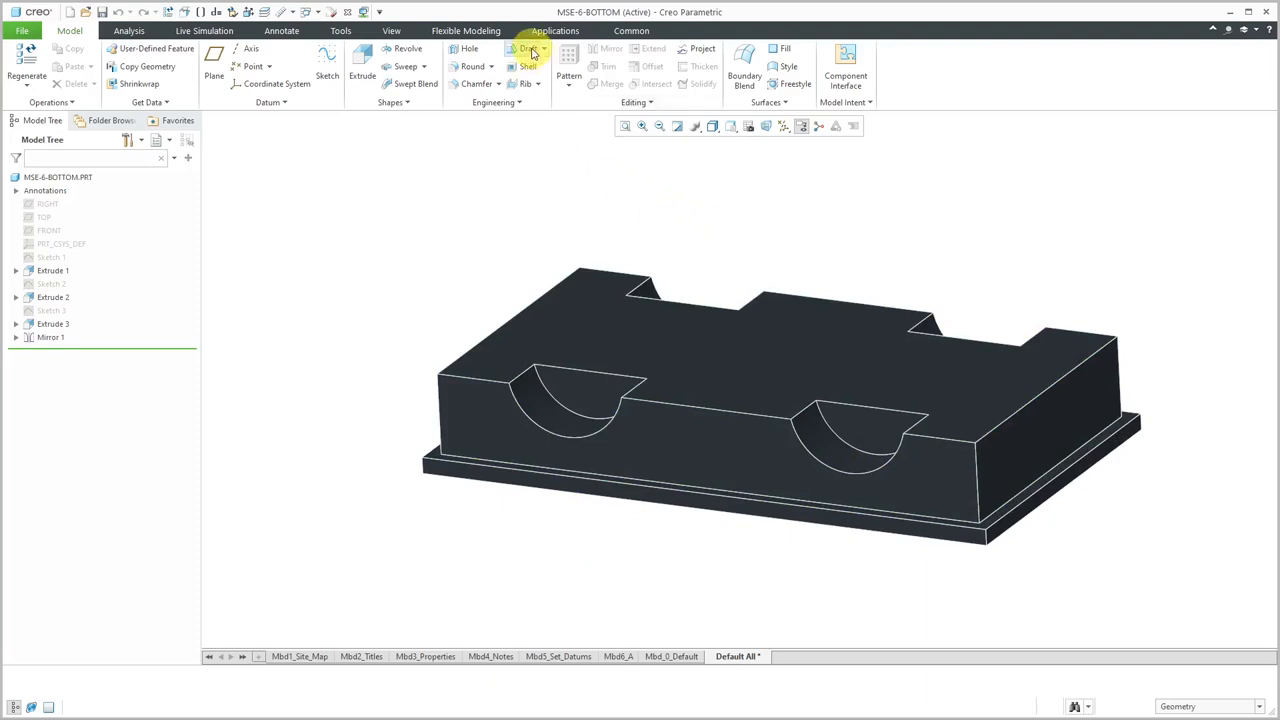
Start Draft 1 on MSE-6-BOTTOM and set Extrude 2's side-wall intent surfaces as draft surfaces
left_click(529, 49)
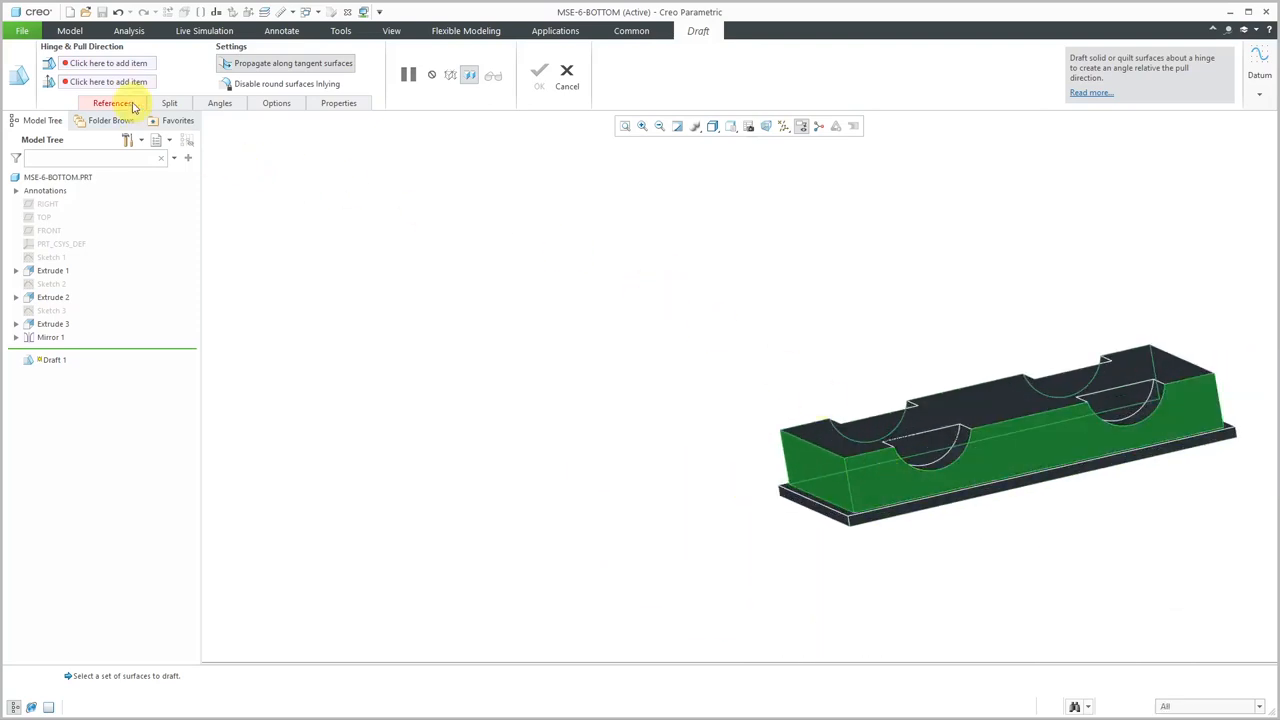
left_click(111, 103)
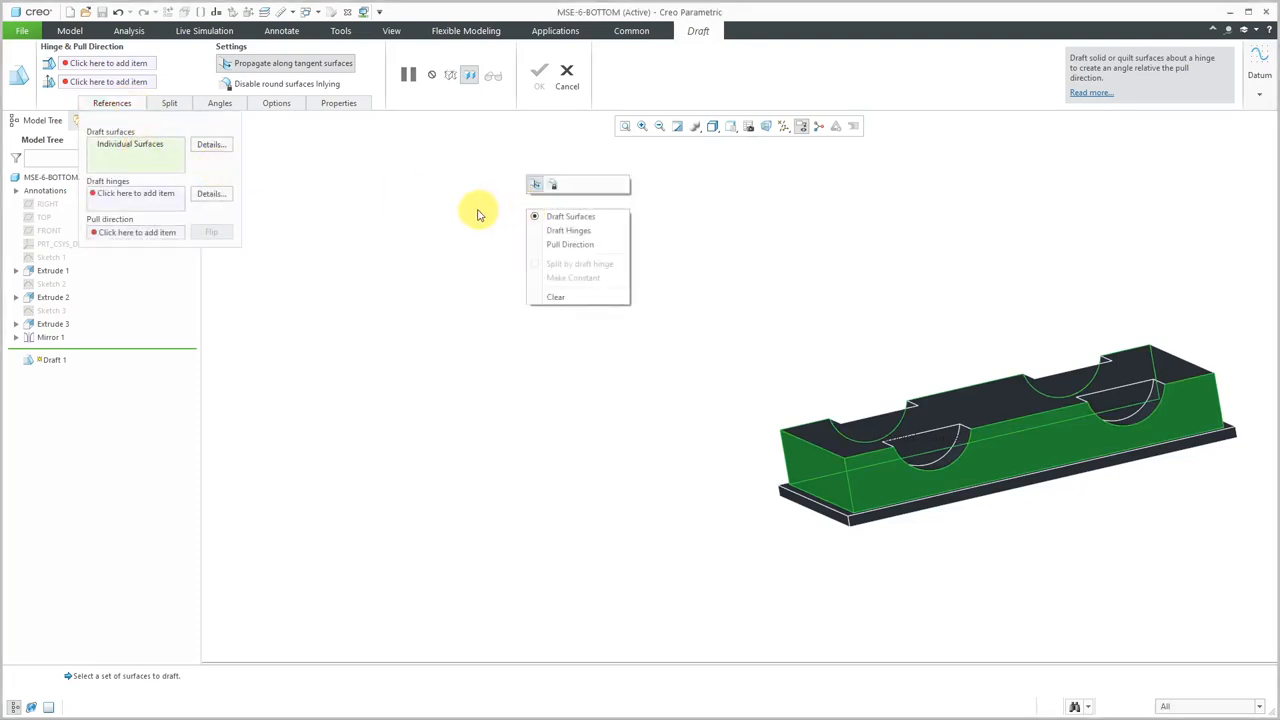
left_click(571, 216)
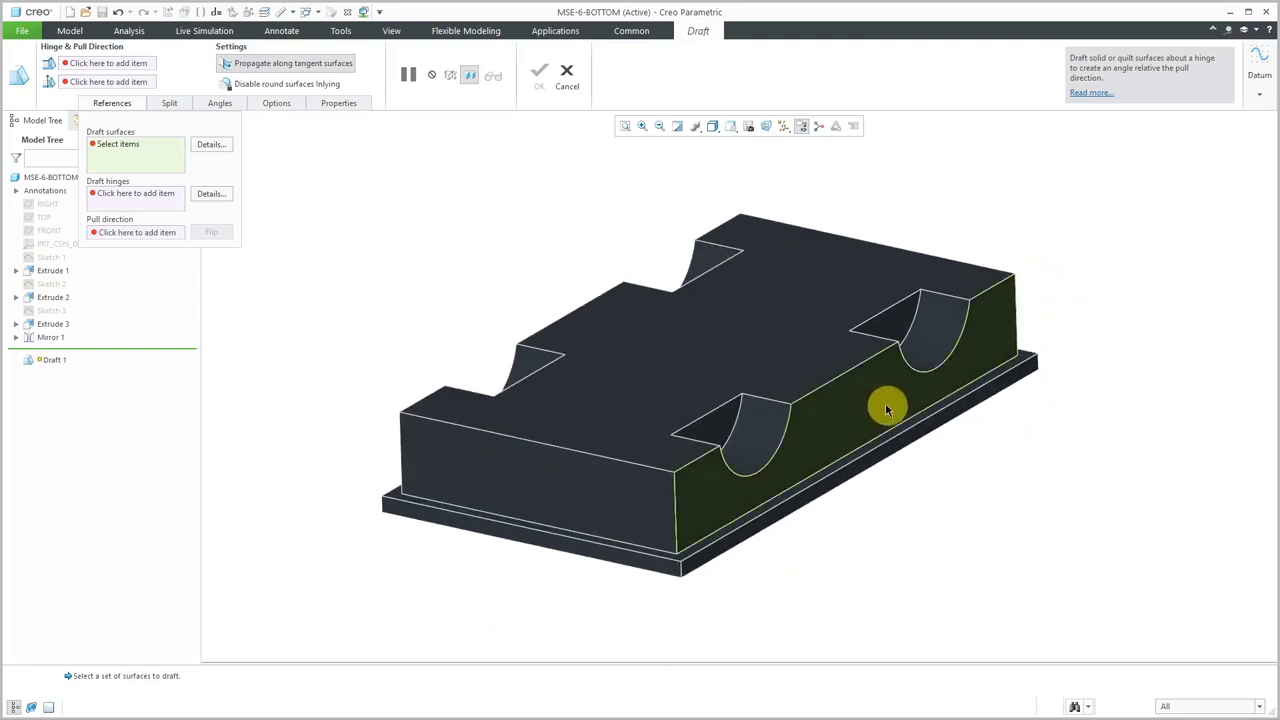
mouse_move(875, 408)
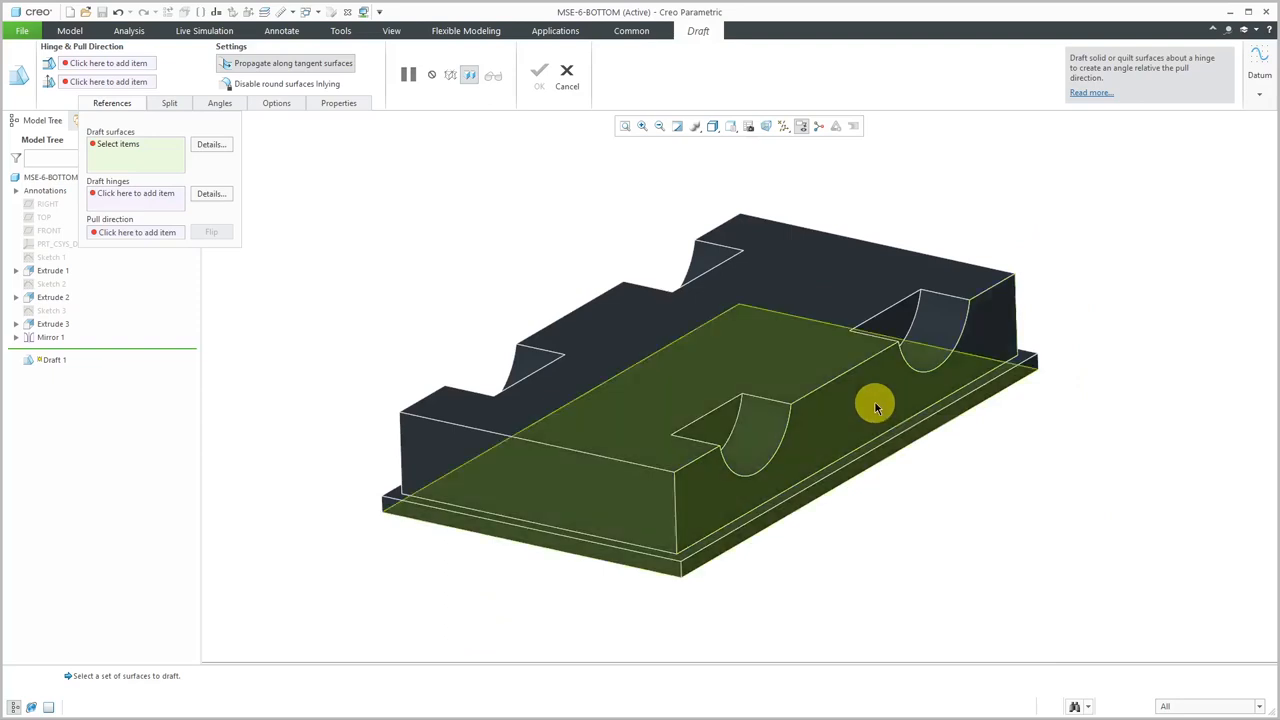
mouse_move(875, 407)
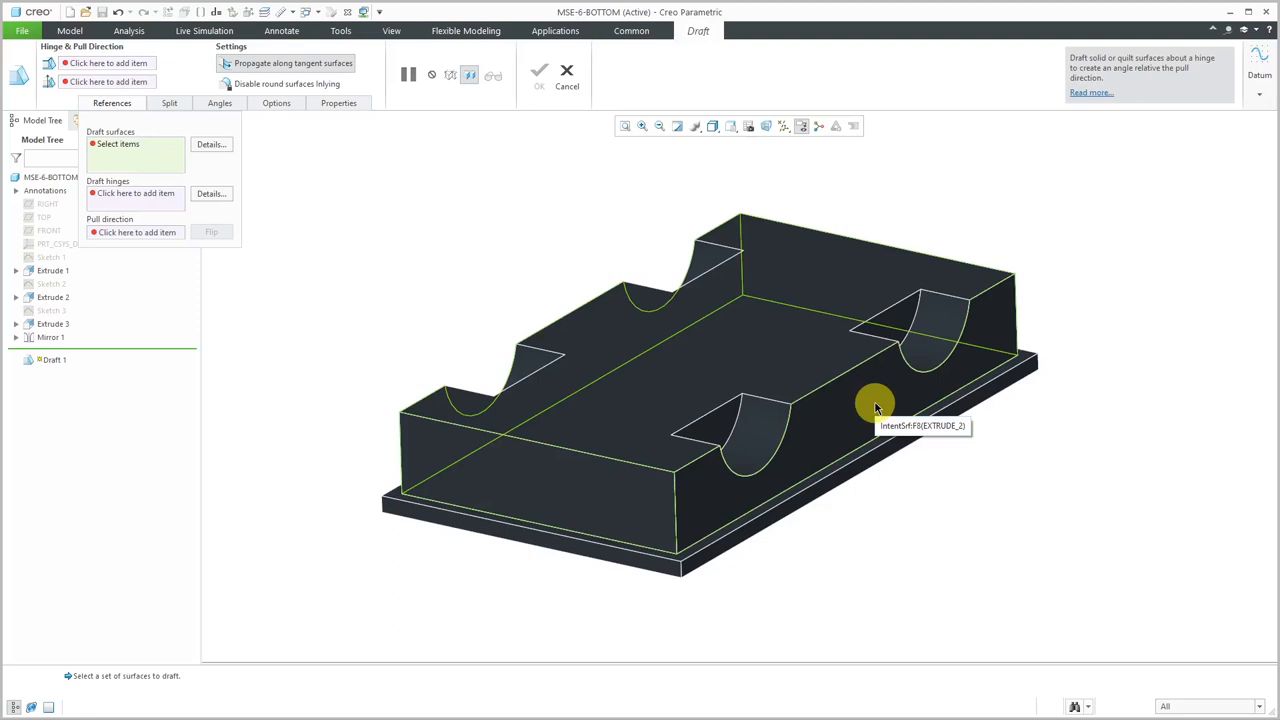
left_click(875, 405)
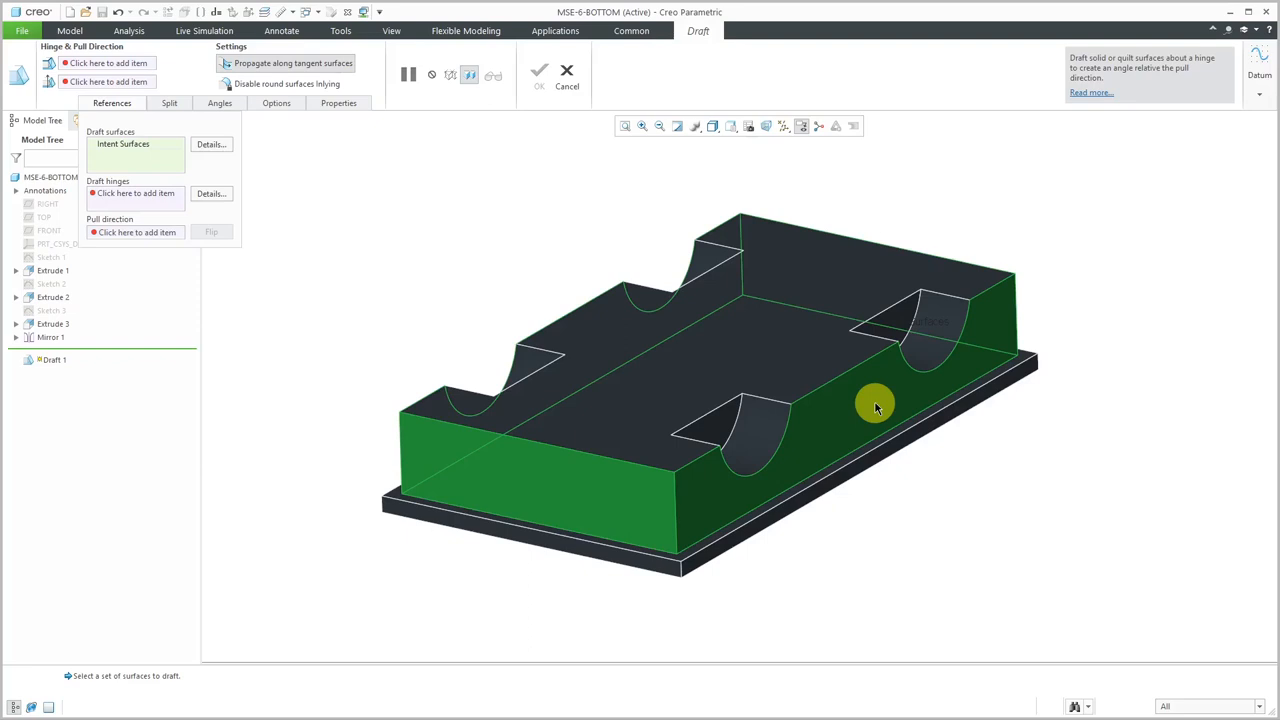
mouse_move(1033, 430)
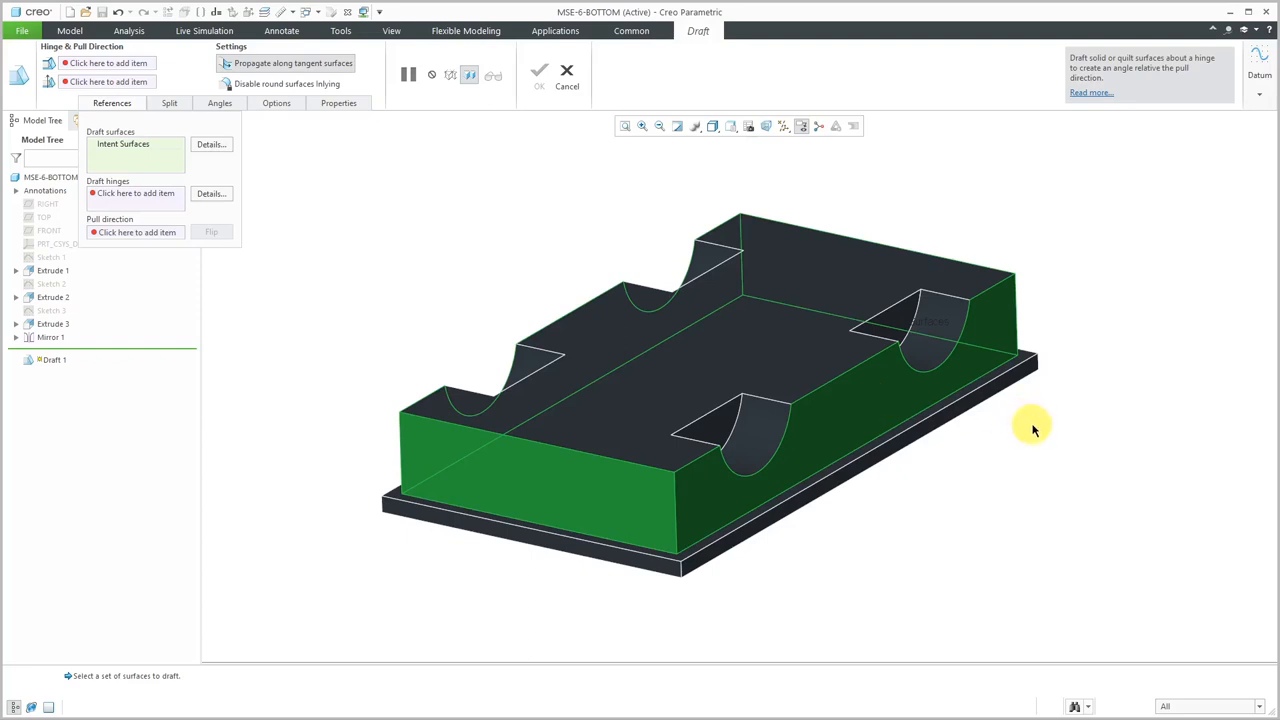
Hinge Draft 1 on the base plate's top surface and complete it at 15.0 degrees
right_click(1032, 428)
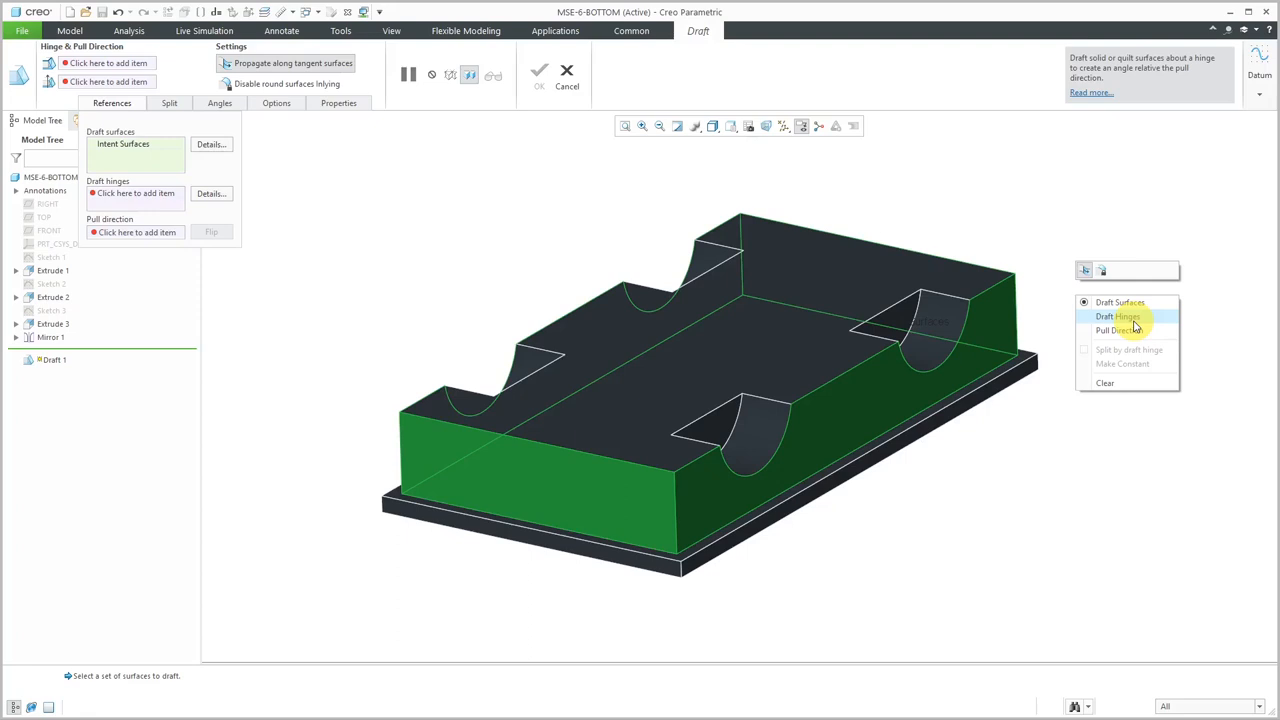
left_click(1117, 316)
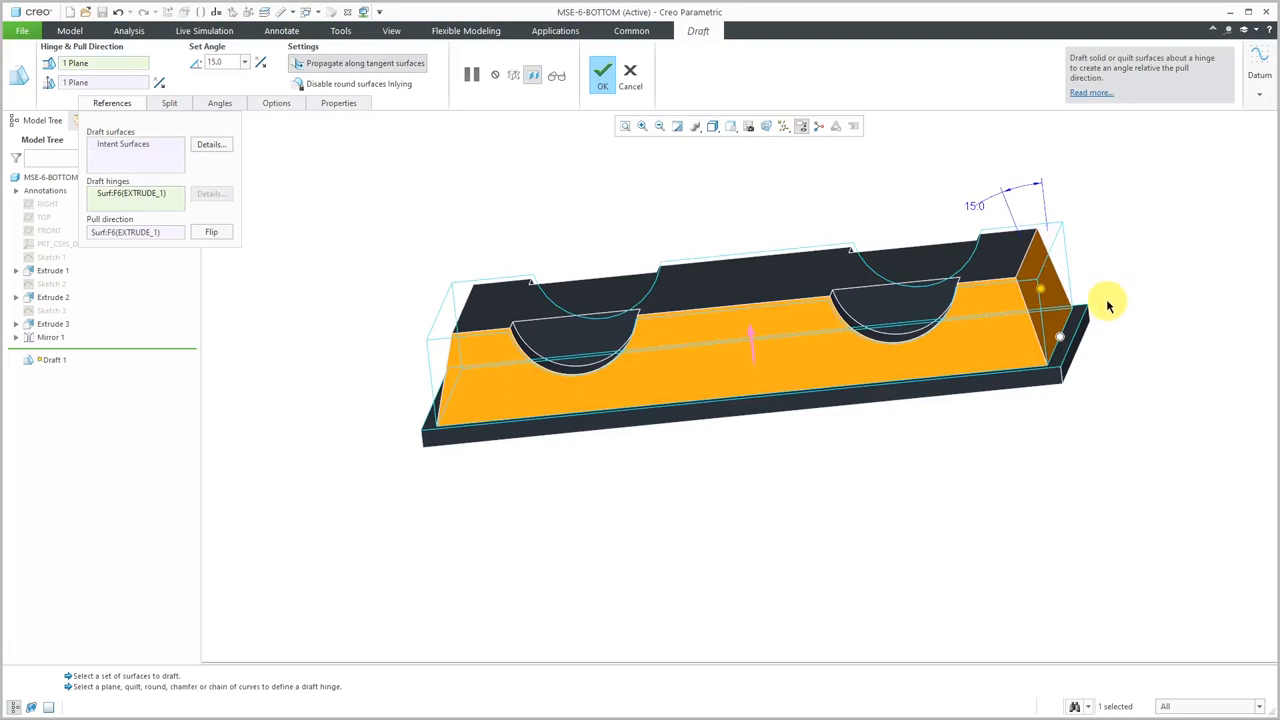
left_click(602, 70)
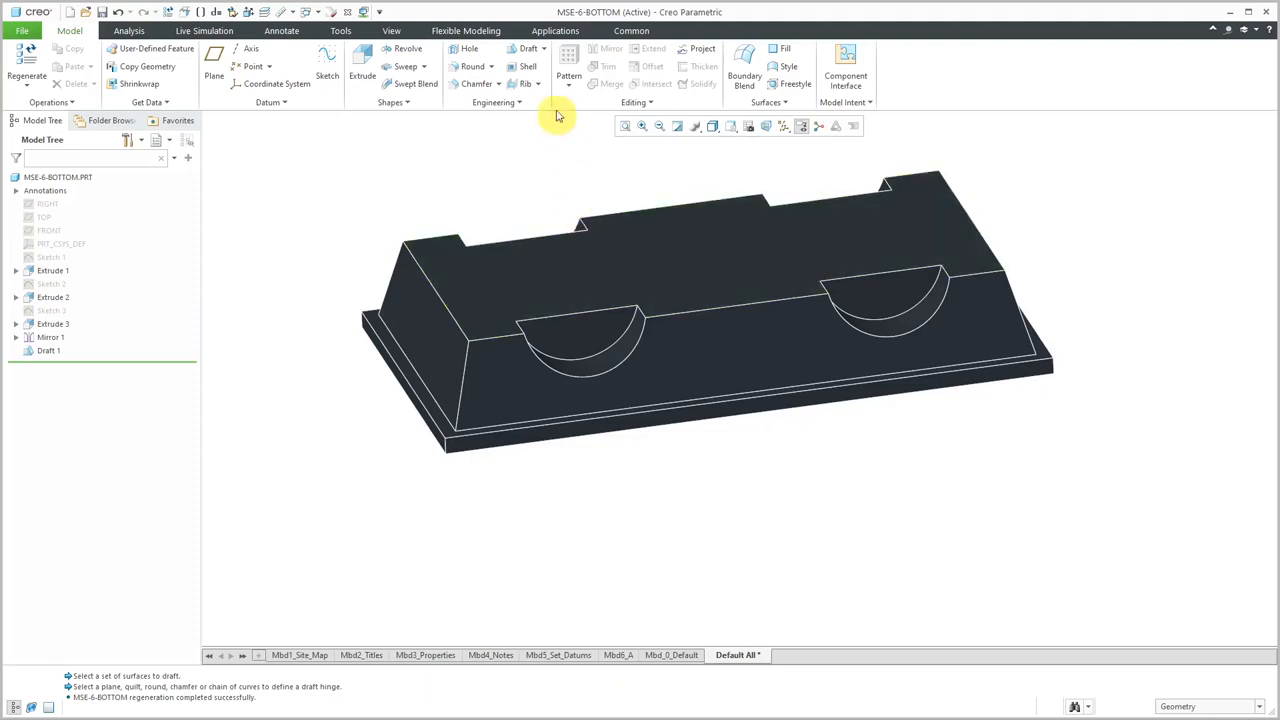
Create Draft 2, tapering all the base plate's side faces 1.0 degree about the hinge plane
left_click(528, 48)
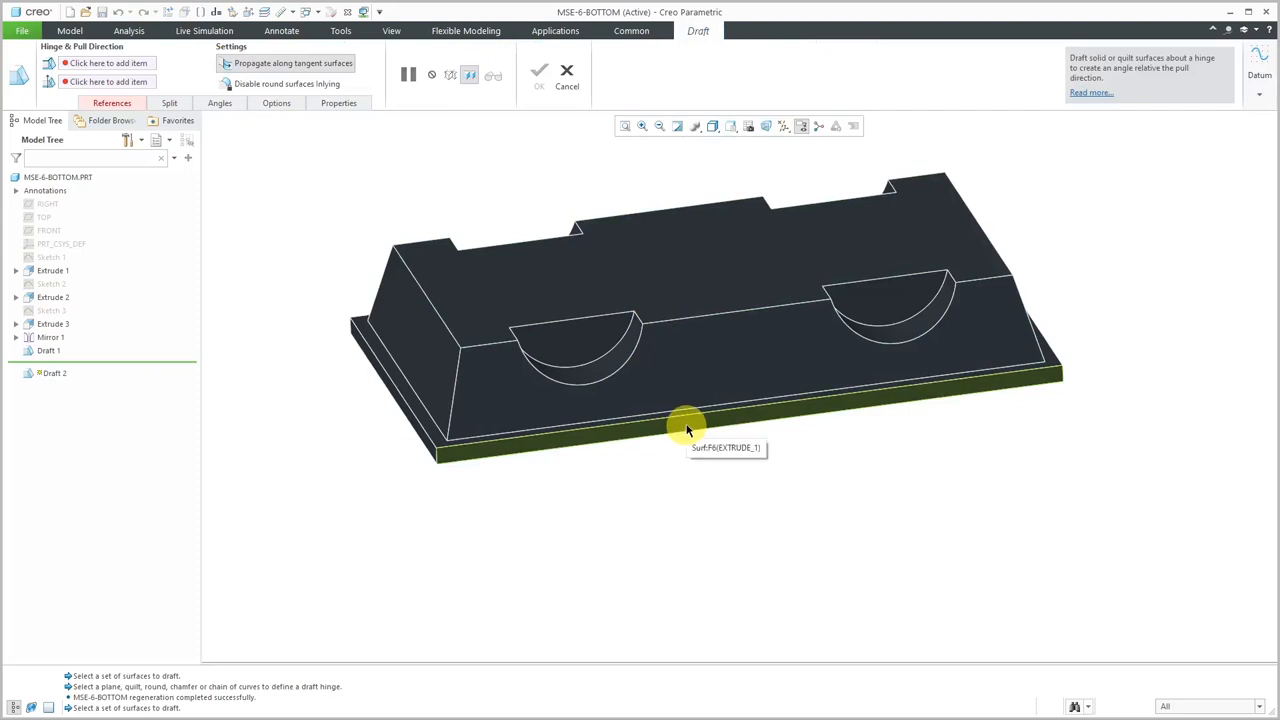
left_click(687, 430)
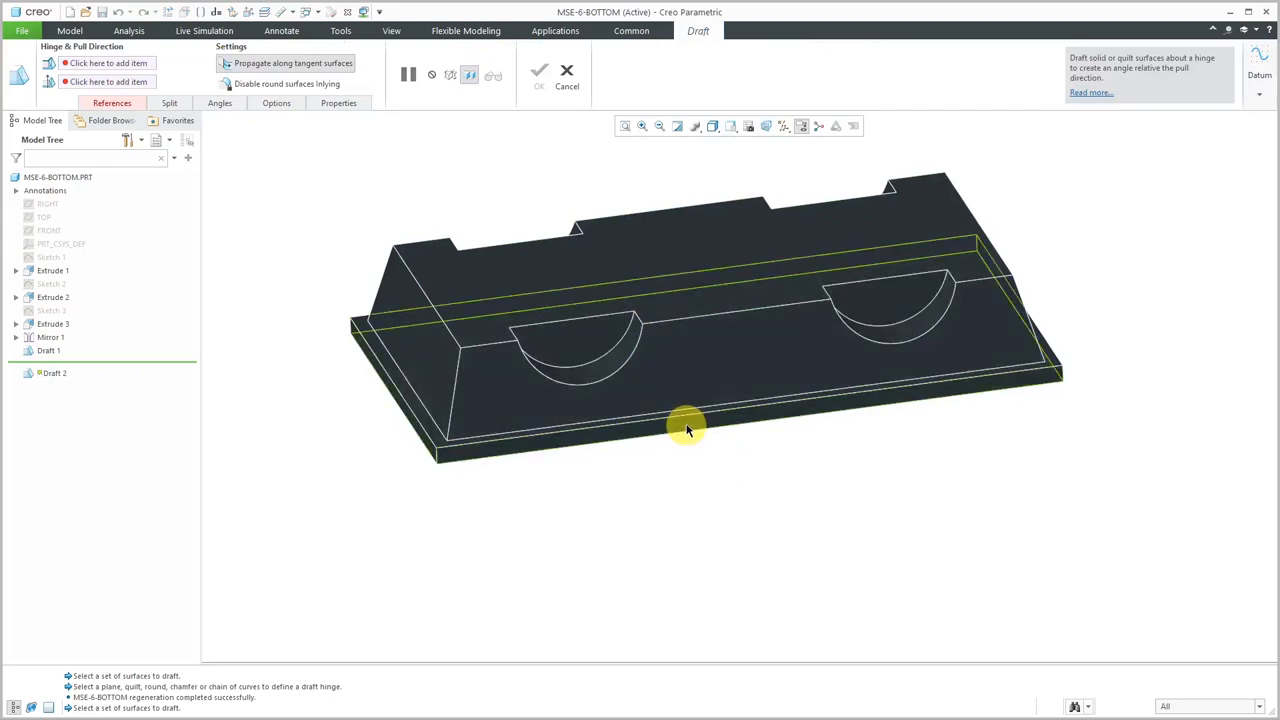
left_click(687, 427)
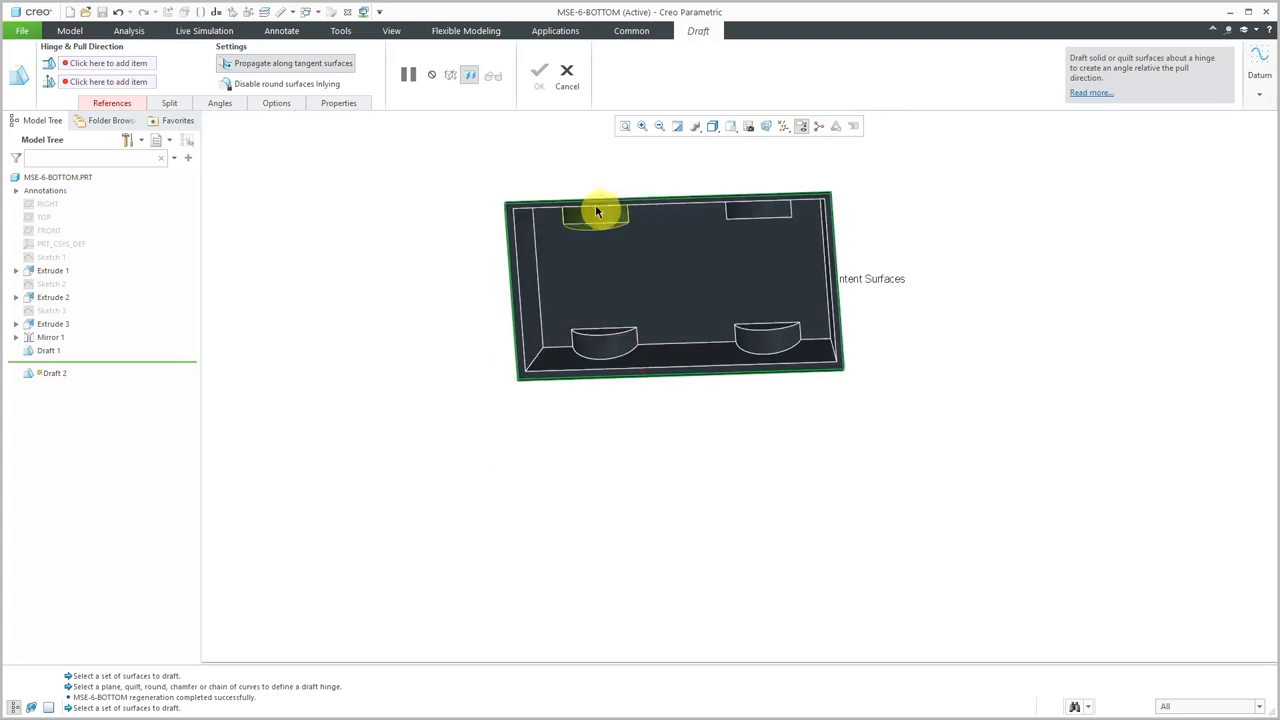
right_click(598, 210)
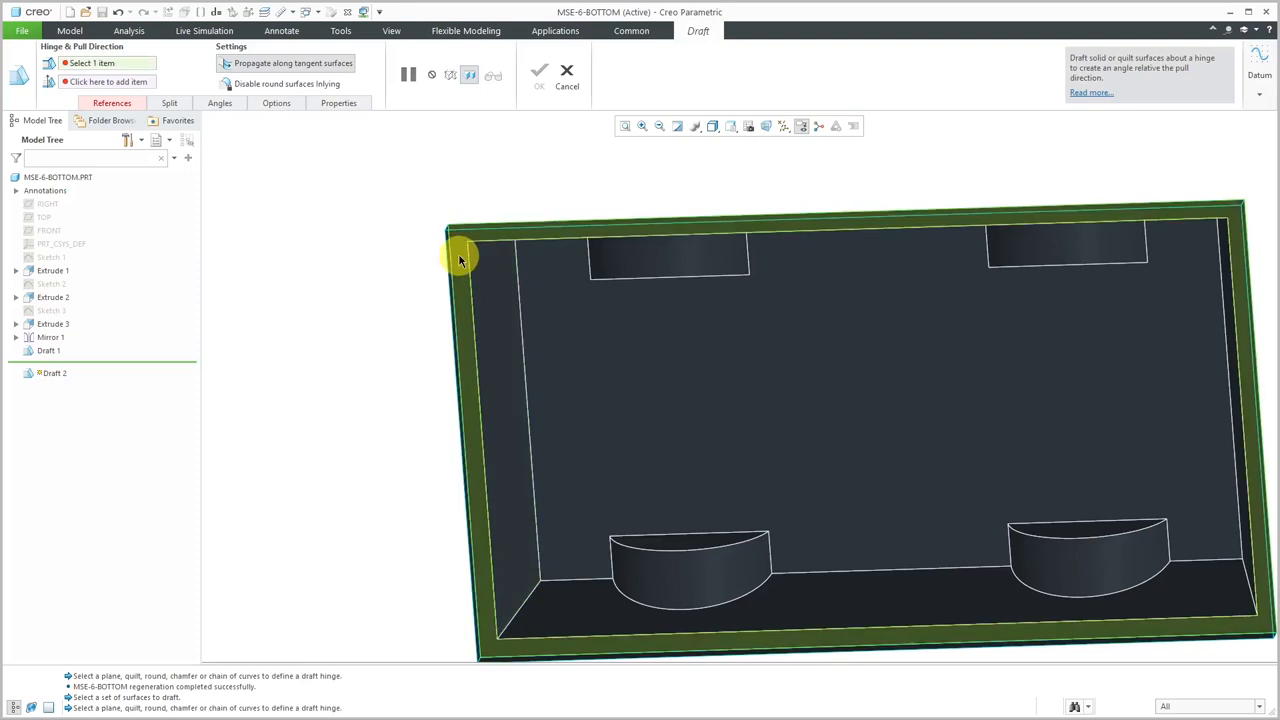
left_click(460, 255)
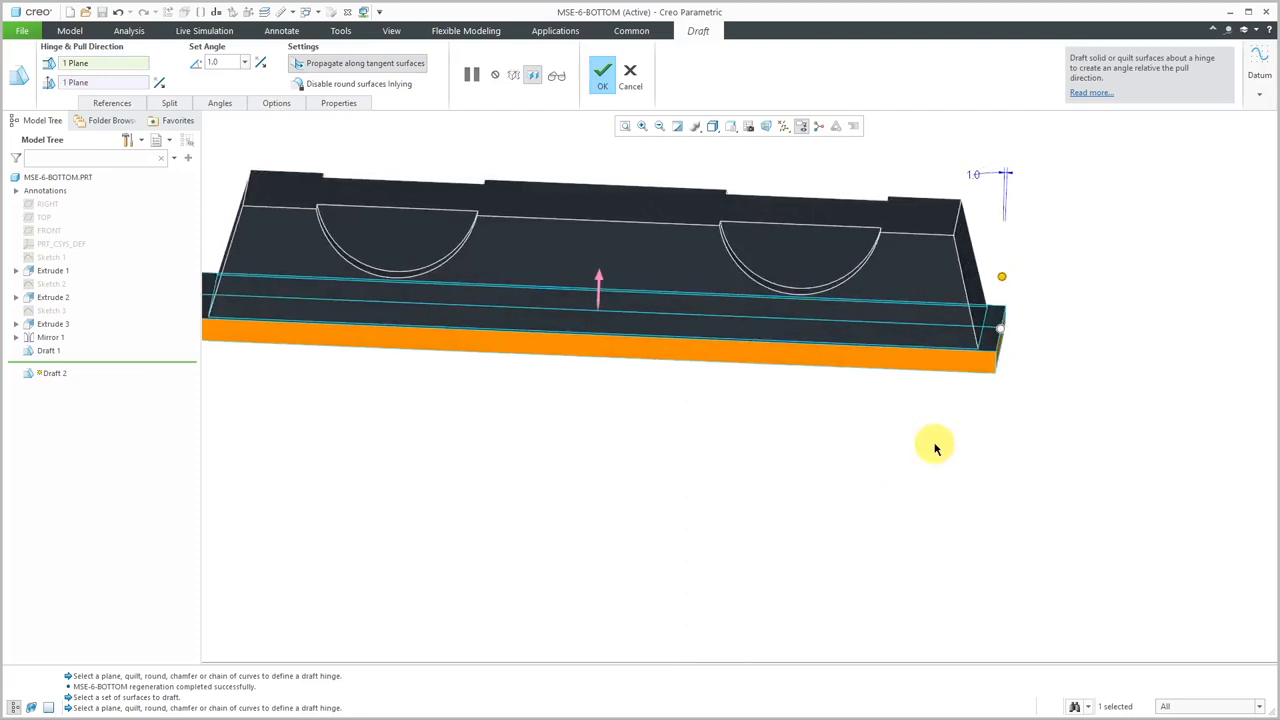
mouse_move(936, 451)
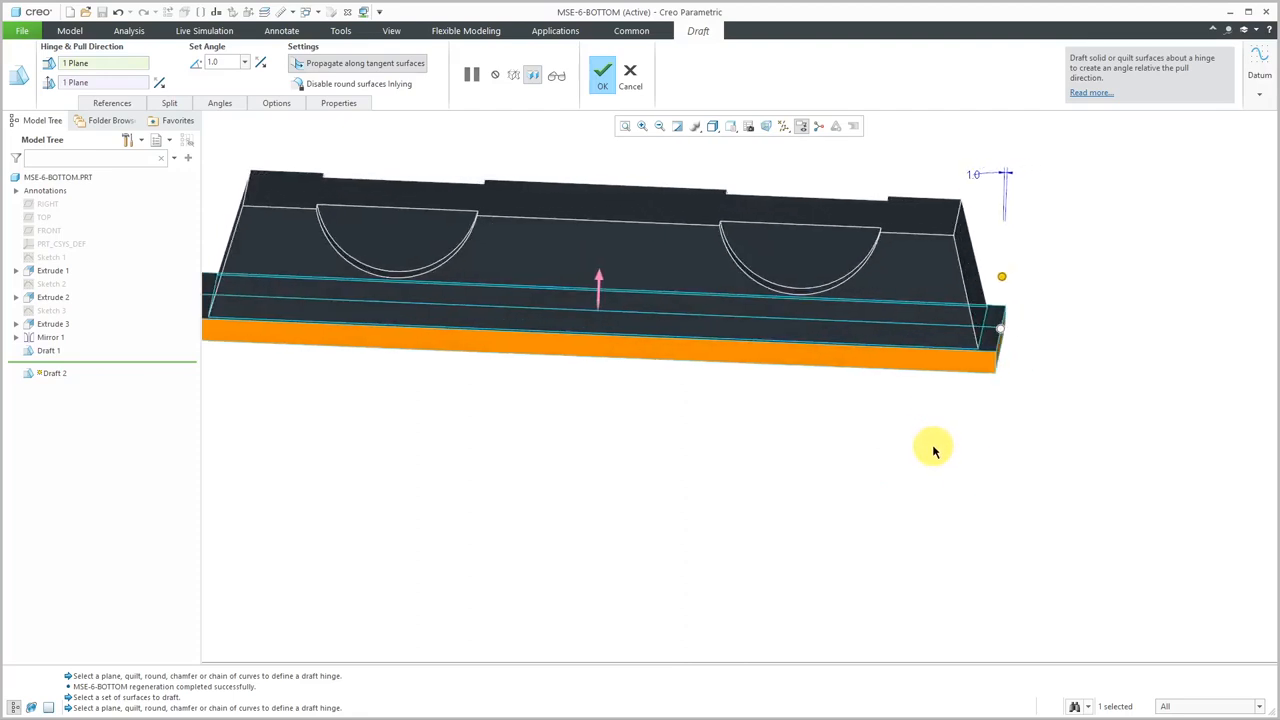
left_click(602, 72)
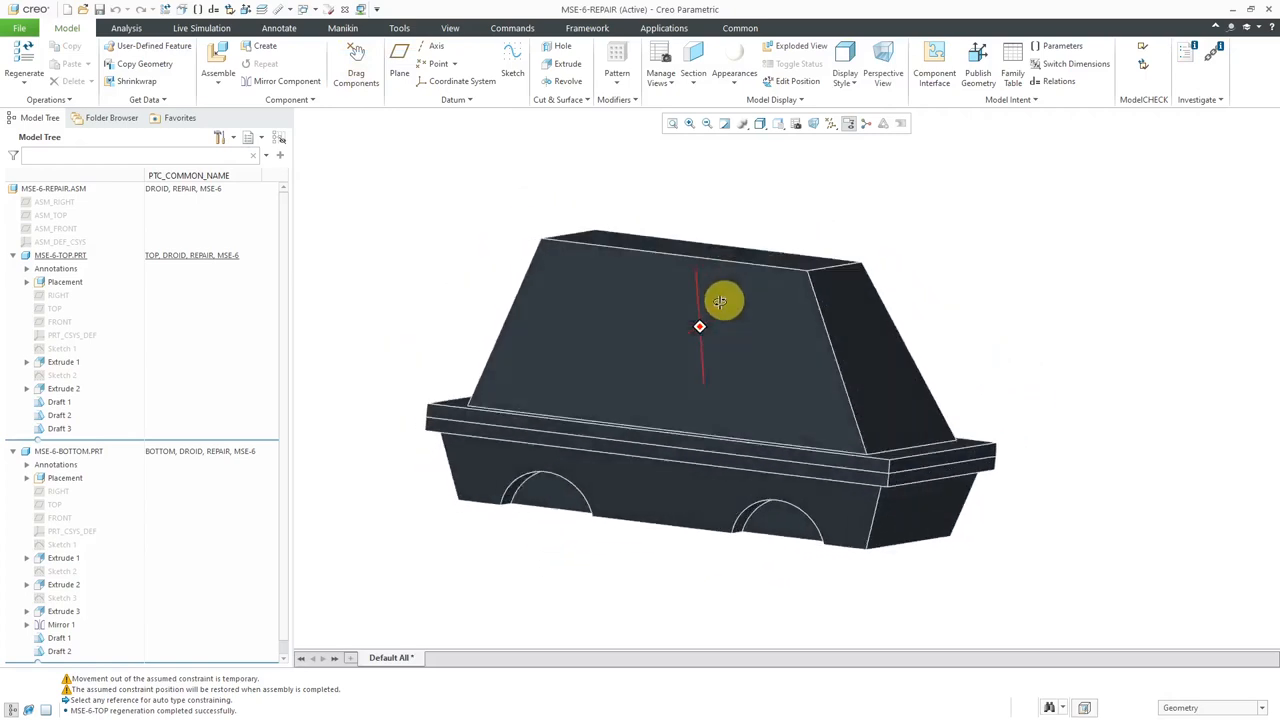
Orbit the MSE-6-REPAIR assembly to view both drafted parts from another side
left_click_drag(720, 300, 548, 300)
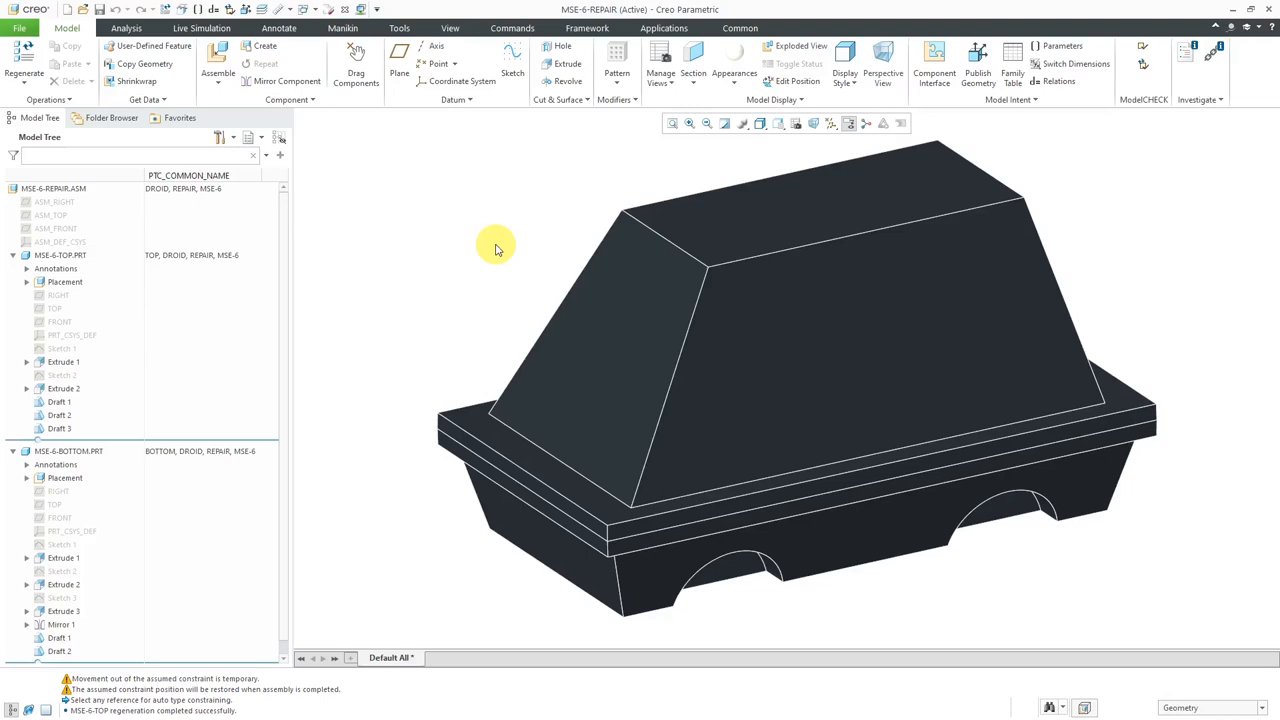
mouse_move(18, 20)
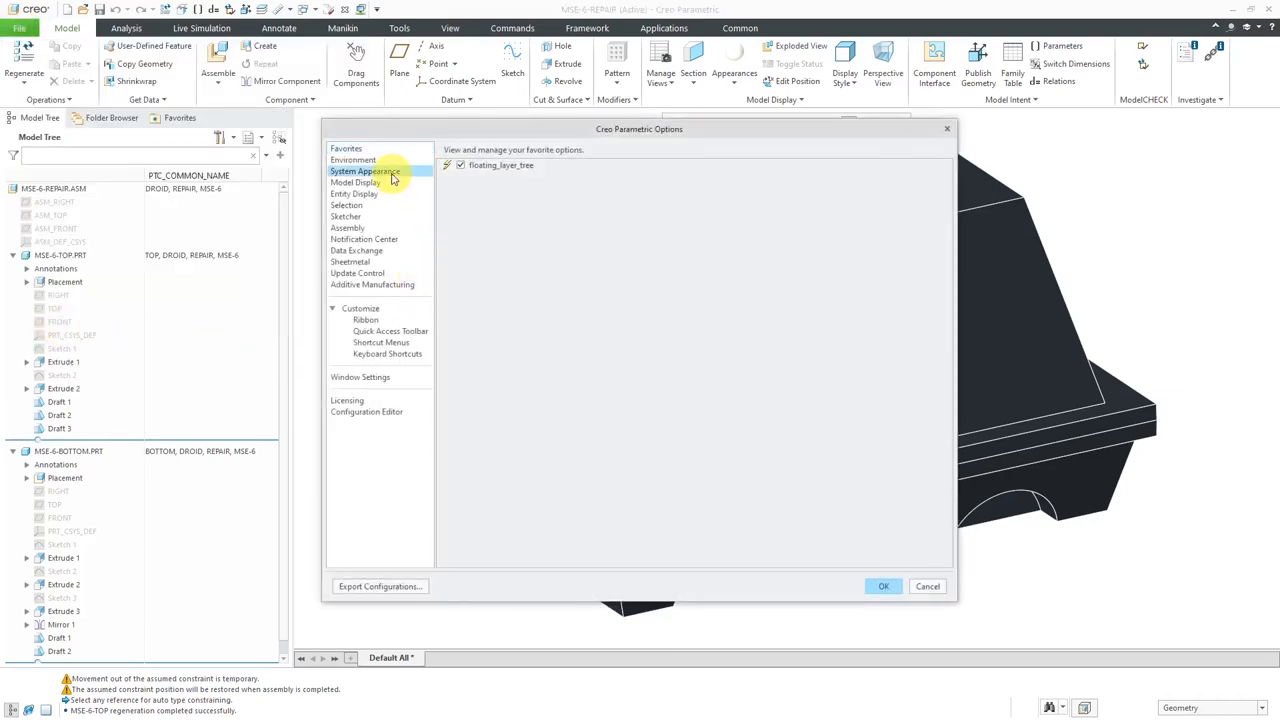
Set the System Appearance shaded edge colour to white, RGB 255,255,255
left_click(365, 171)
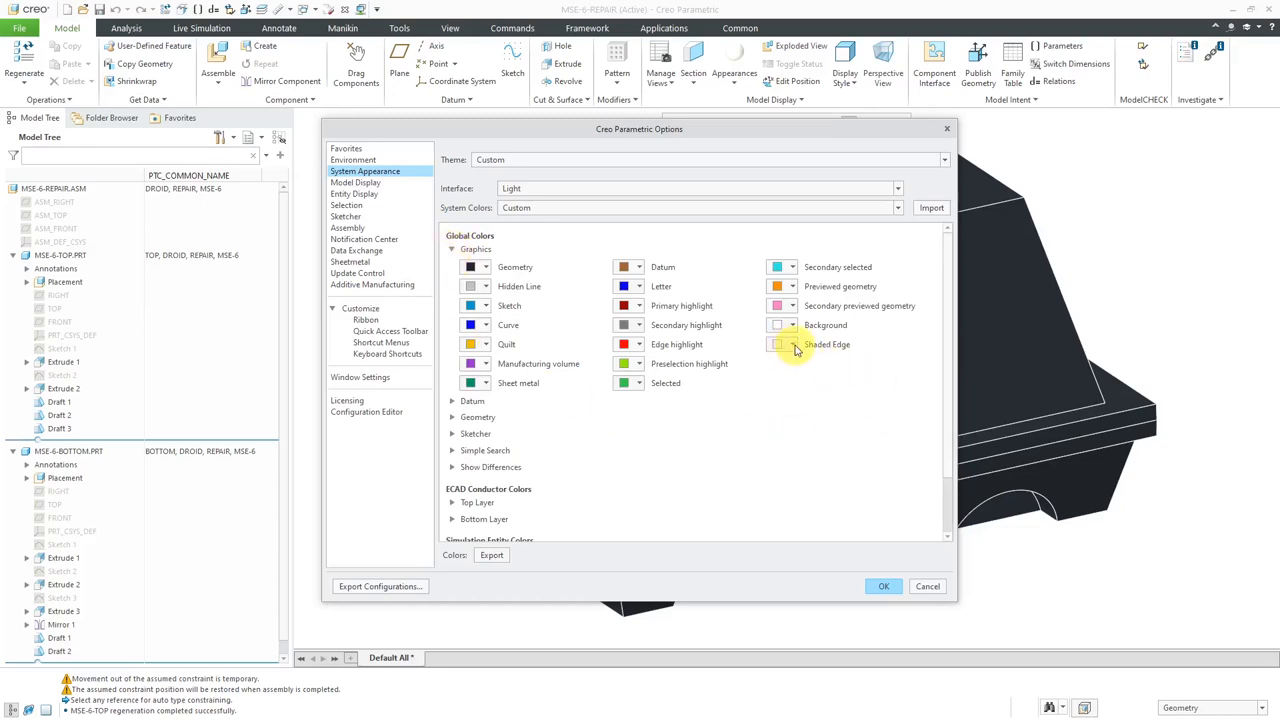
left_click(780, 344)
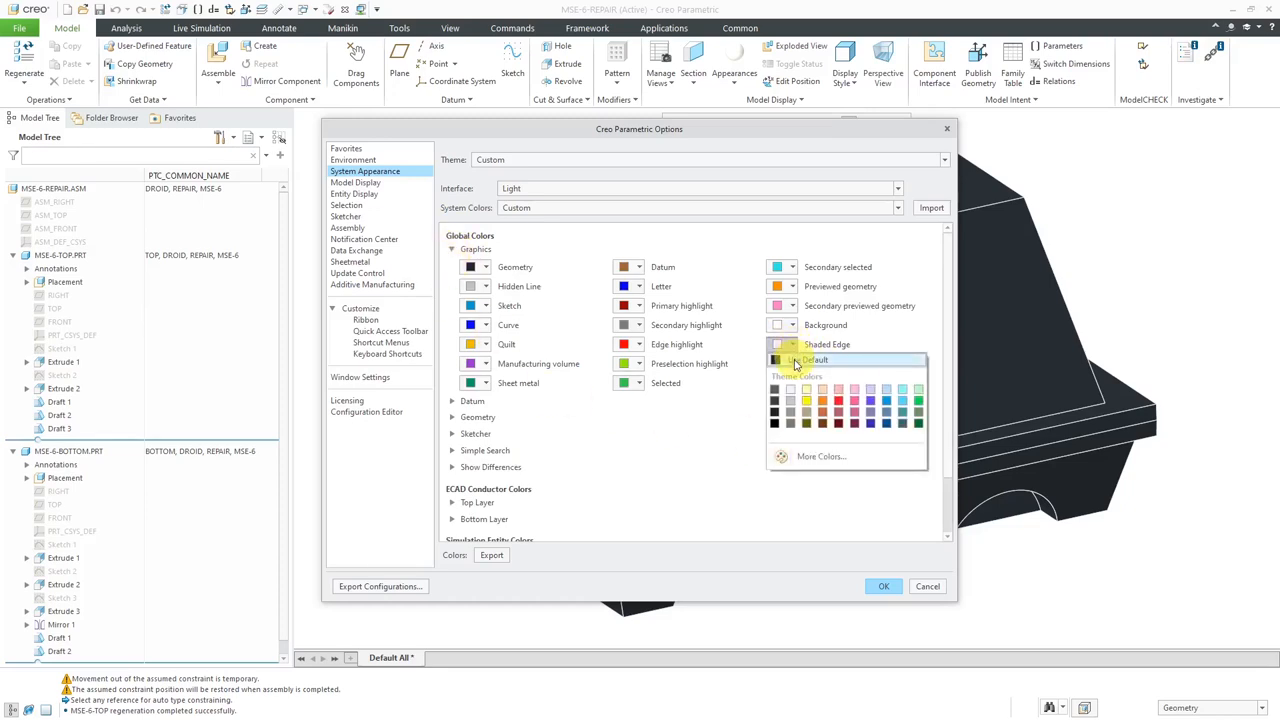
left_click(805, 360)
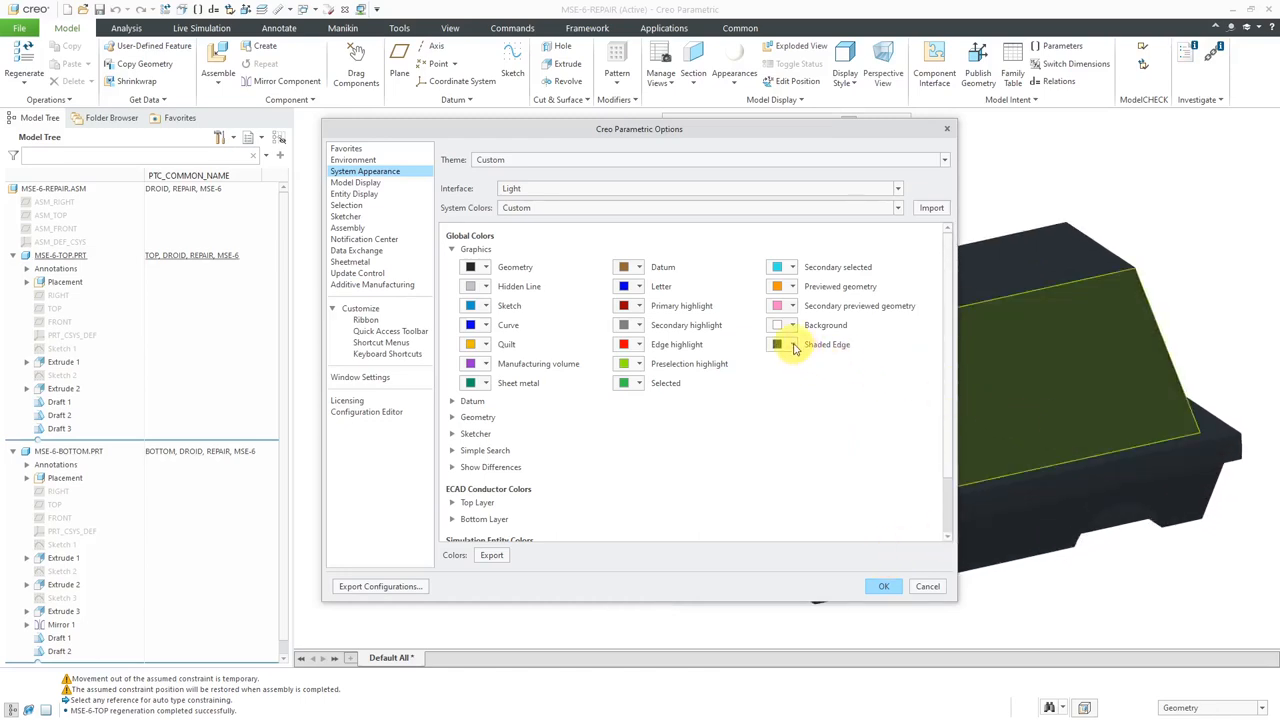
mouse_move(778, 344)
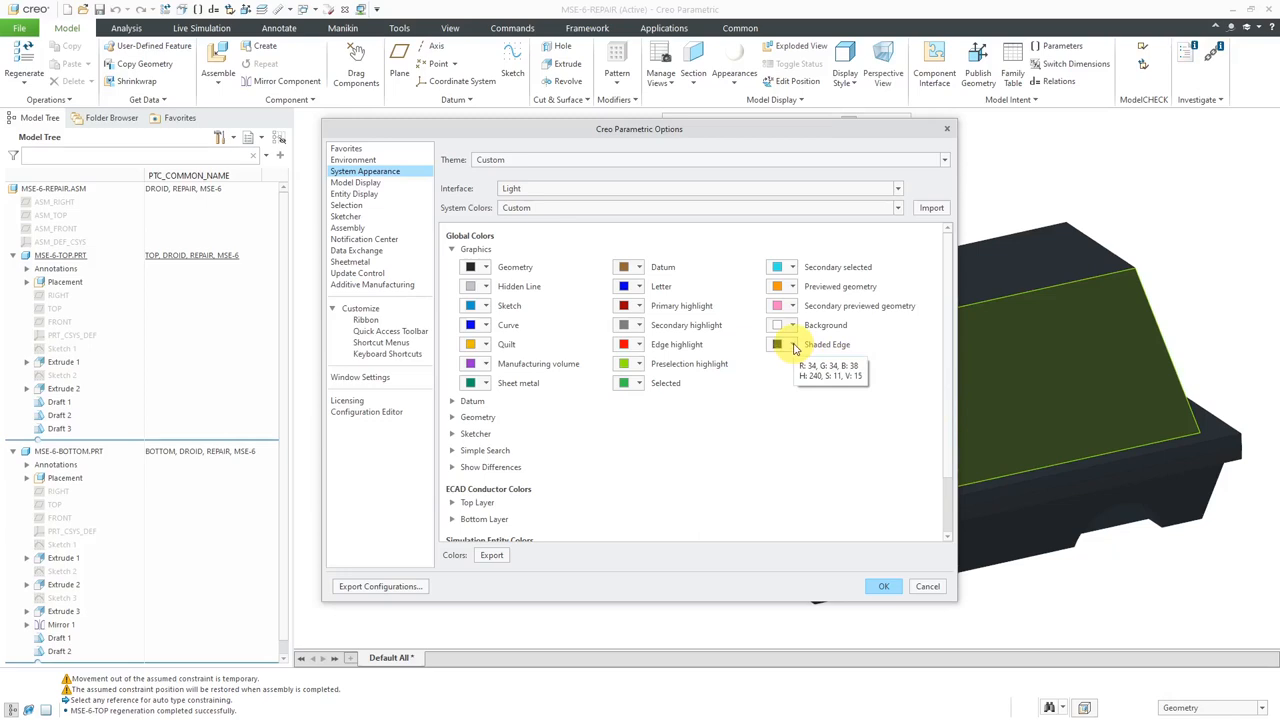
left_click(777, 344)
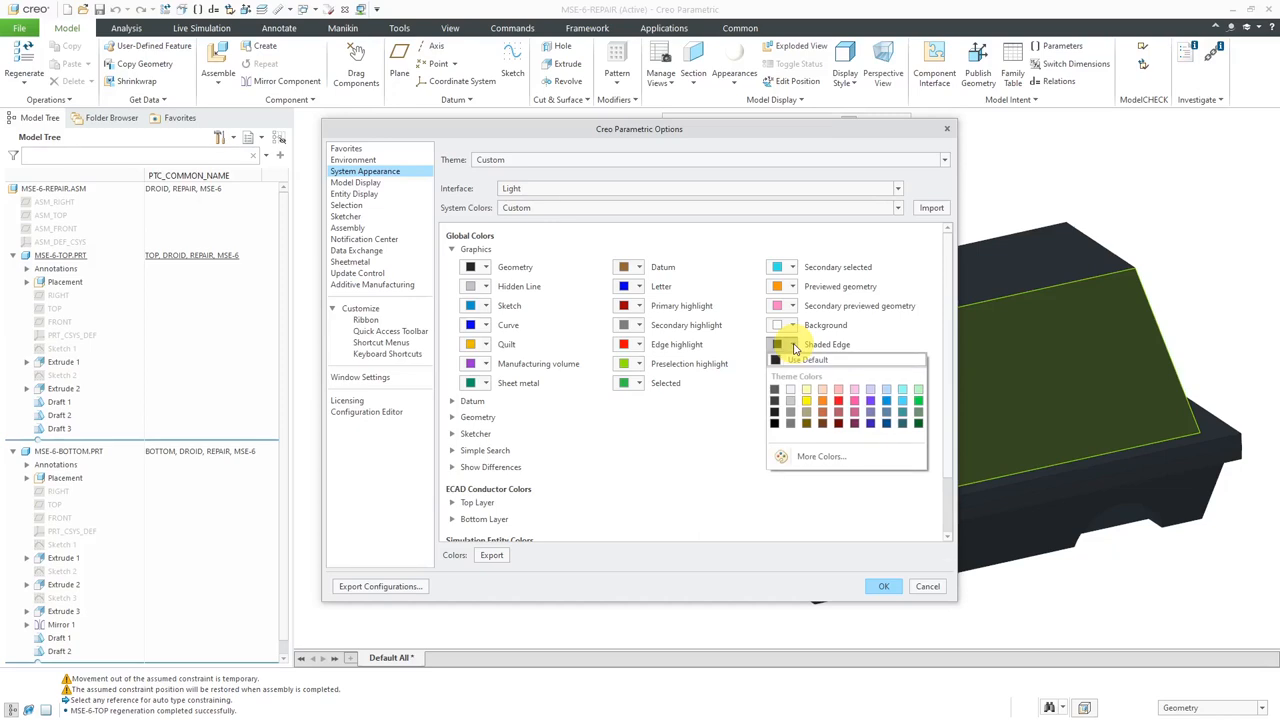
mouse_move(790, 394)
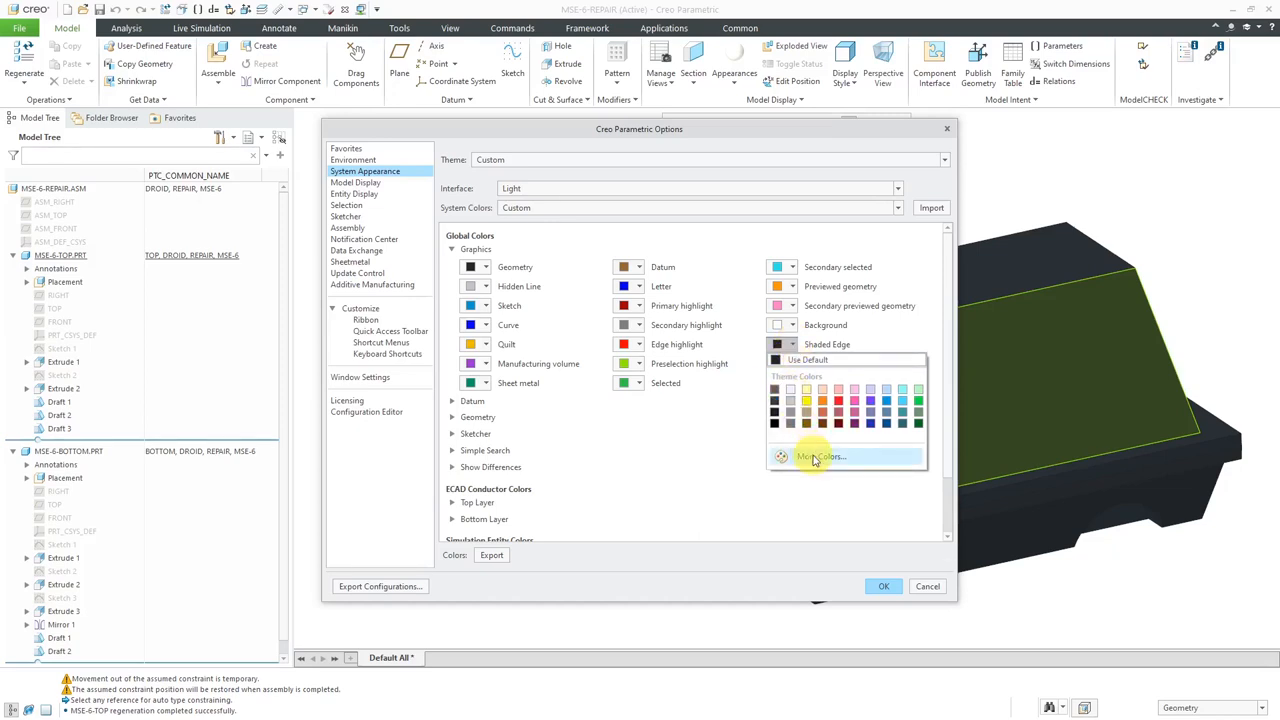
left_click(820, 456)
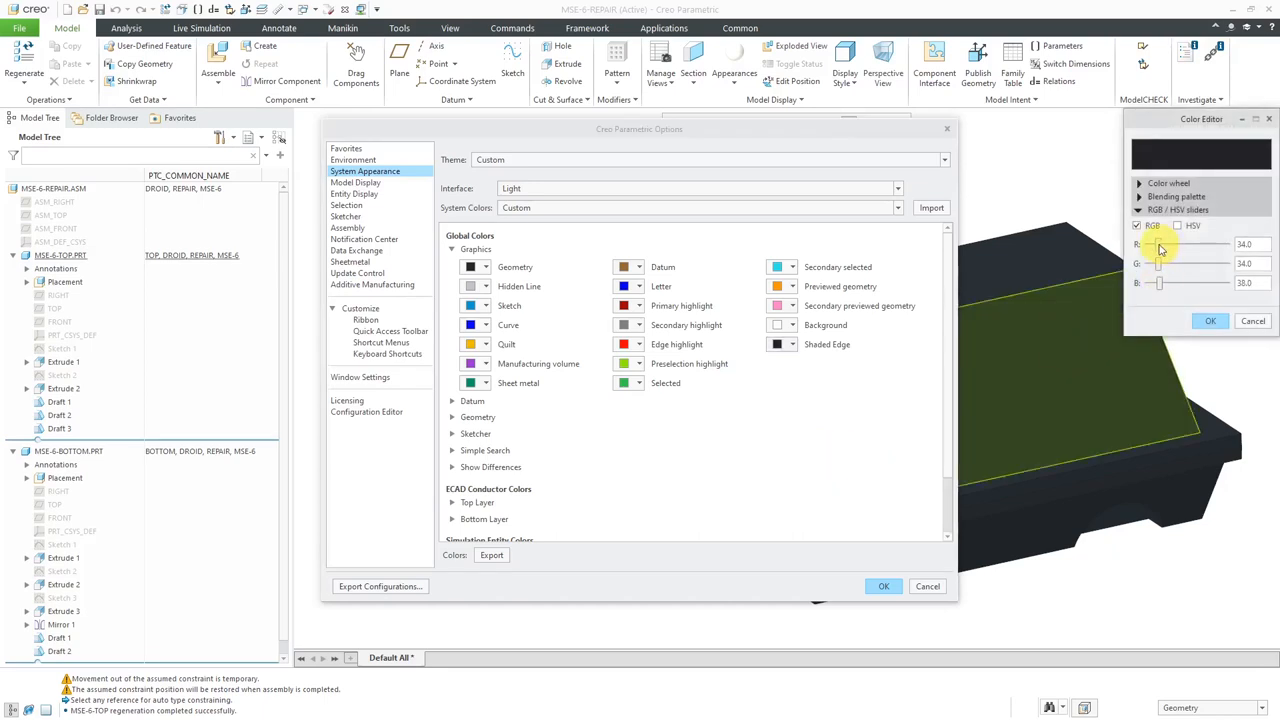
left_click_drag(1160, 244, 1225, 244)
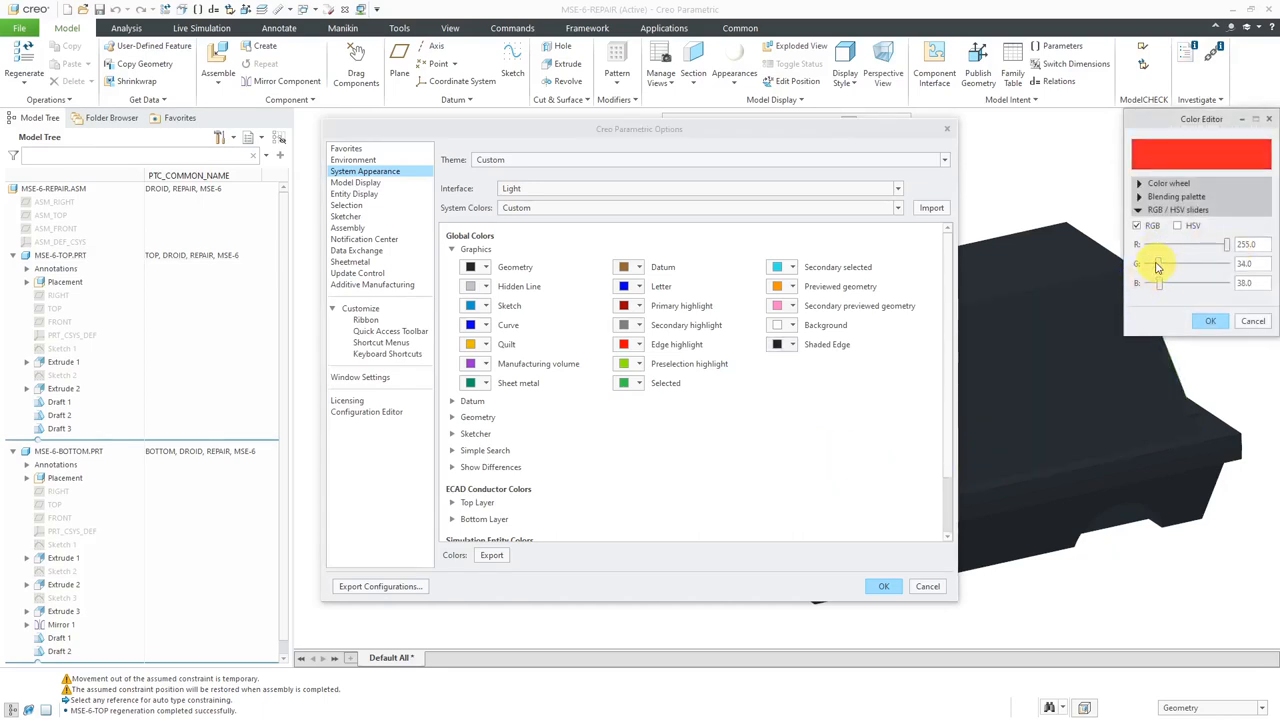
left_click_drag(1158, 263, 1225, 263)
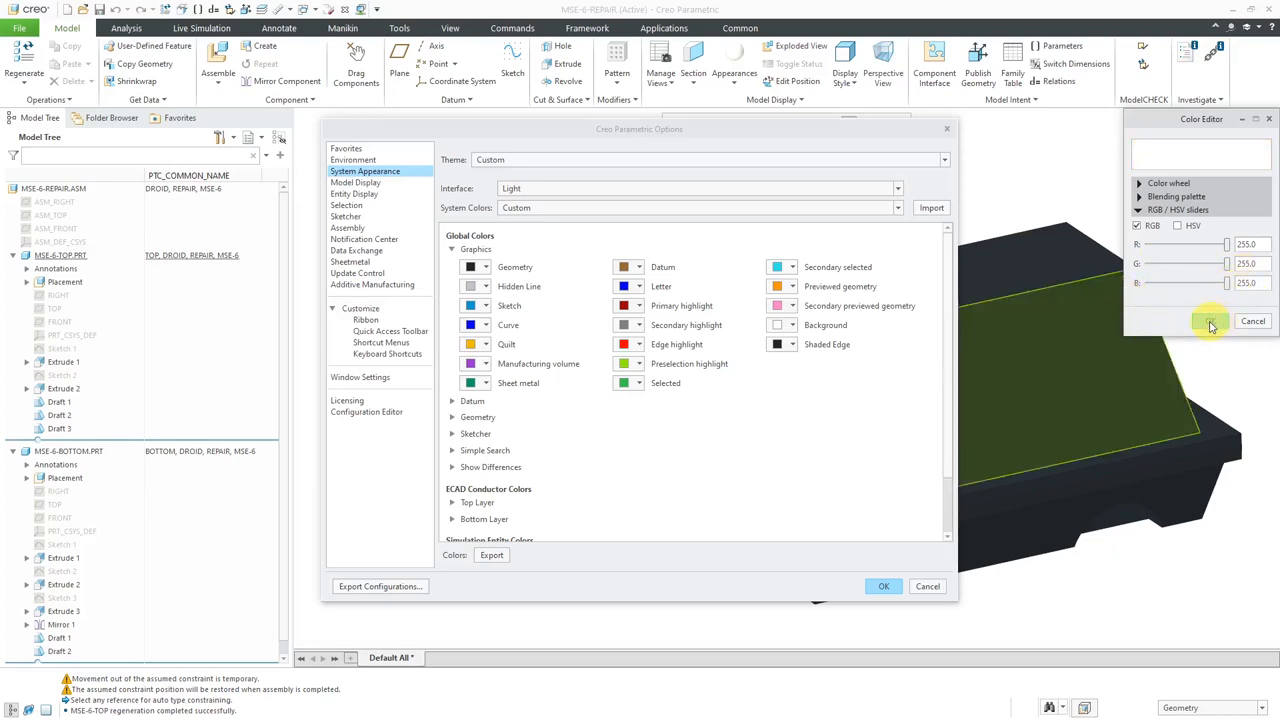
left_click(1210, 321)
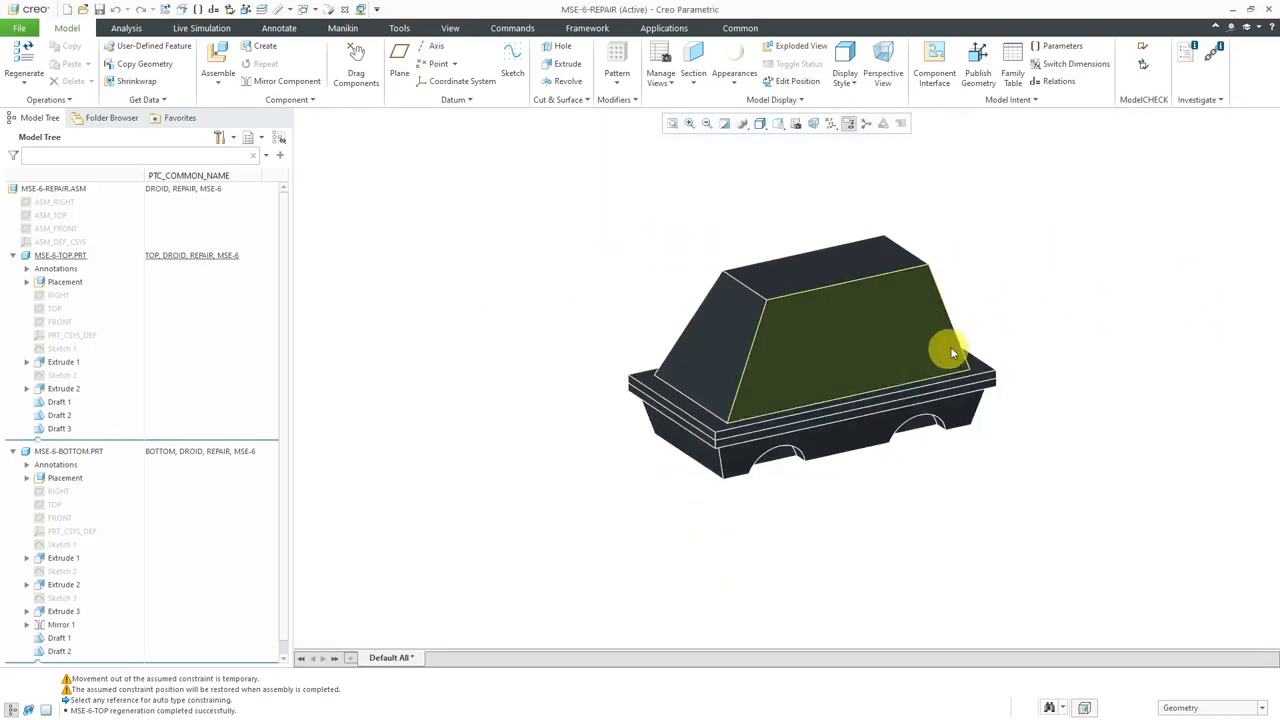
left_click_drag(950, 352, 985, 278)
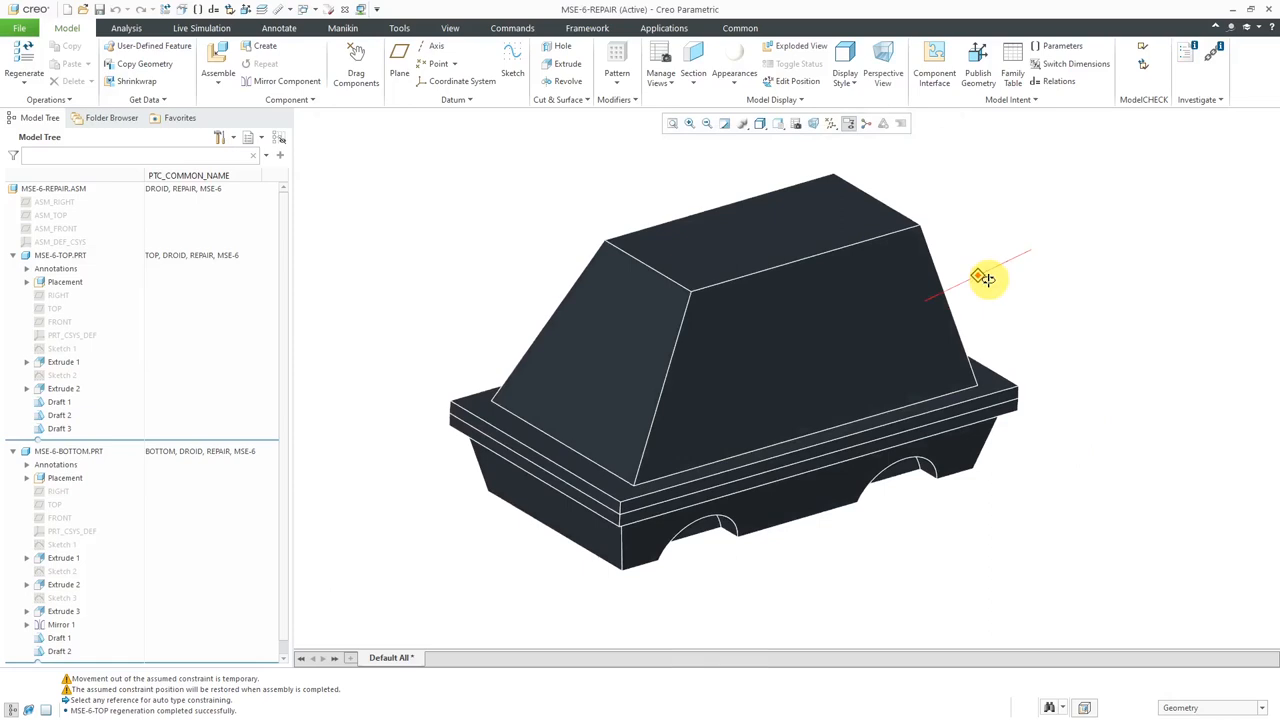